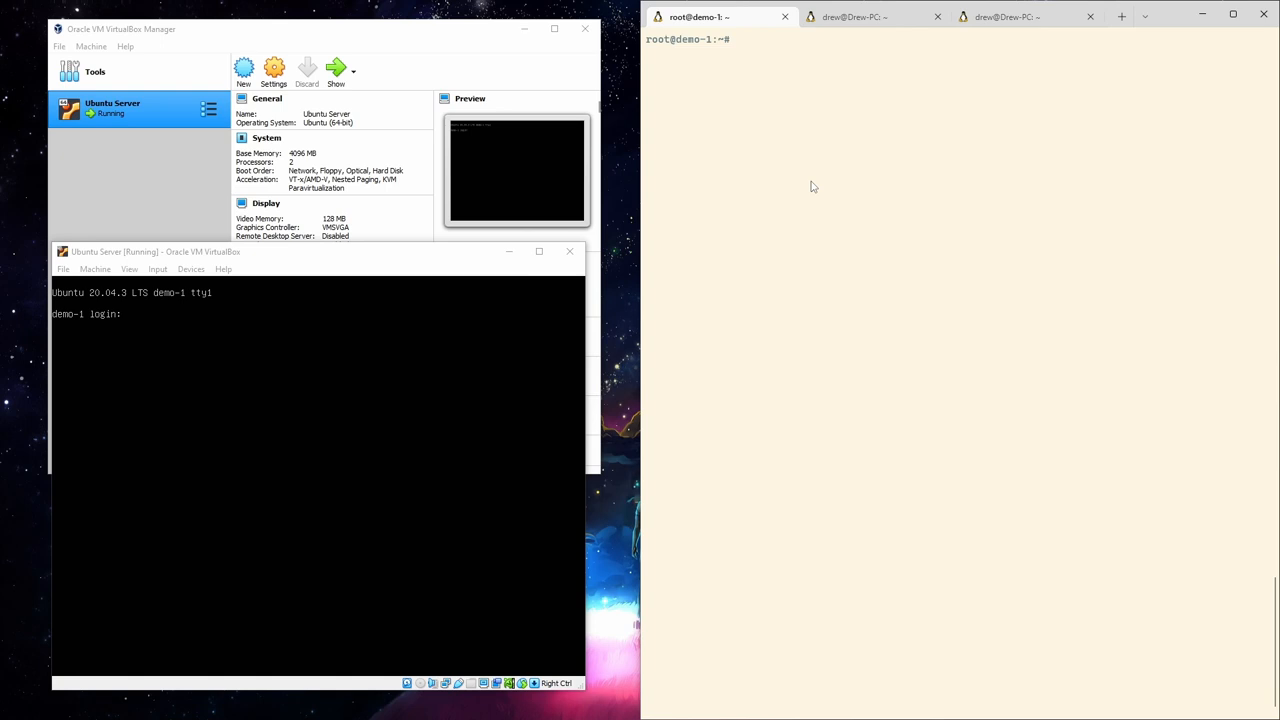
Open root SSH sessions to storage-0 at 192.168.0.55 and 192.168.0.65 from the Drew-PC tabs.
click(855, 16)
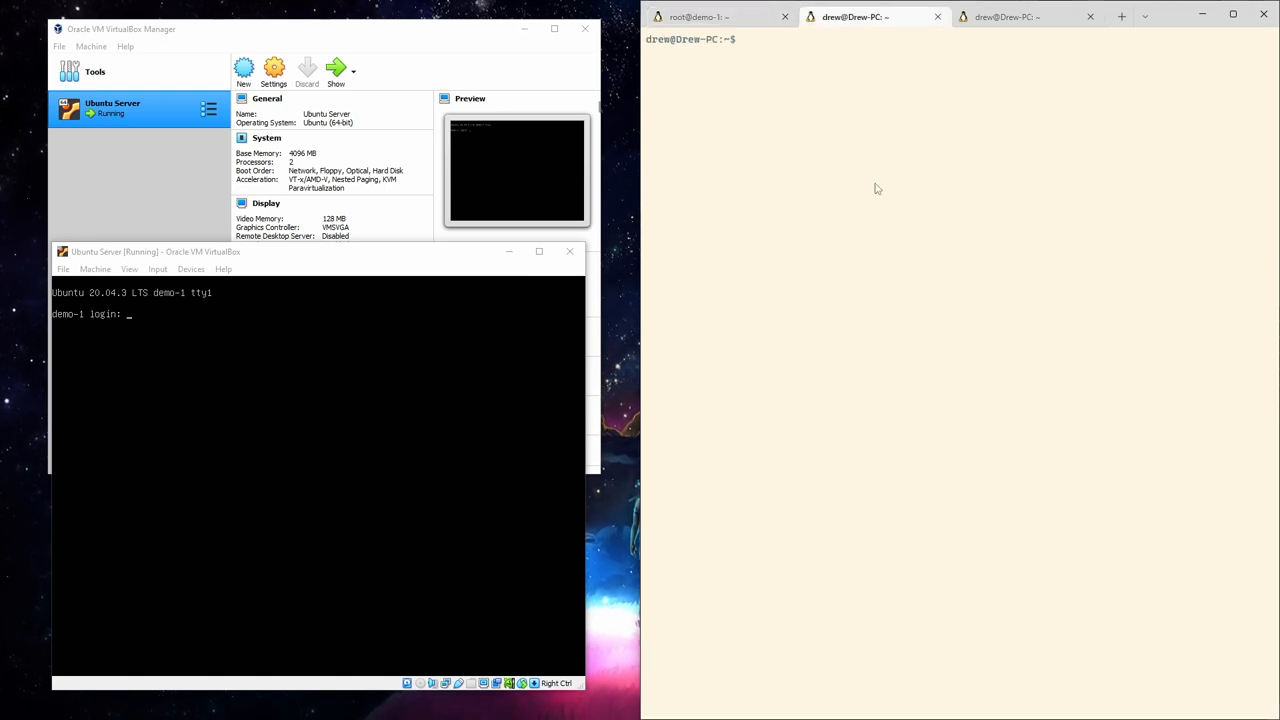
text(ssh)
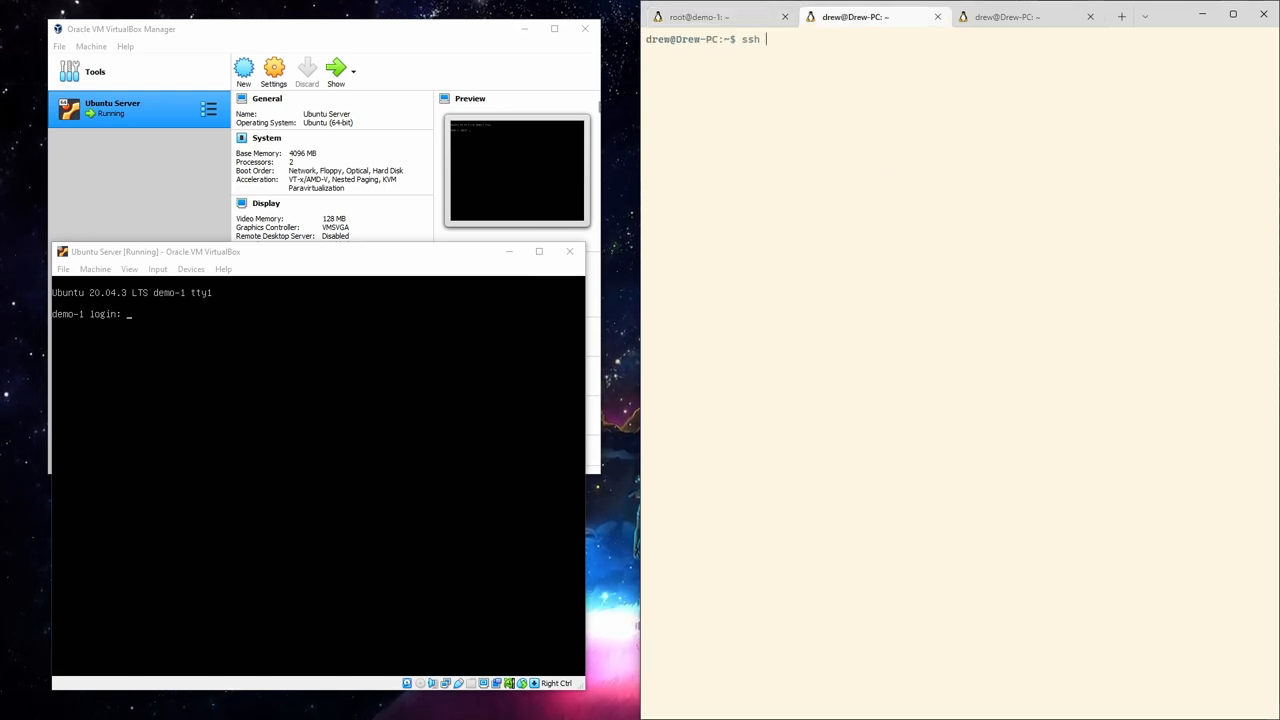
text(root@)
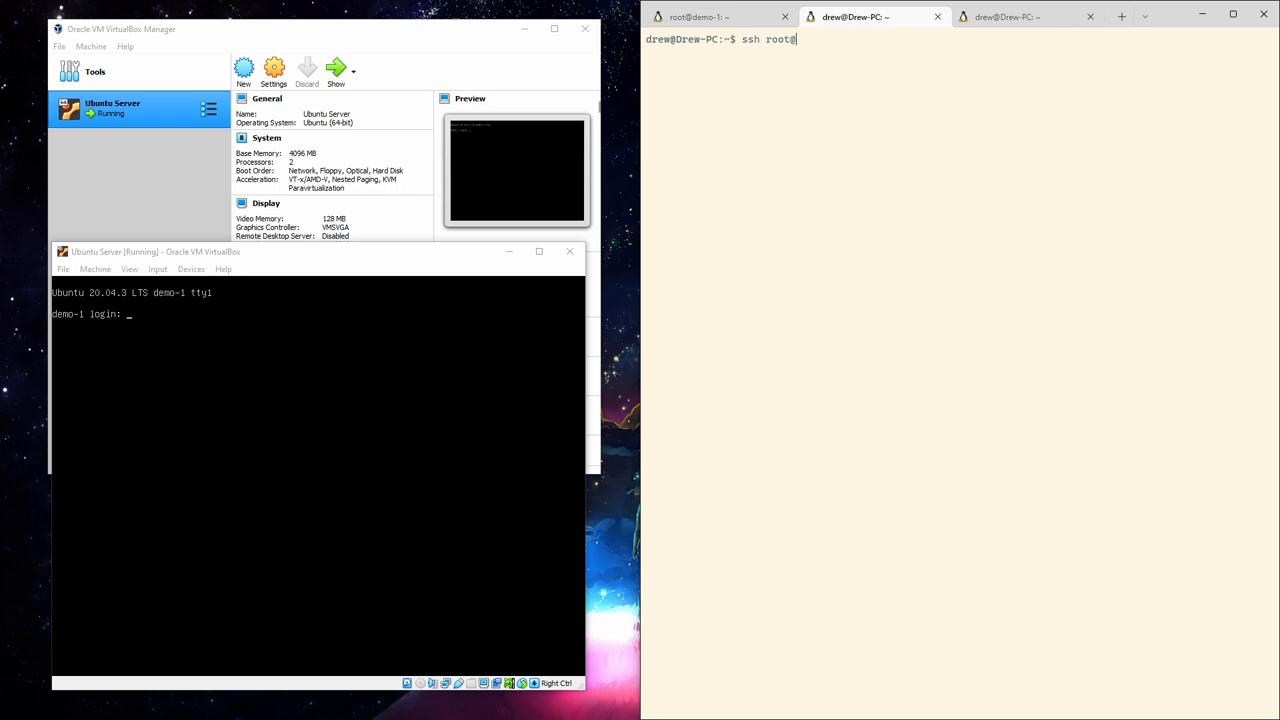
text(192.168.0.55)
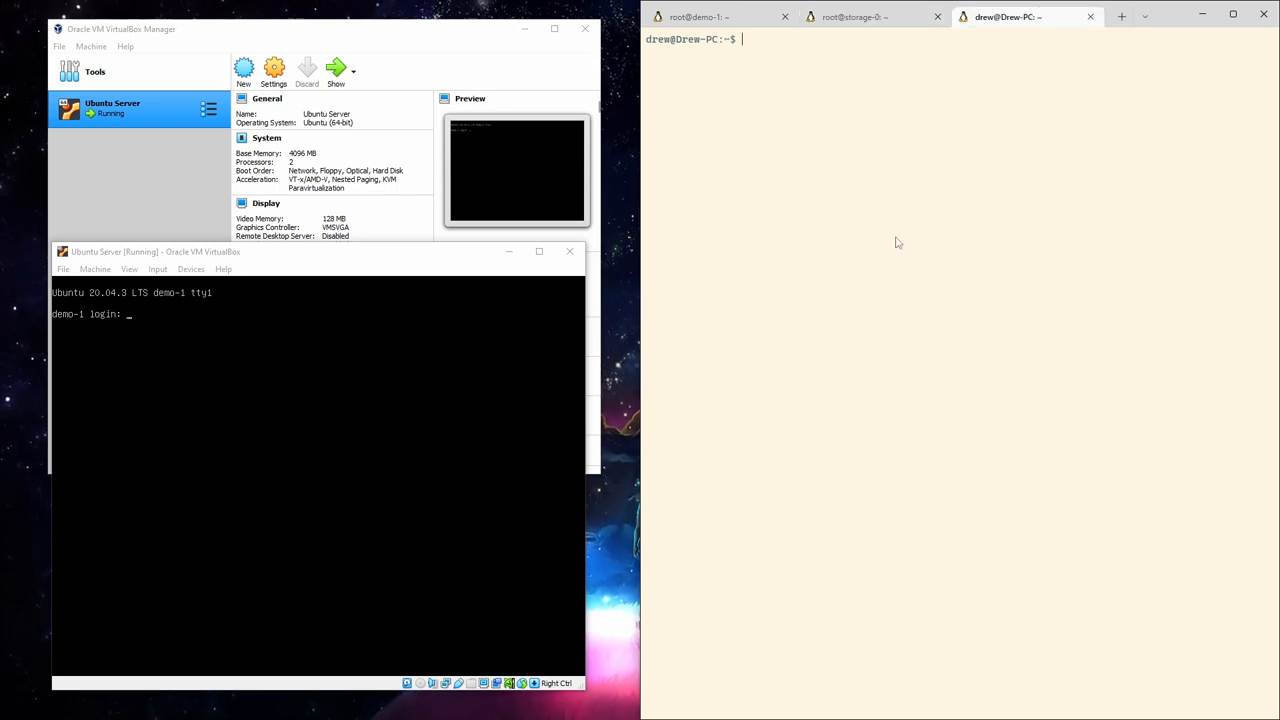
text(ssh 19)
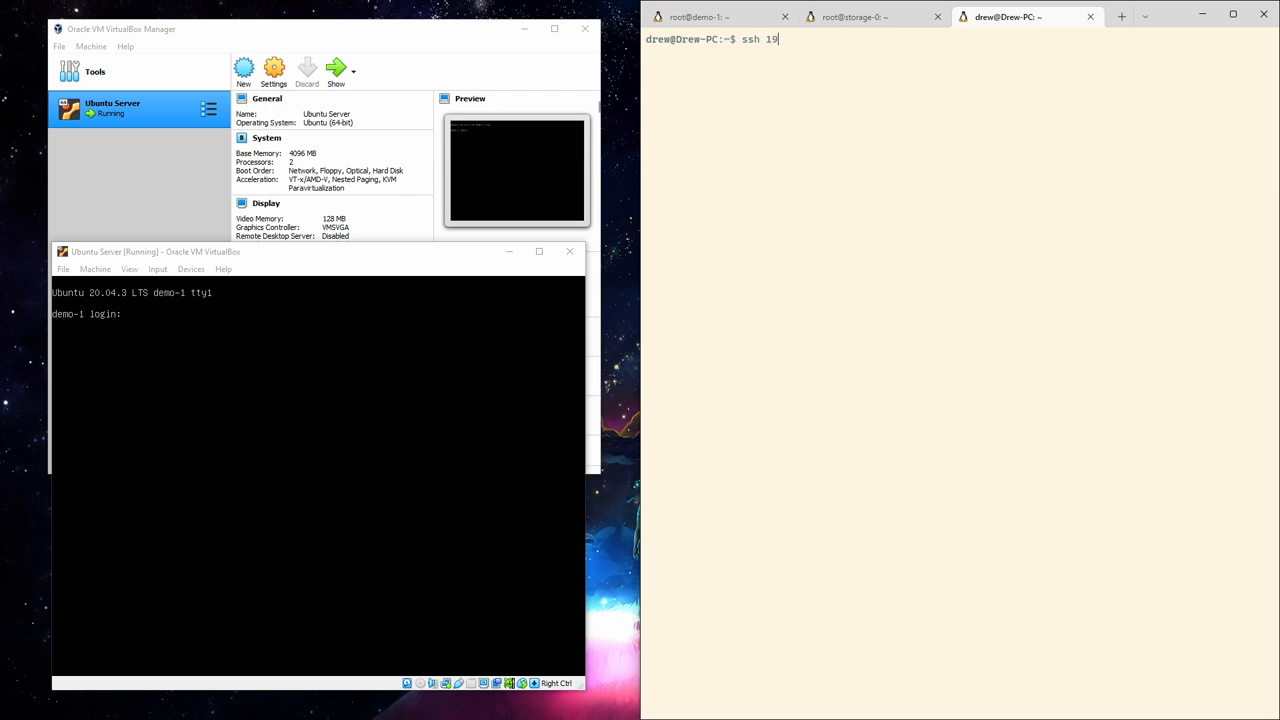
text(2.168.0.65)
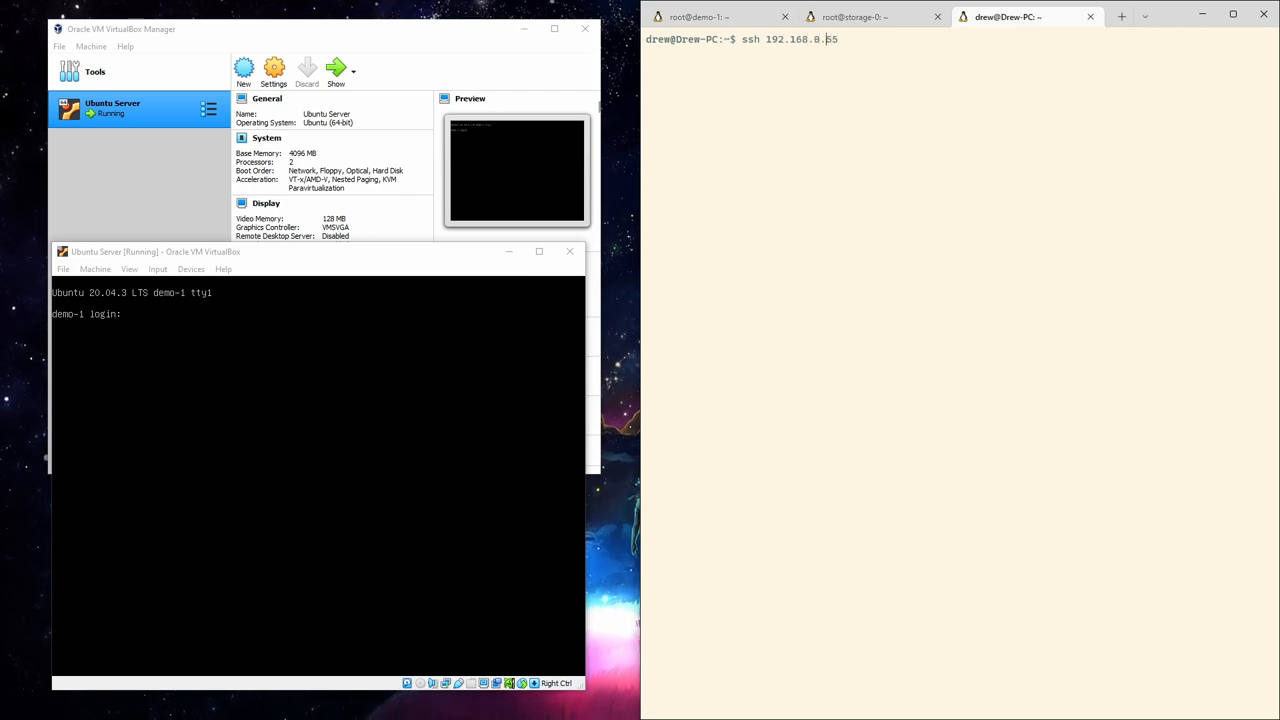
text(root@)
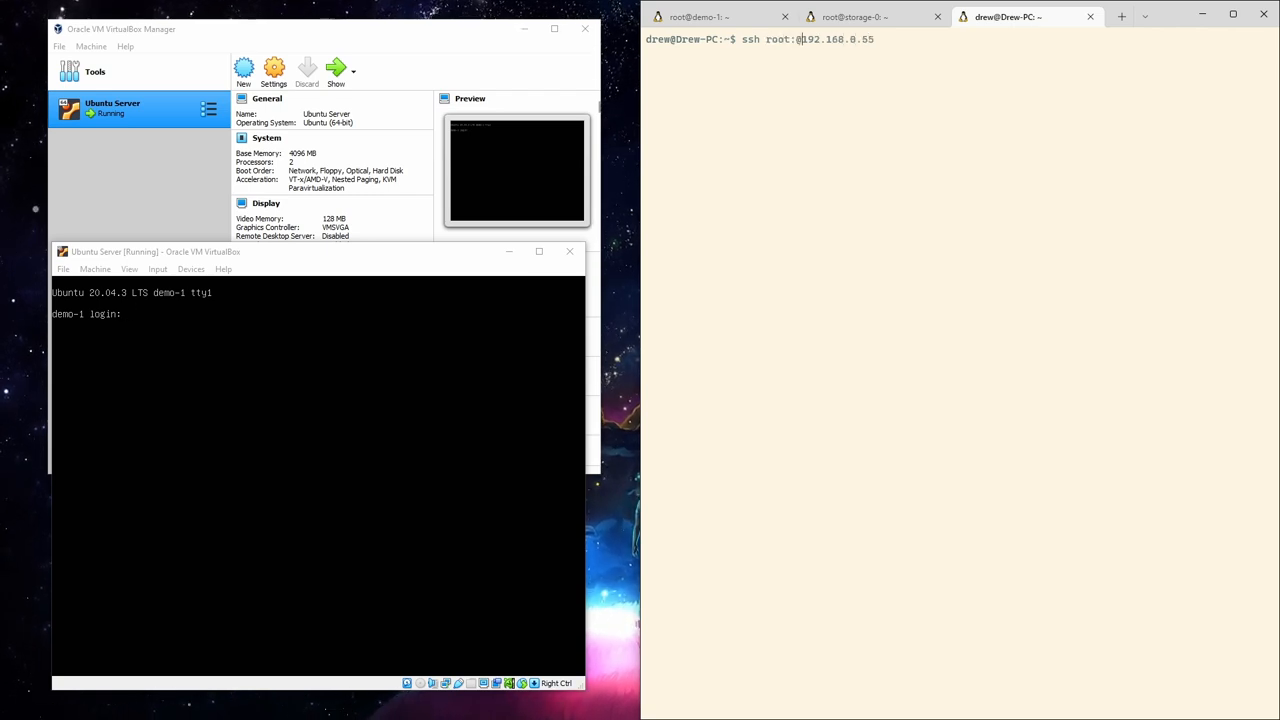
key(Return)
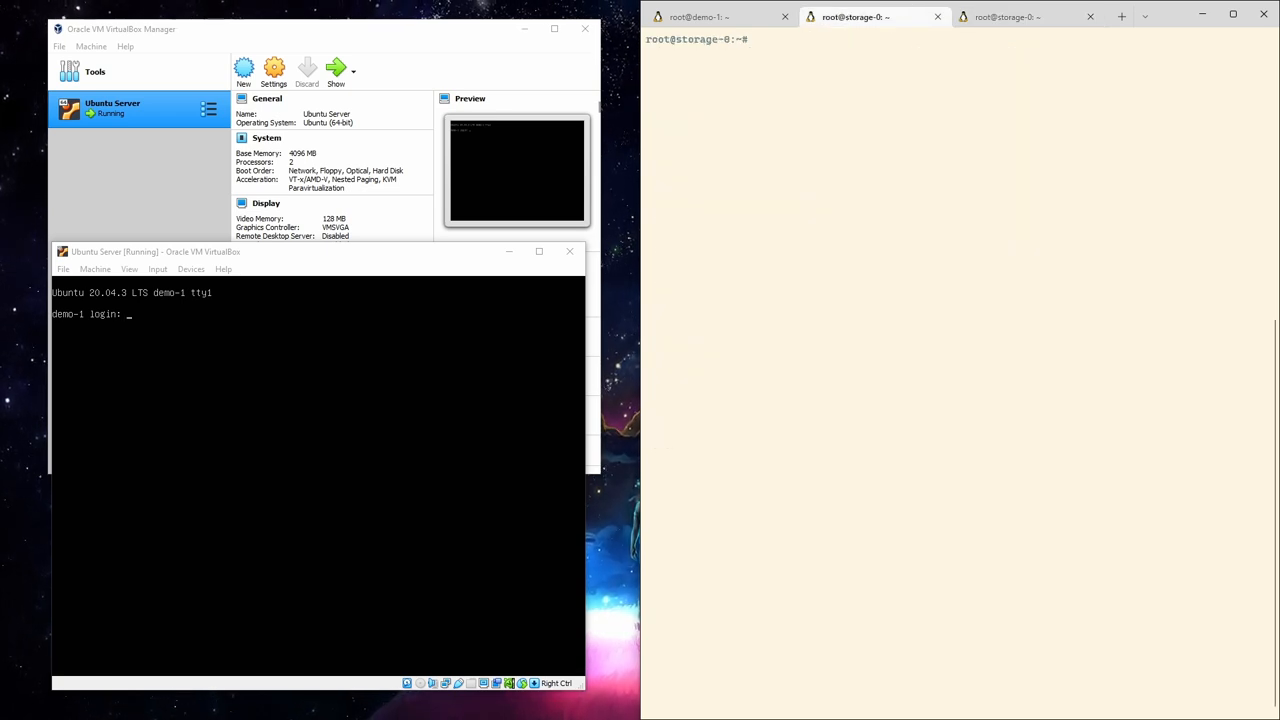
Print the saved kernel boot log /var/log/dmesg and scroll through its output.
text(dmesg)
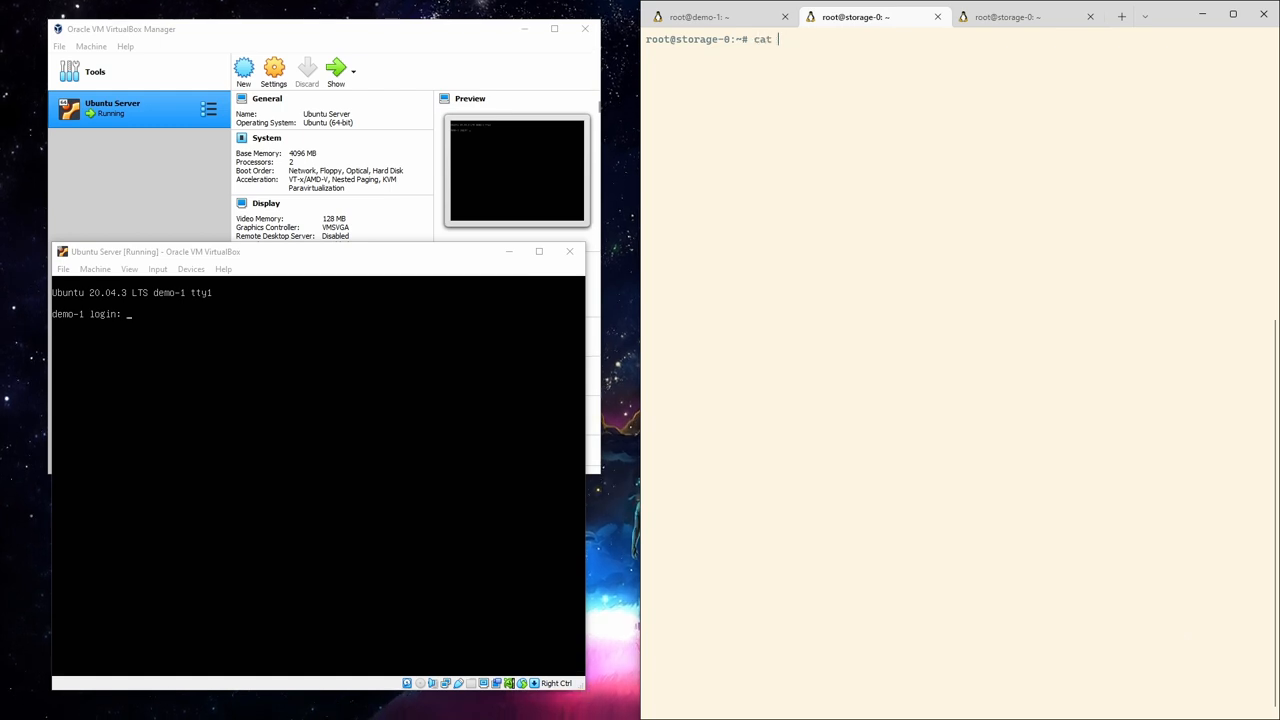
text(/var/log/dmesg)
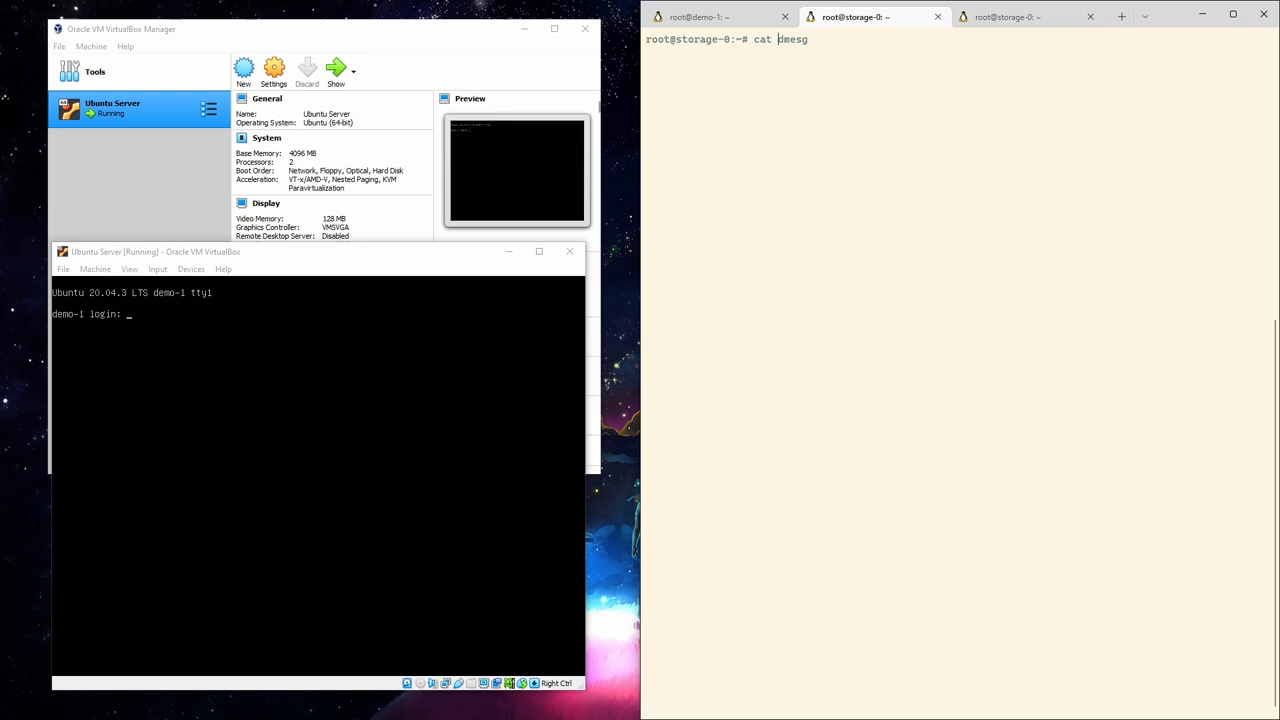
key(Return)
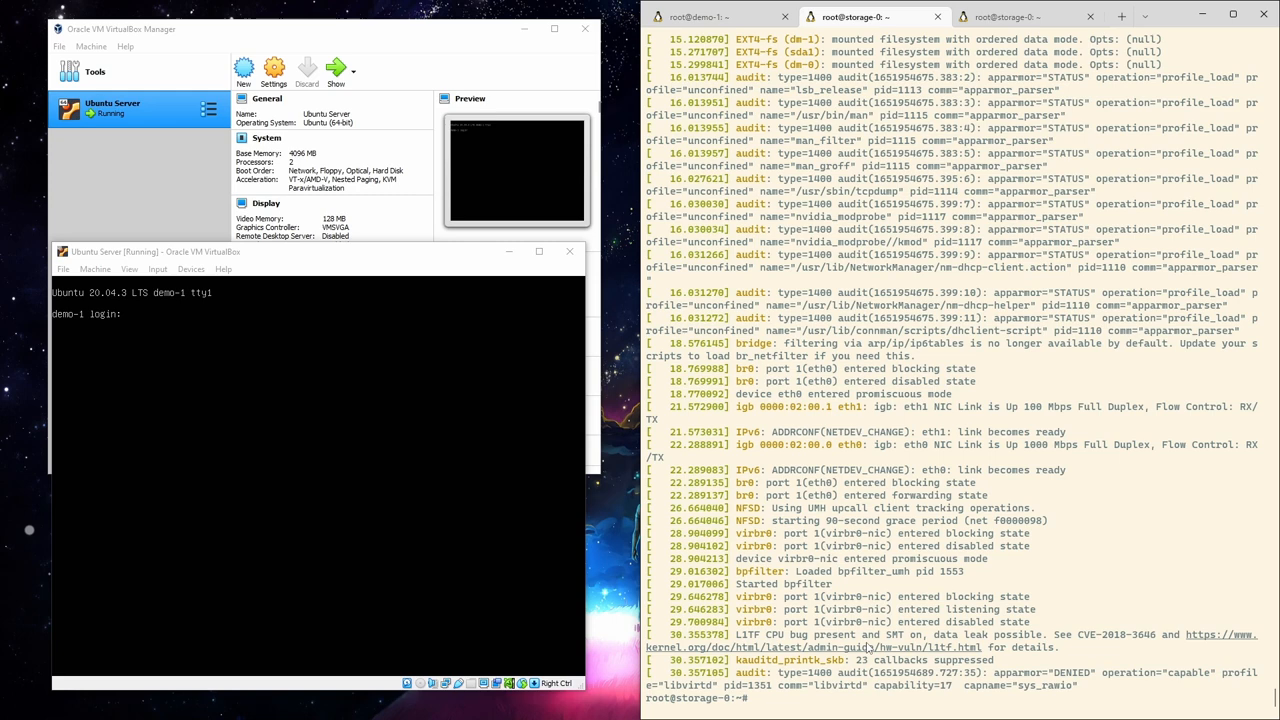
text(cat /etc/default/grub)
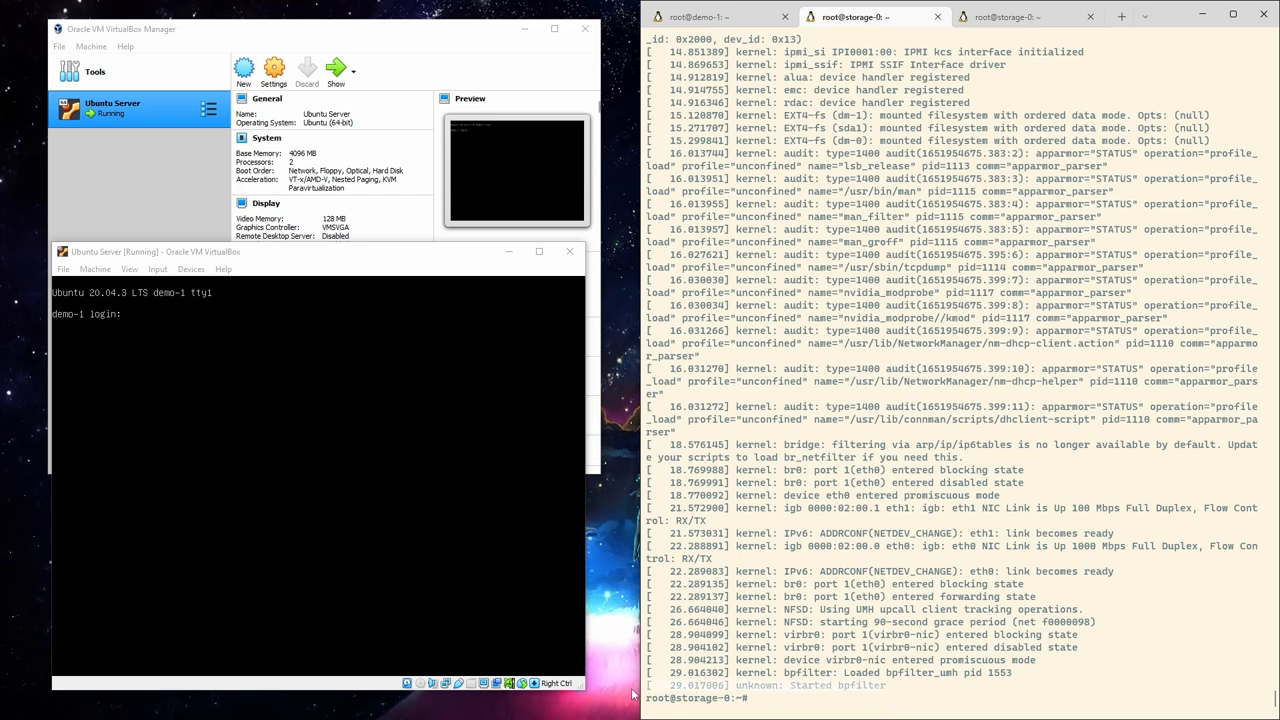
scroll(down, 3)
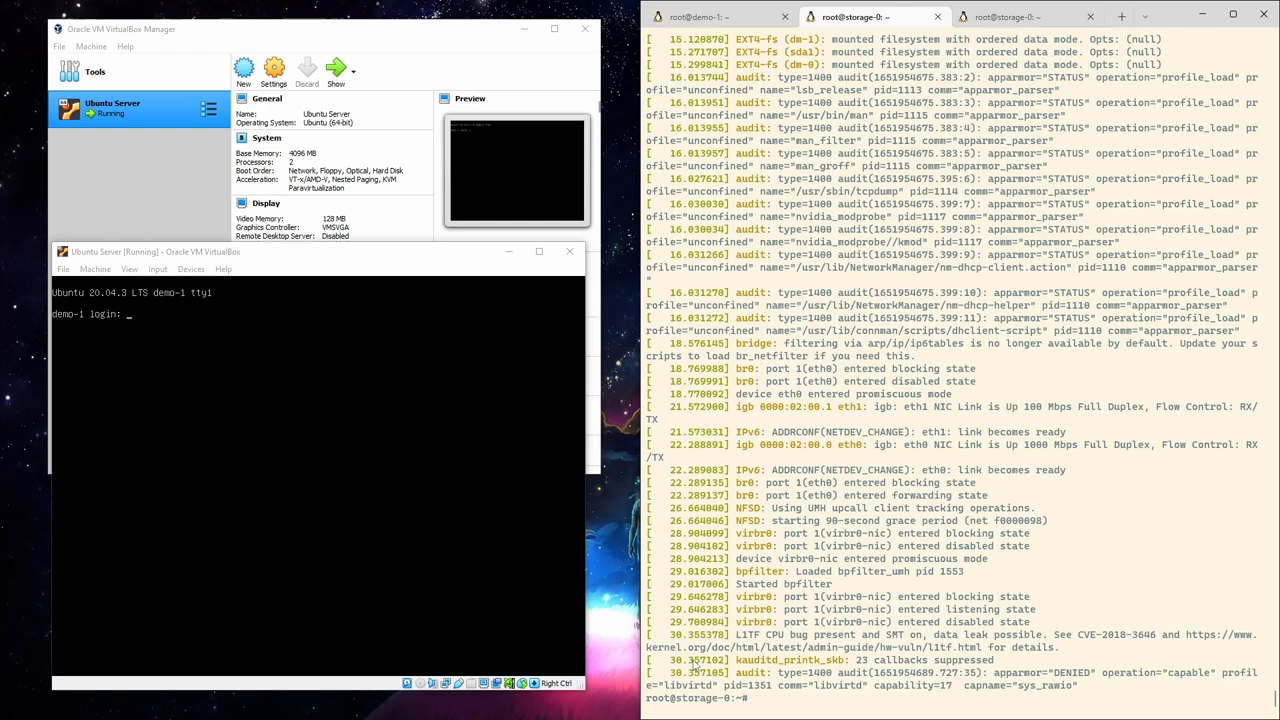
text(l)
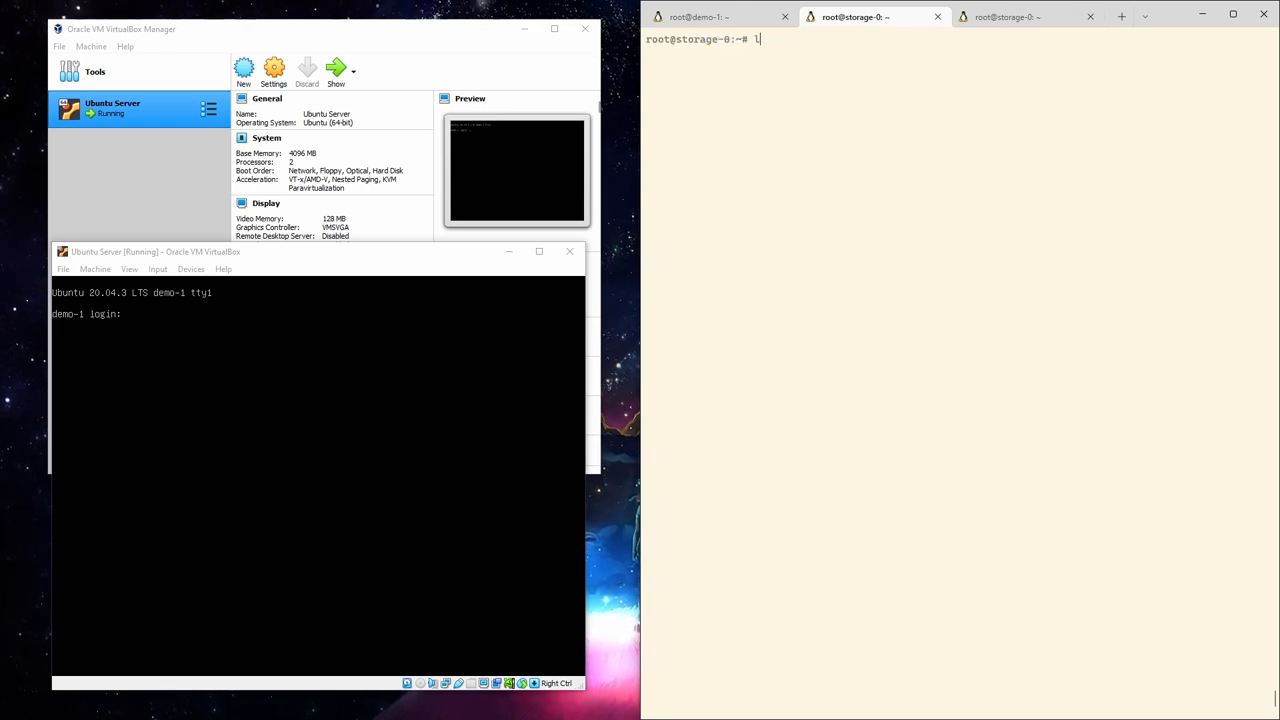
List the log files under /var/log, then clear the terminal with Ctrl+L.
key(Backspace)
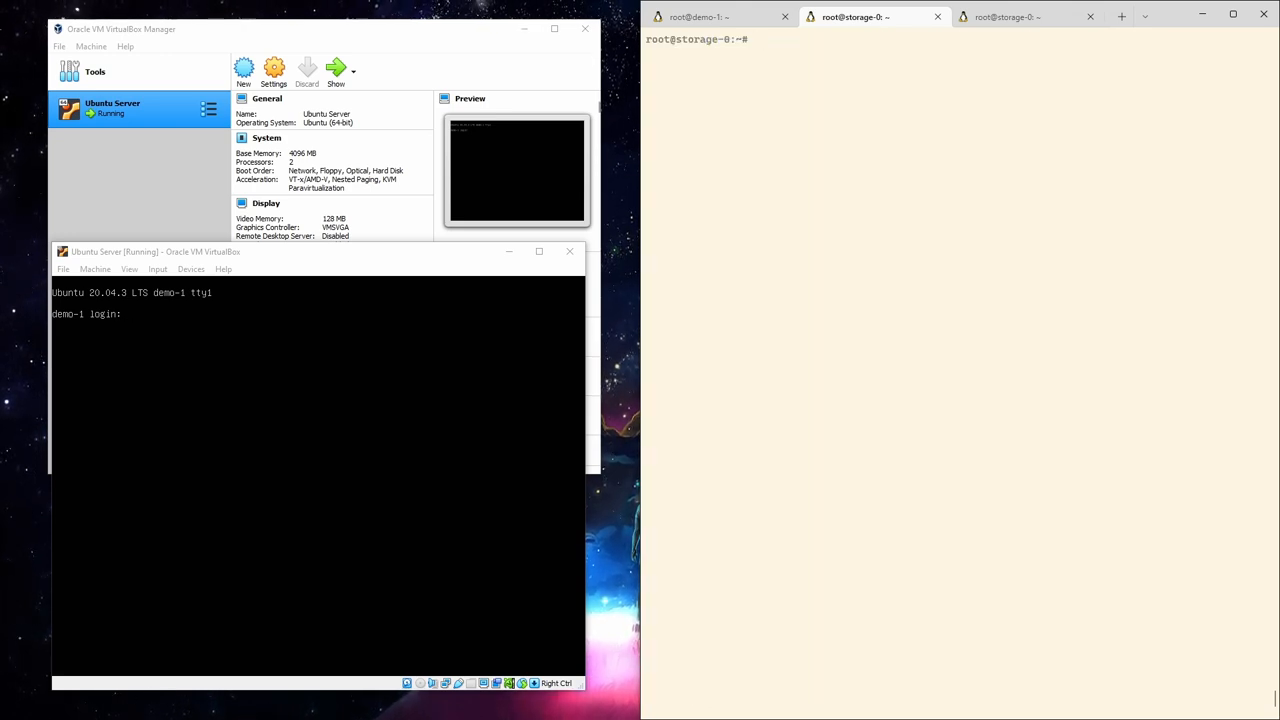
text(ls /var/log)
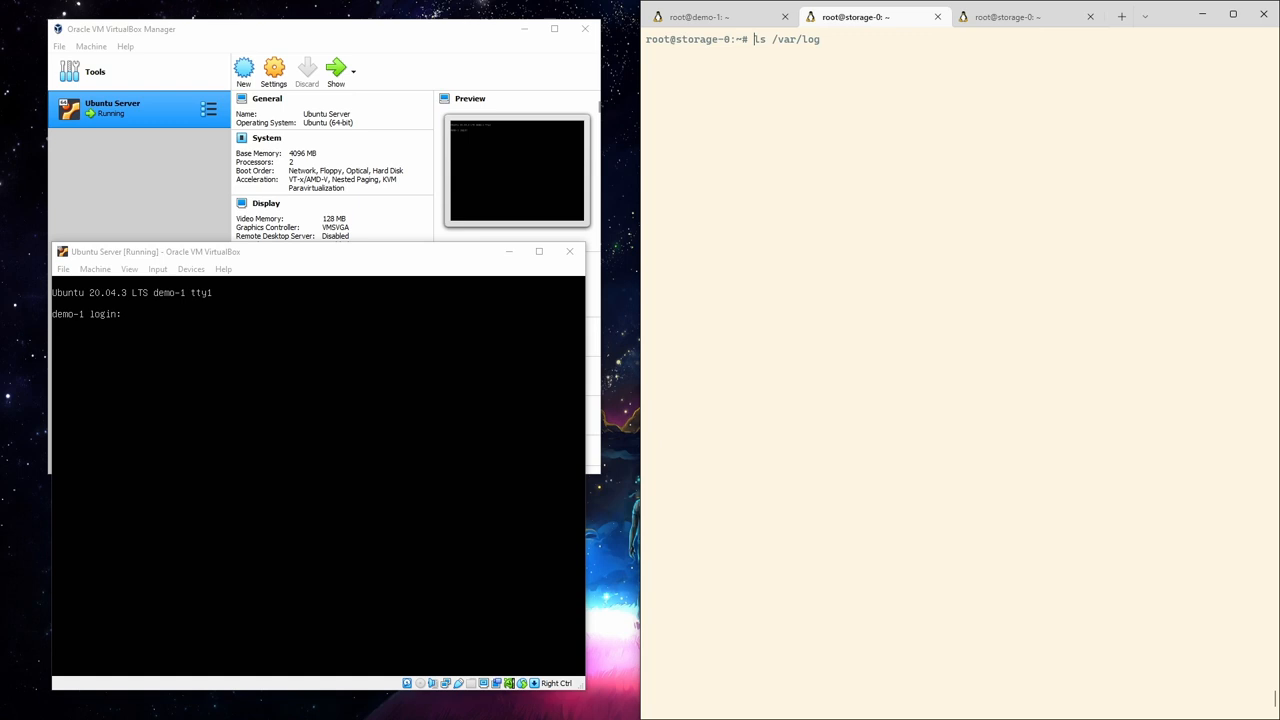
key(Return)
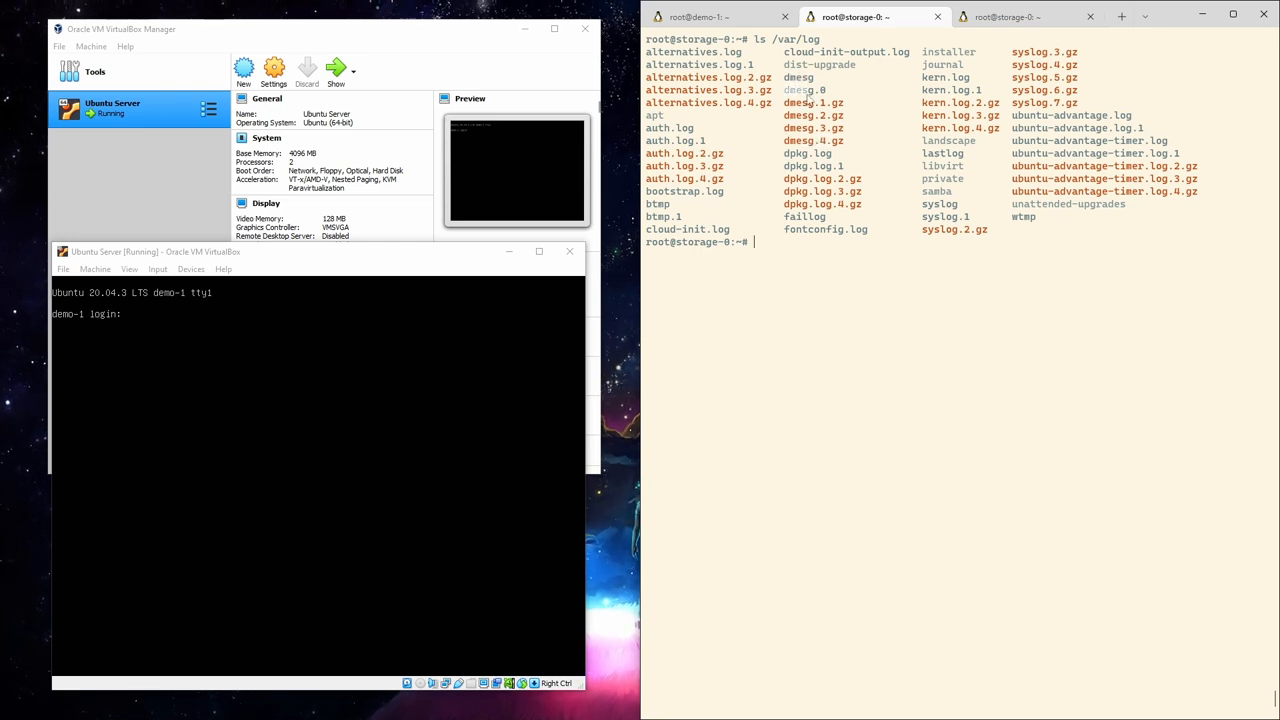
mouse_move(850, 305)
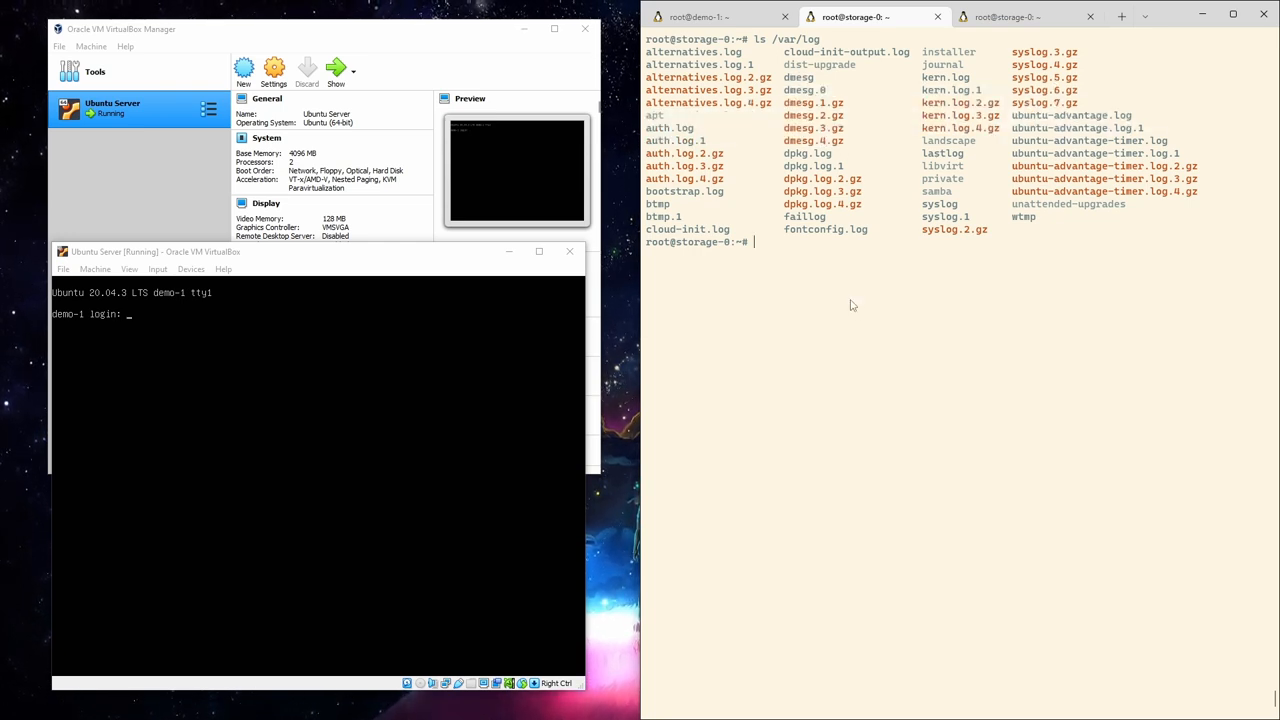
key(ctrl+l)
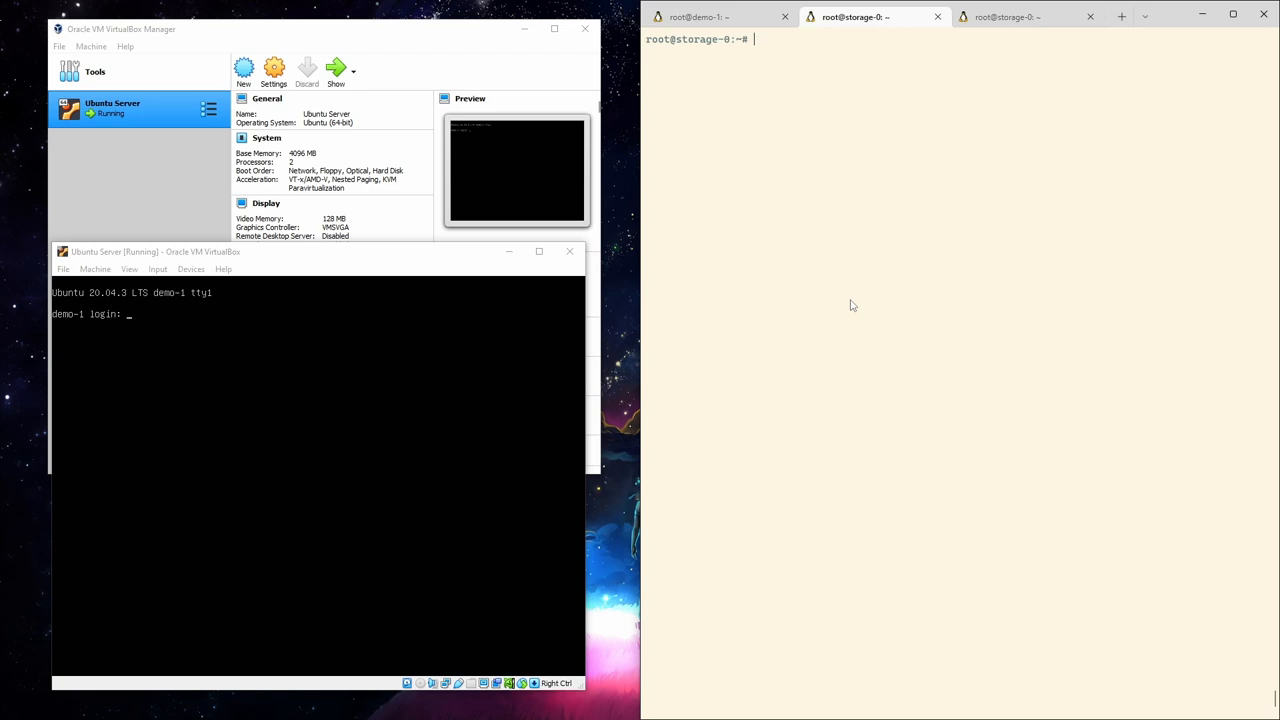
Run journalctl --list-boots to show the eleven recorded boots of storage-0.
text(journa)
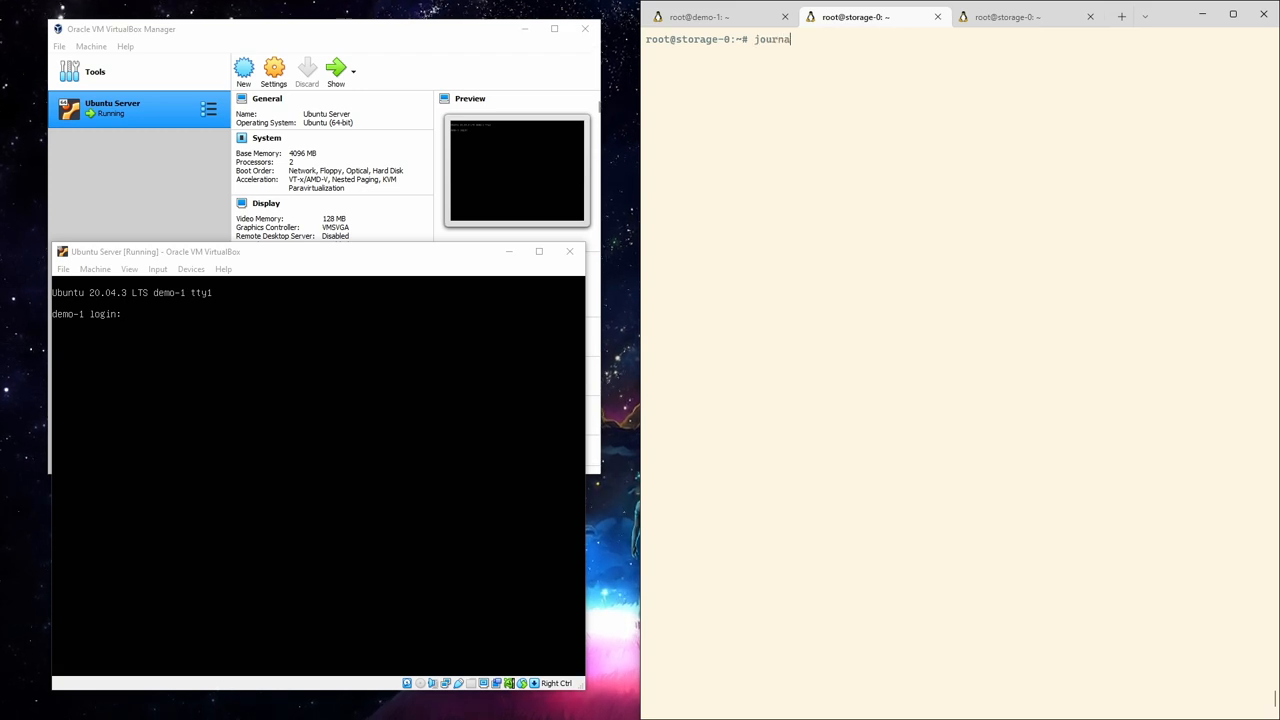
text(lctl --list-)
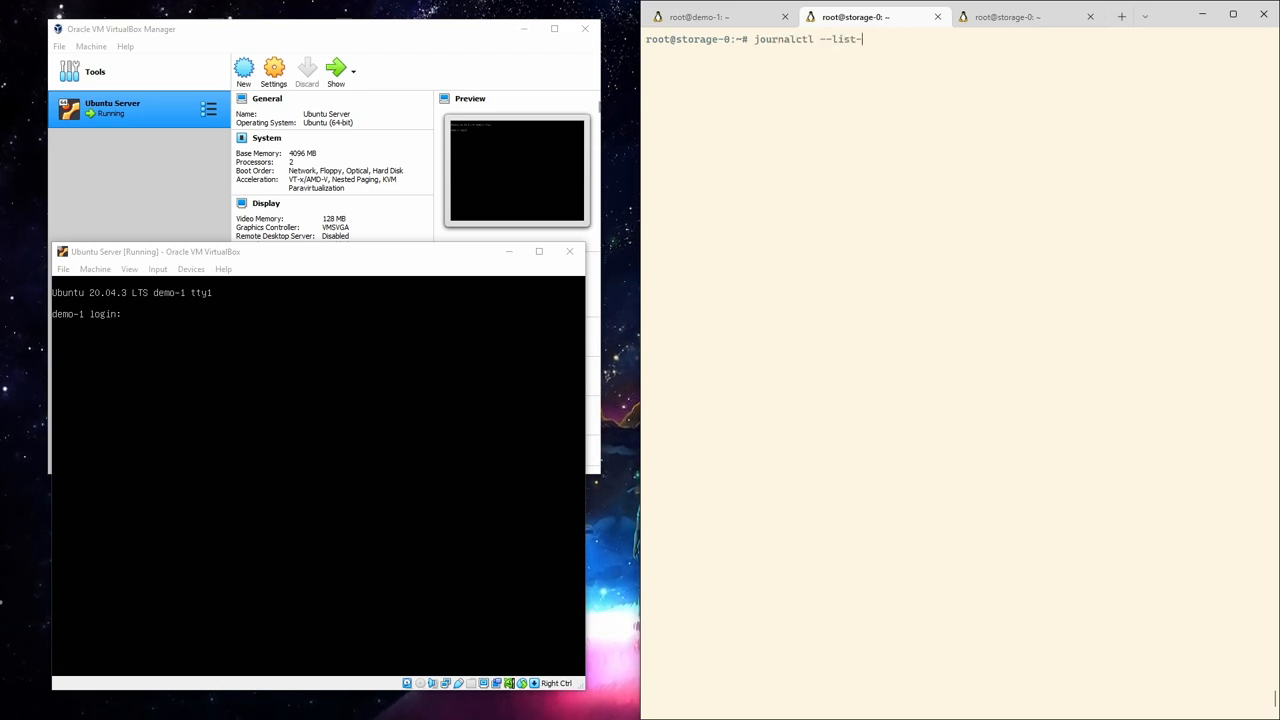
key(Return)
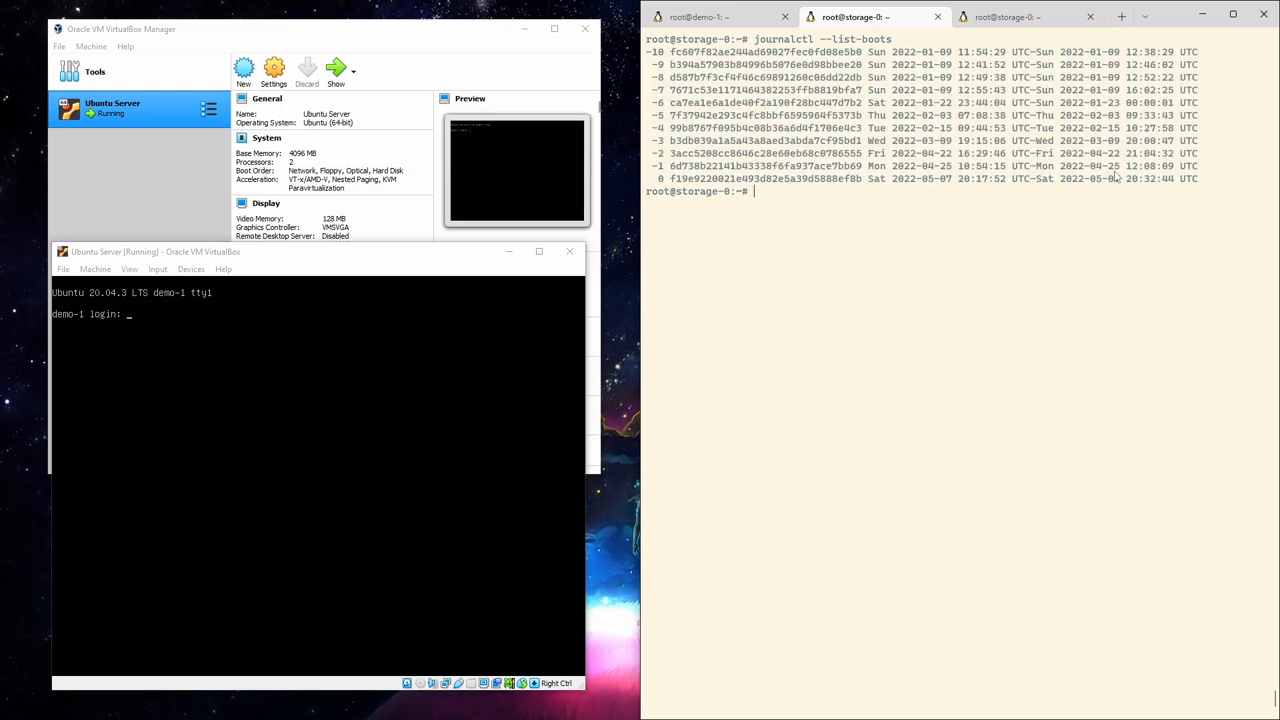
text(demesg)
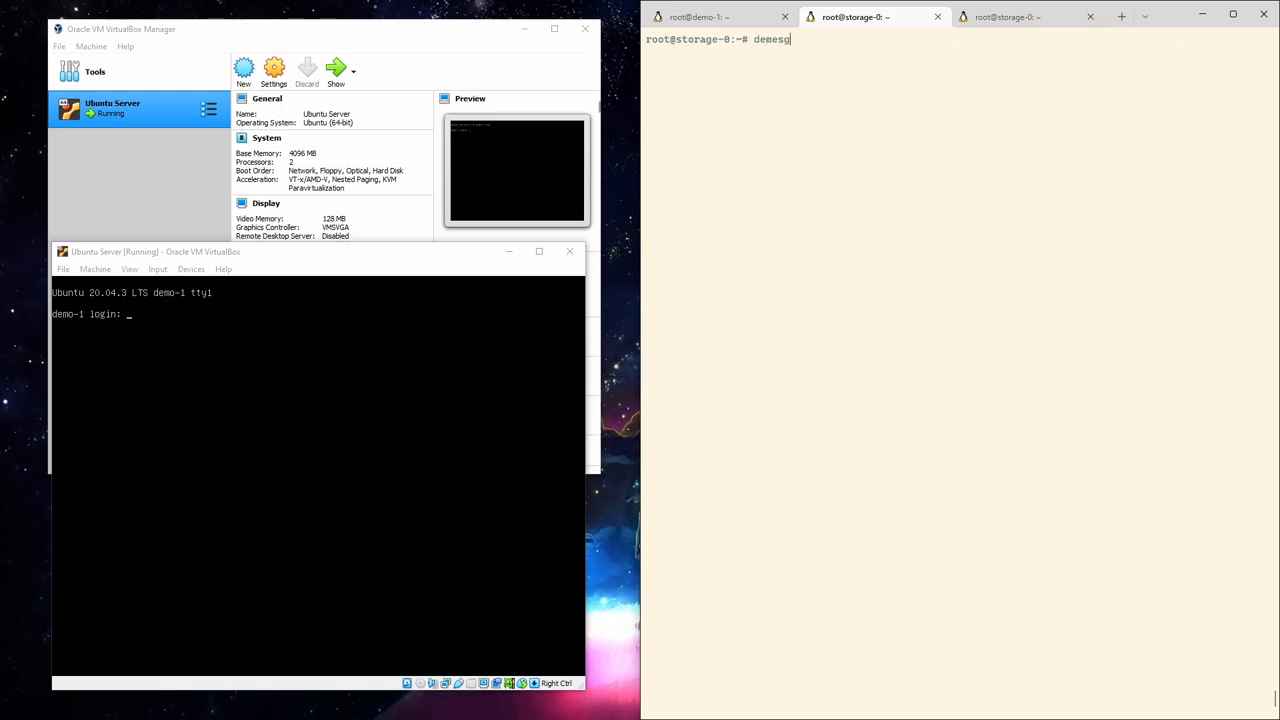
Run dmesg and scroll back up to the first 0.000000 kernel version and command-line lines.
key(Return)
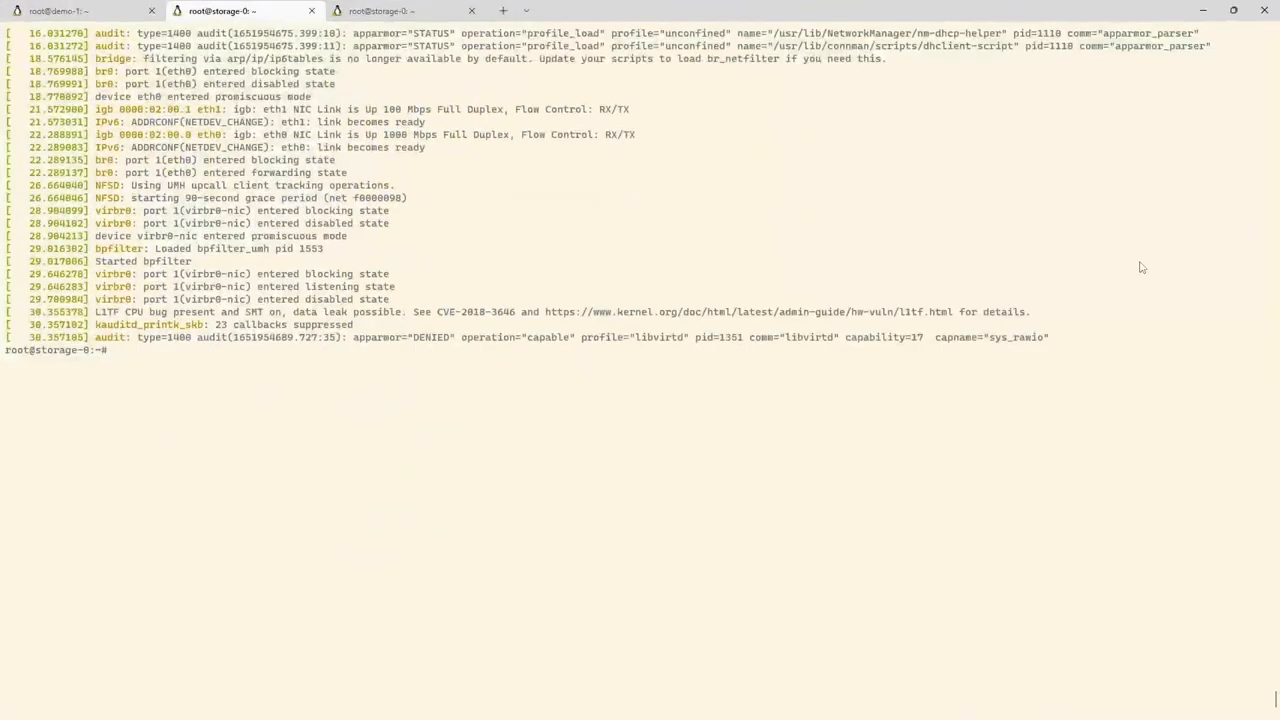
scroll(up, 3)
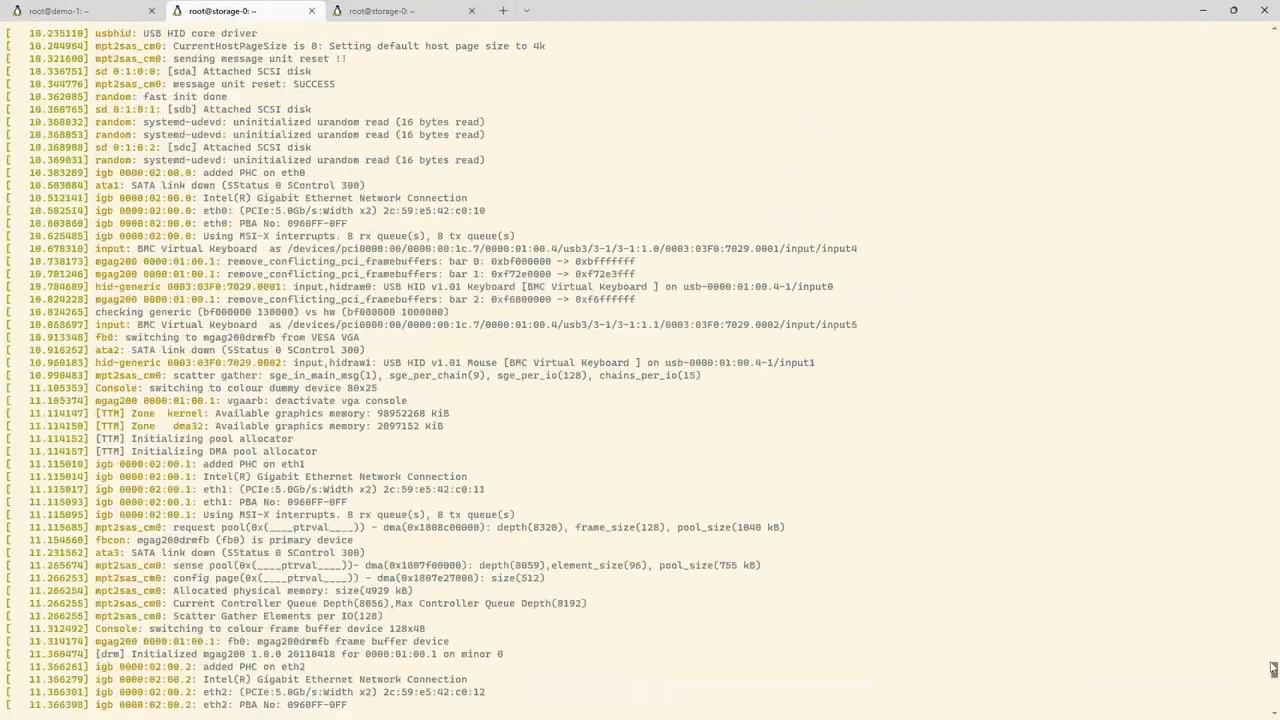
scroll(up, 3)
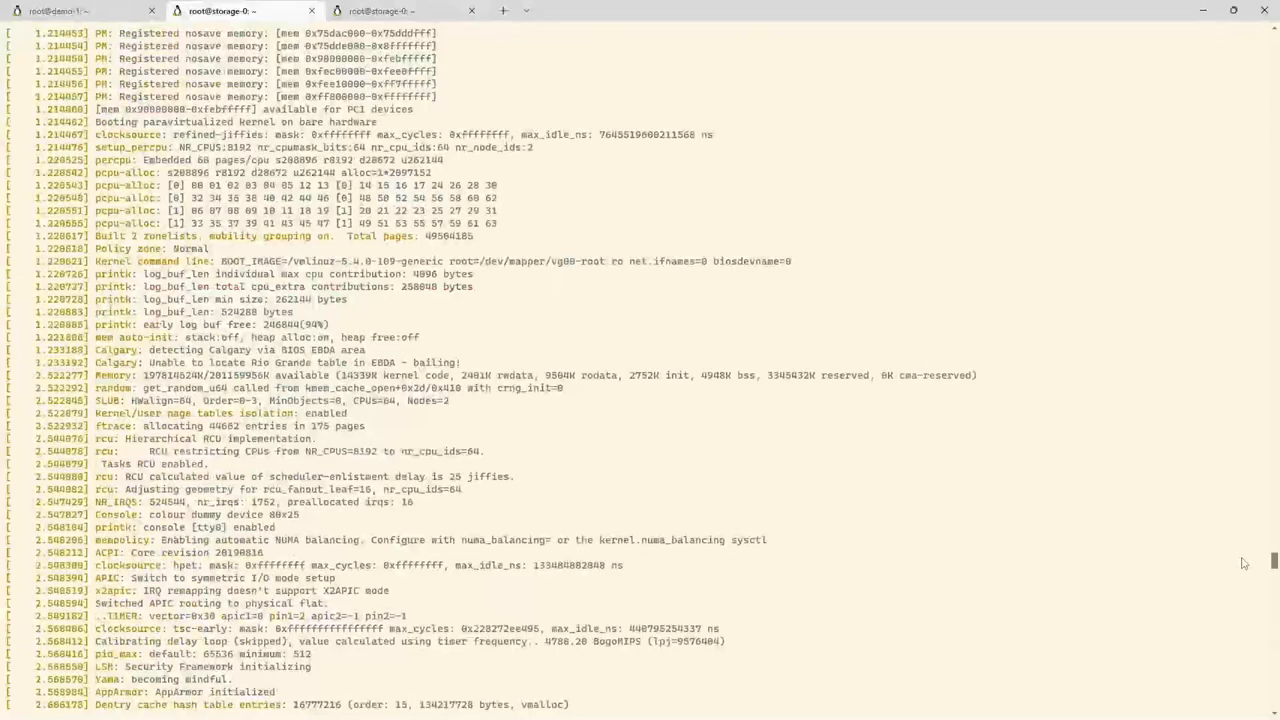
scroll(up, 3)
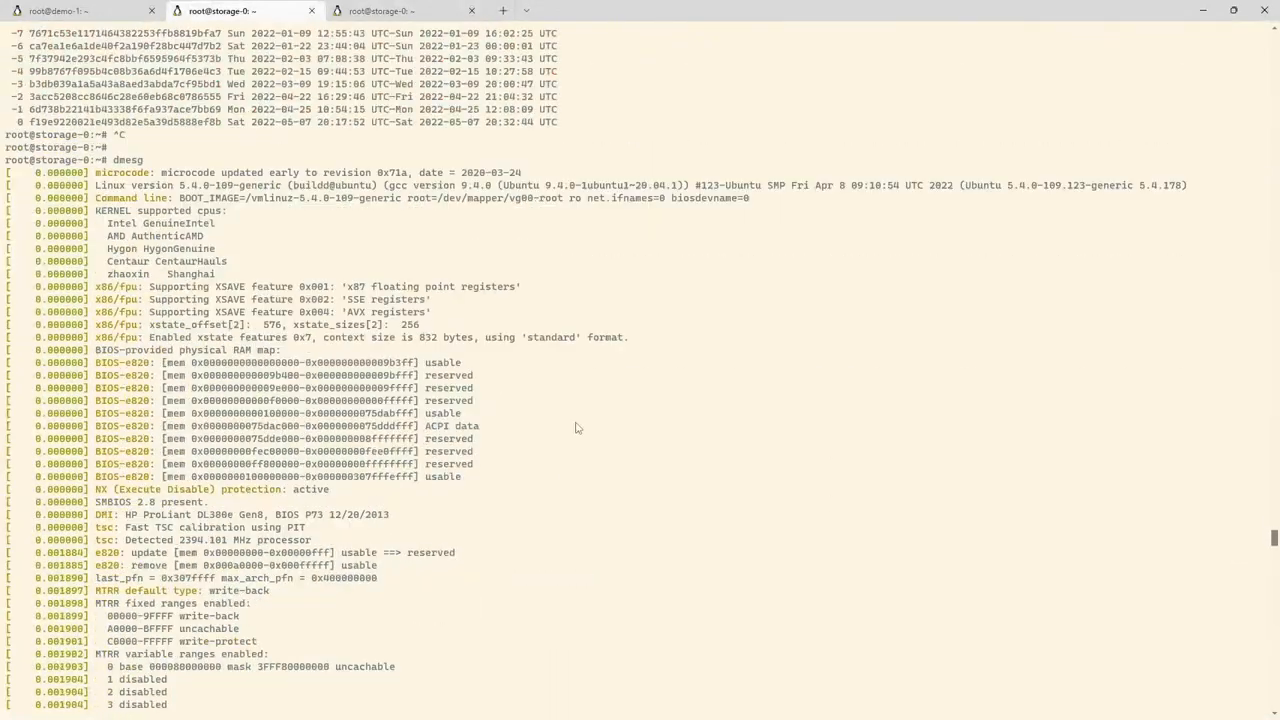
scroll(down, 3)
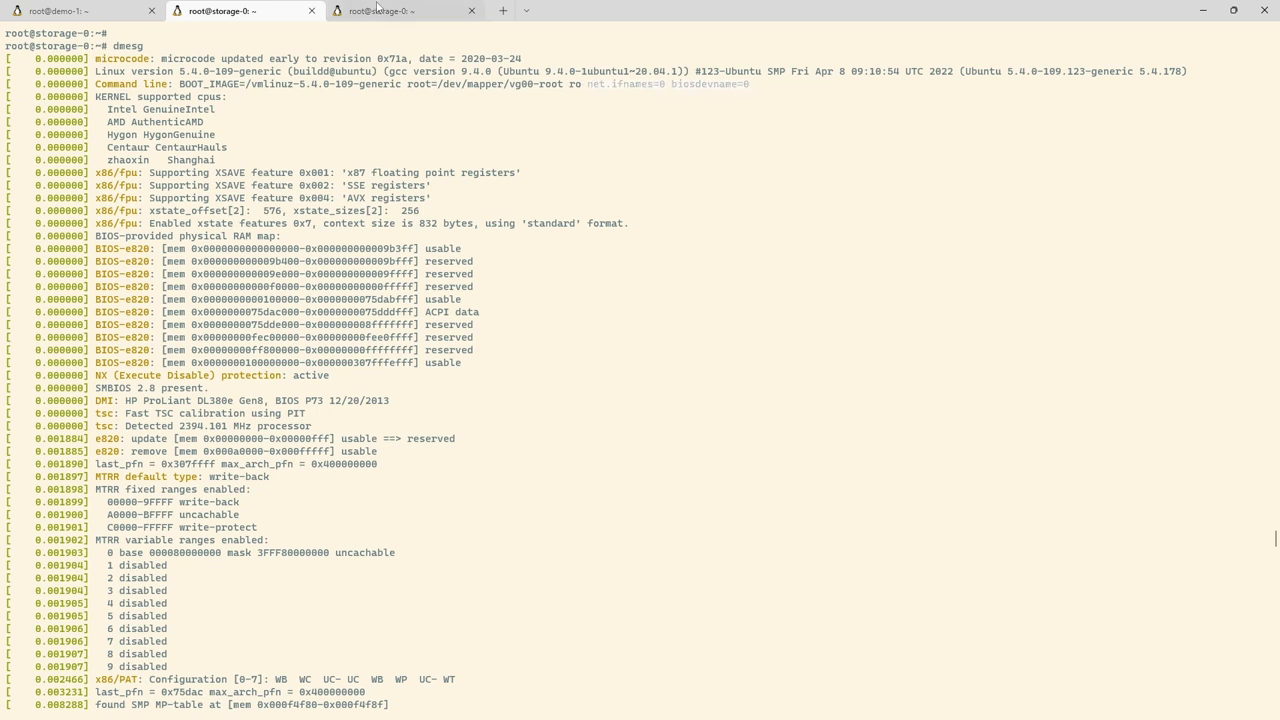
click(400, 11)
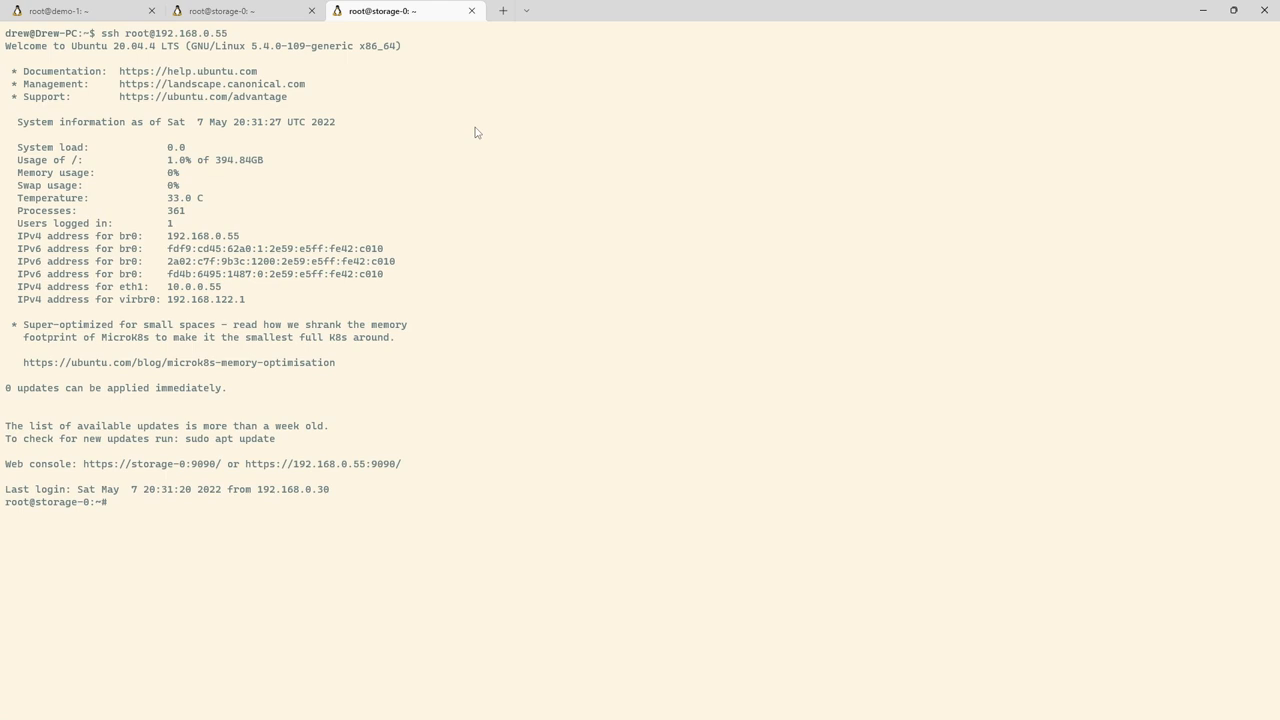
Display /etc/default/grub in the third storage-0 tab using Tab completion.
text(cat /)
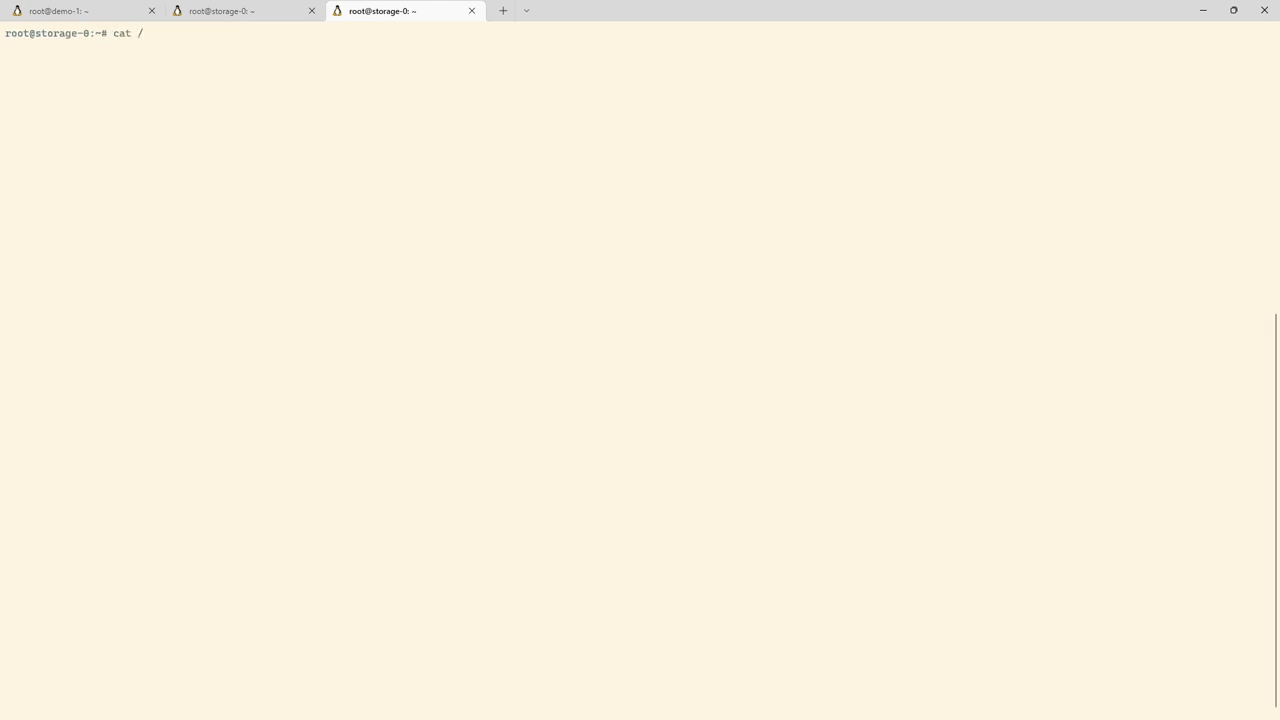
text(etc/de)
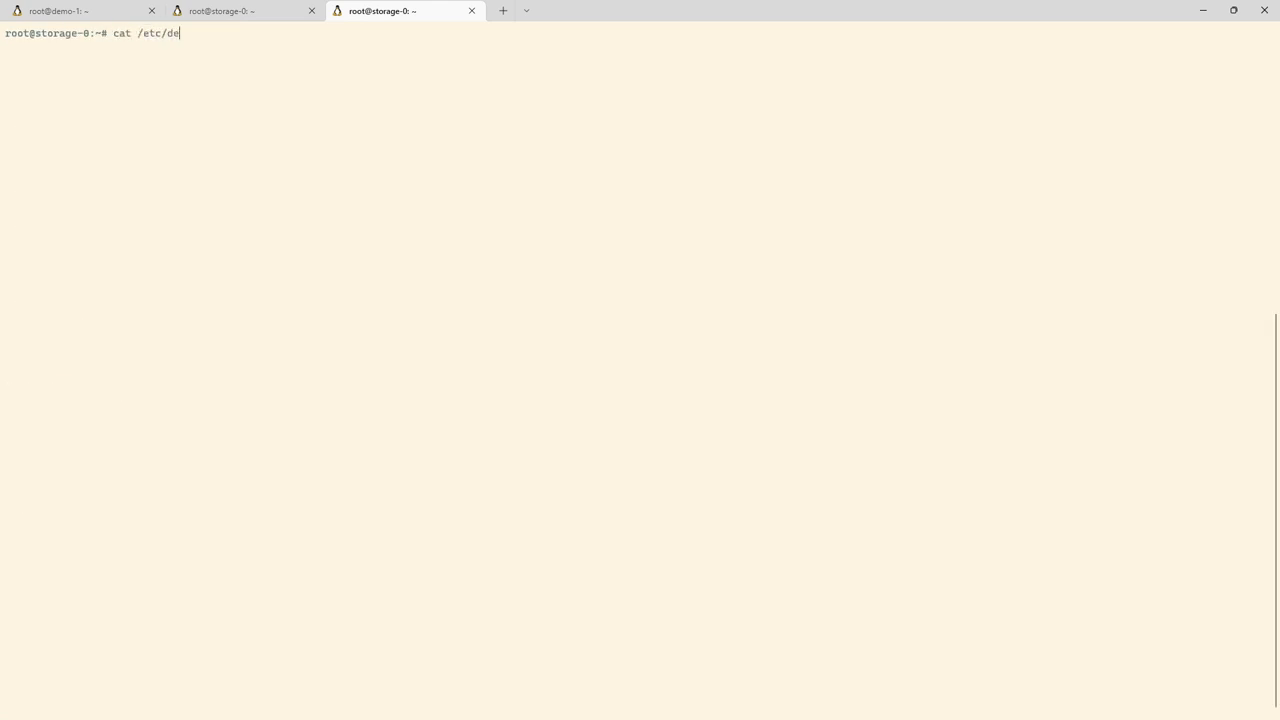
key(Return)
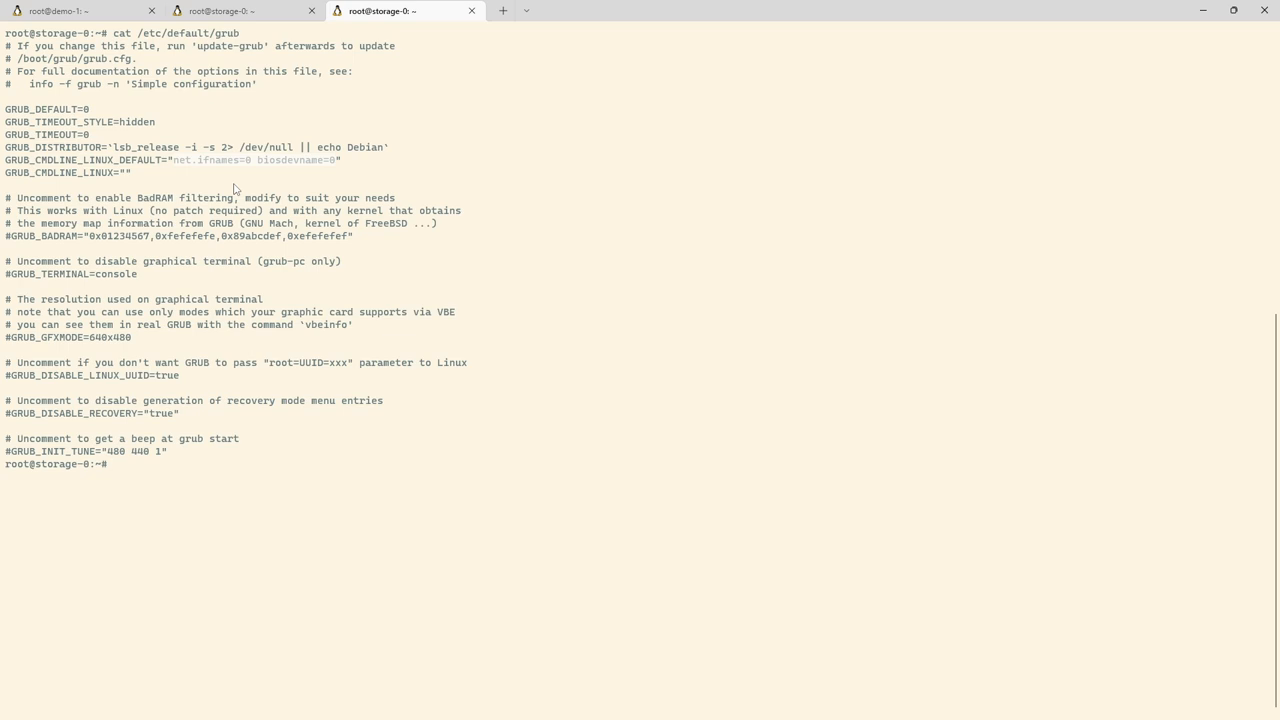
mouse_move(318, 10)
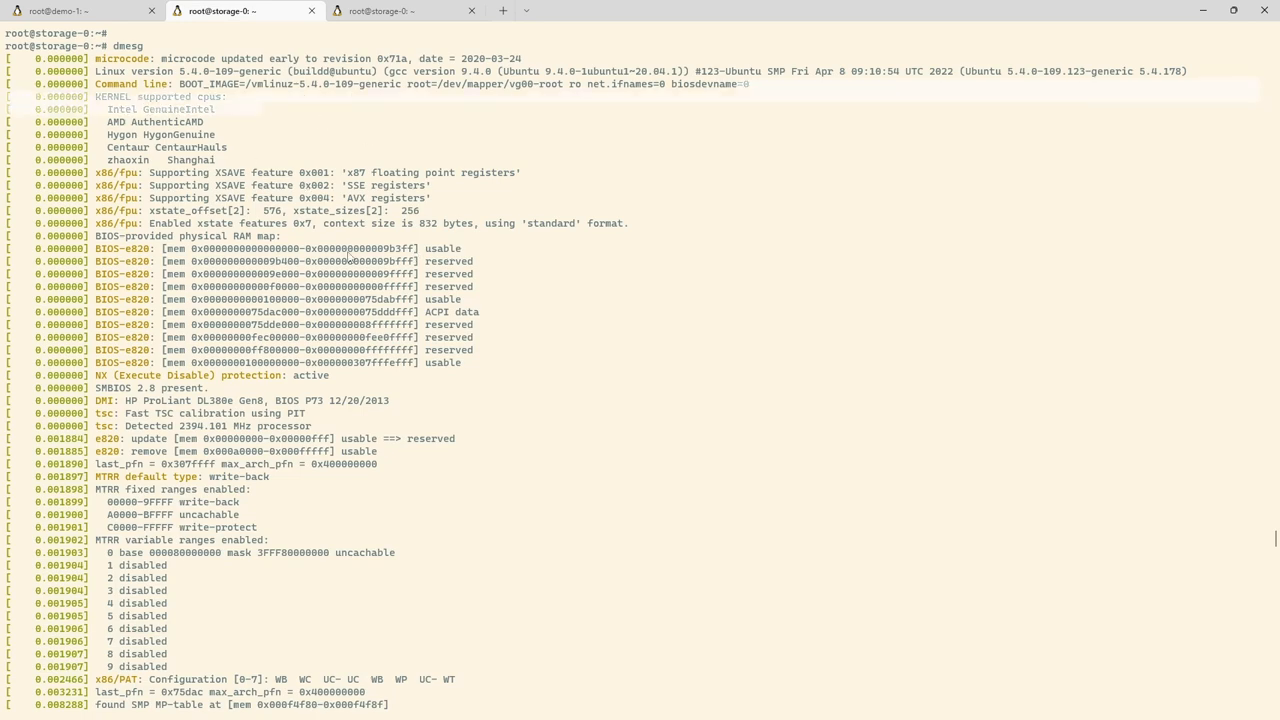
Scroll down the dmesg output past the ACPI, SRAT and memory-zone entries.
scroll(down, 3)
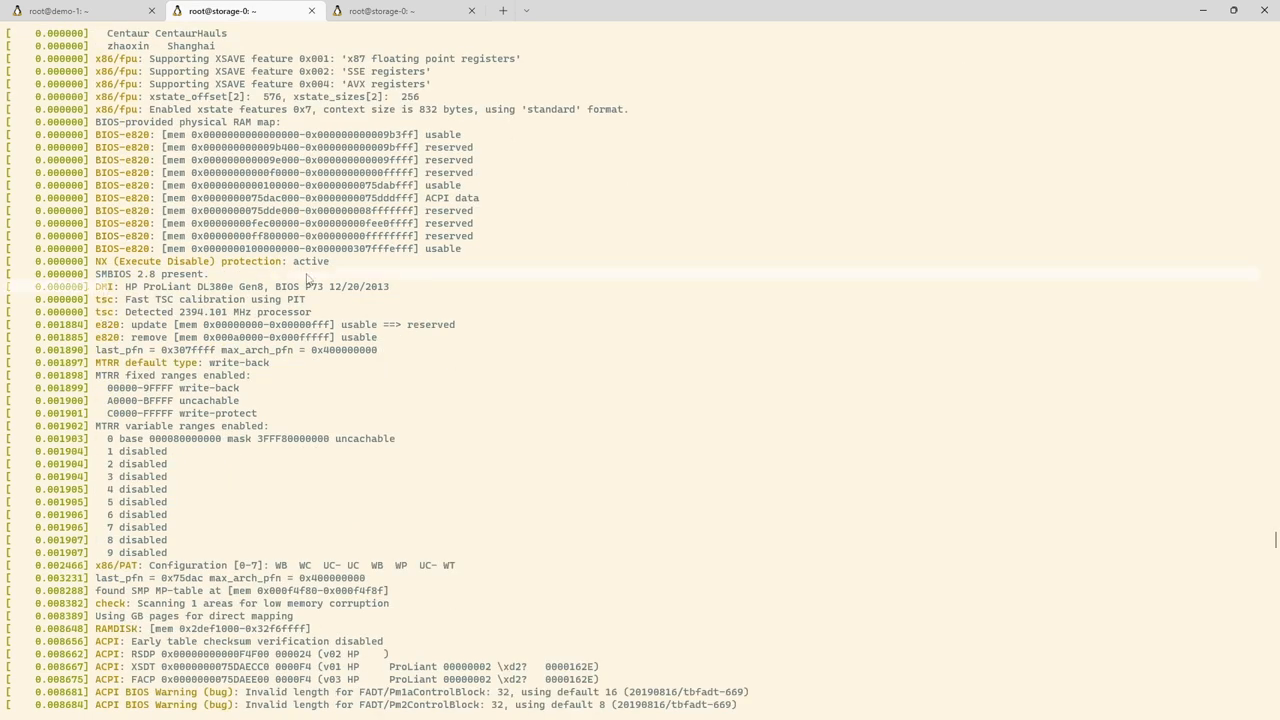
scroll(down, 3)
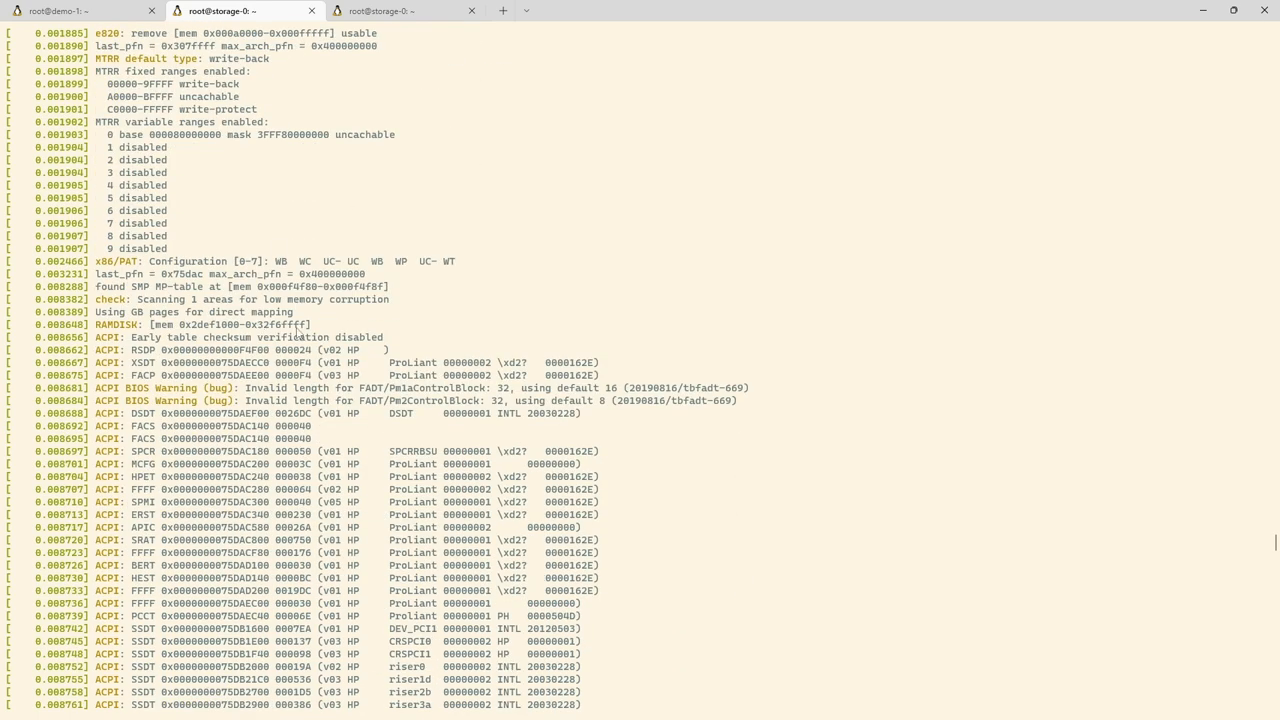
scroll(down, 3)
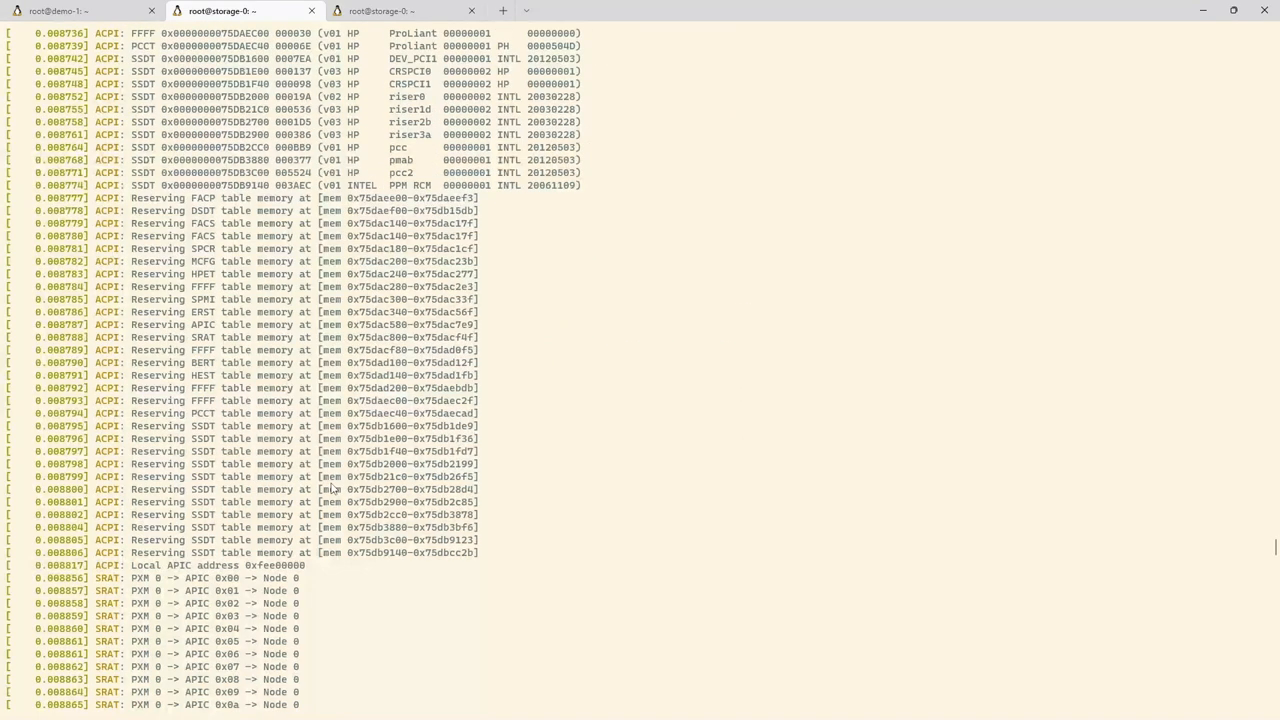
scroll(up, 3)
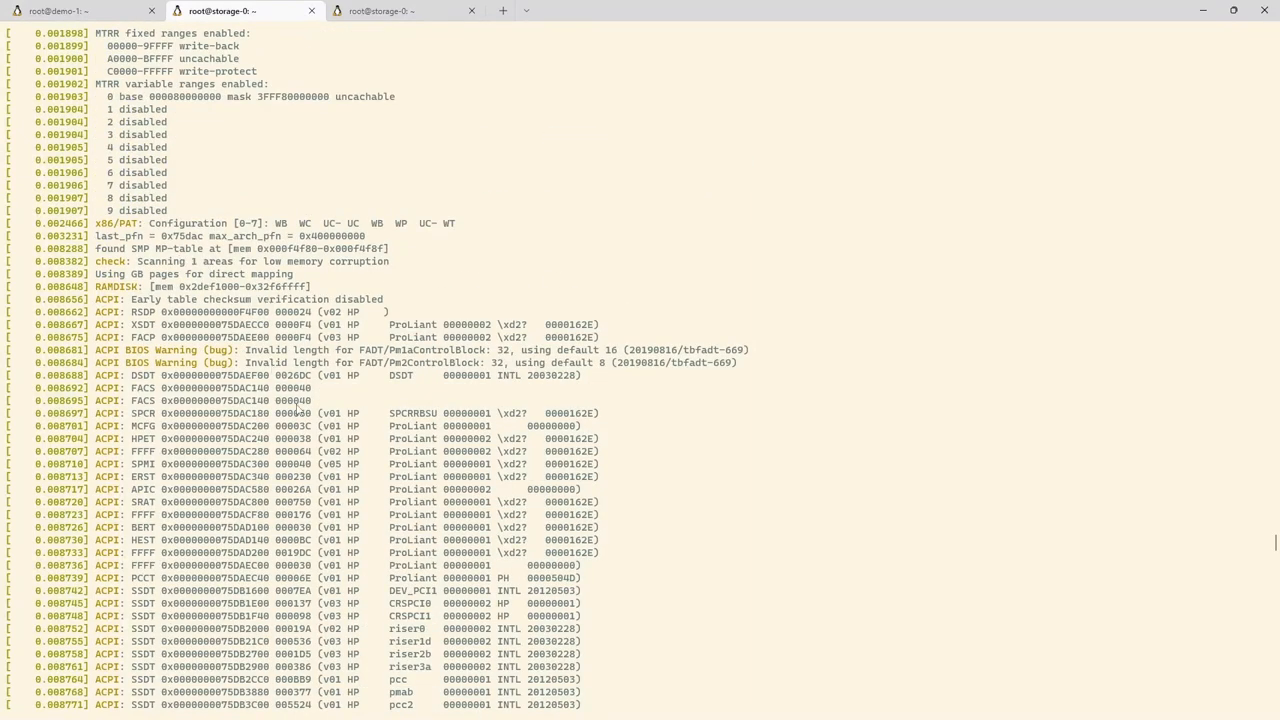
scroll(down, 3)
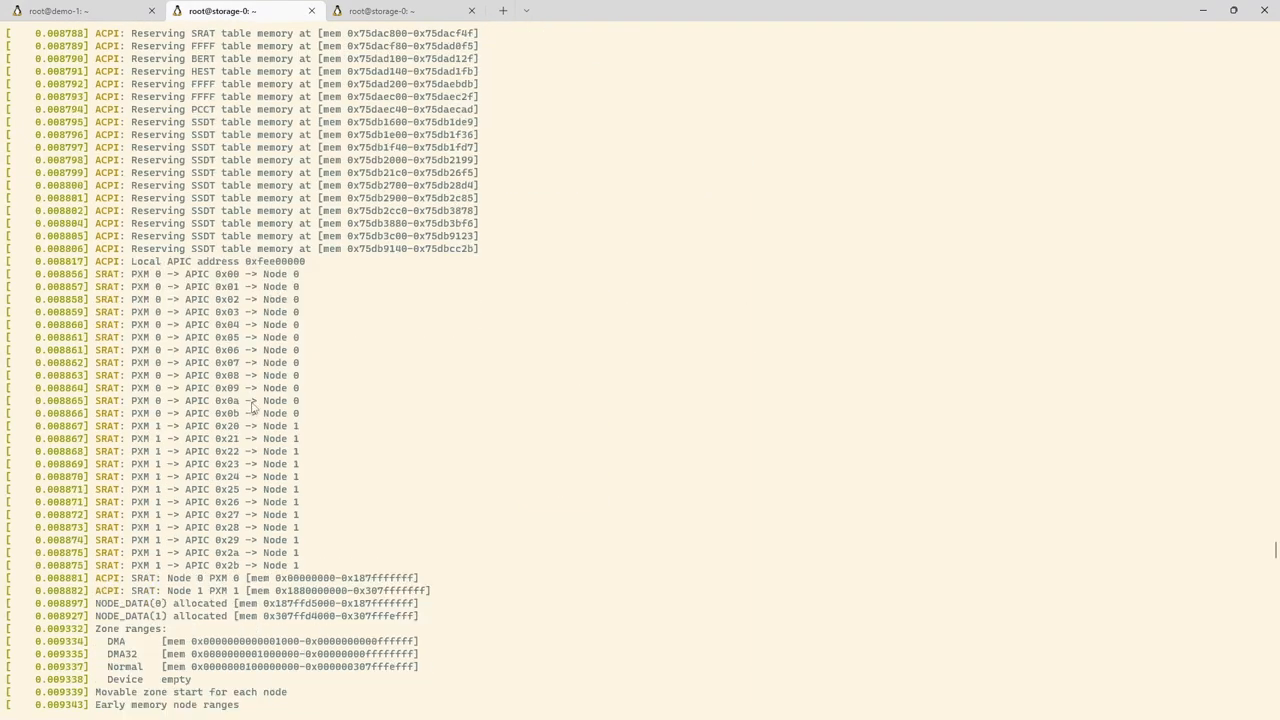
scroll(down, 3)
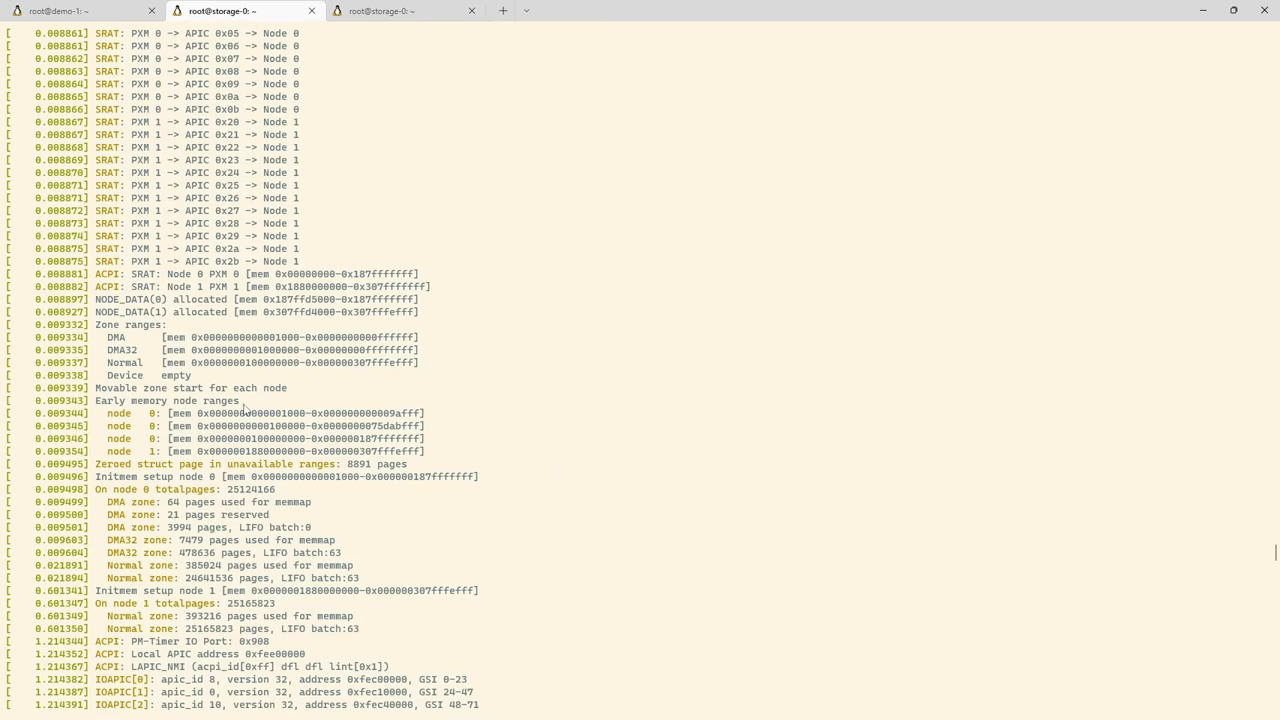
scroll(down, 3)
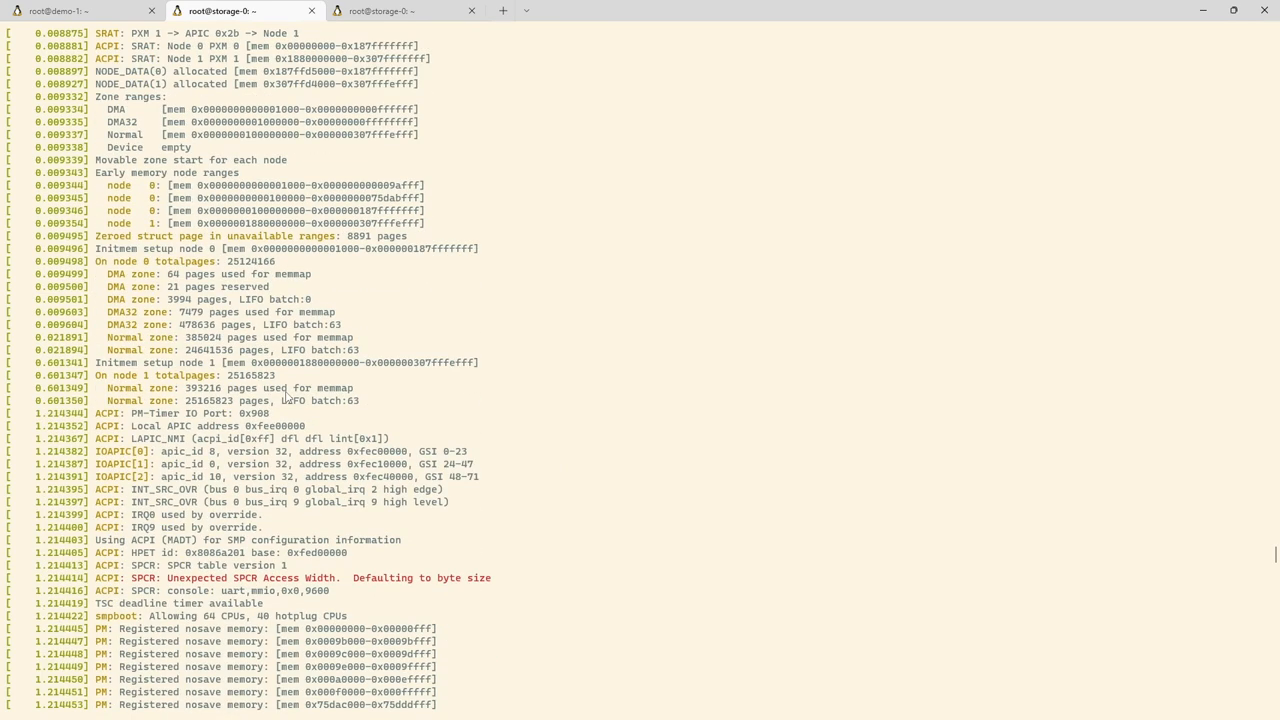
scroll(down, 3)
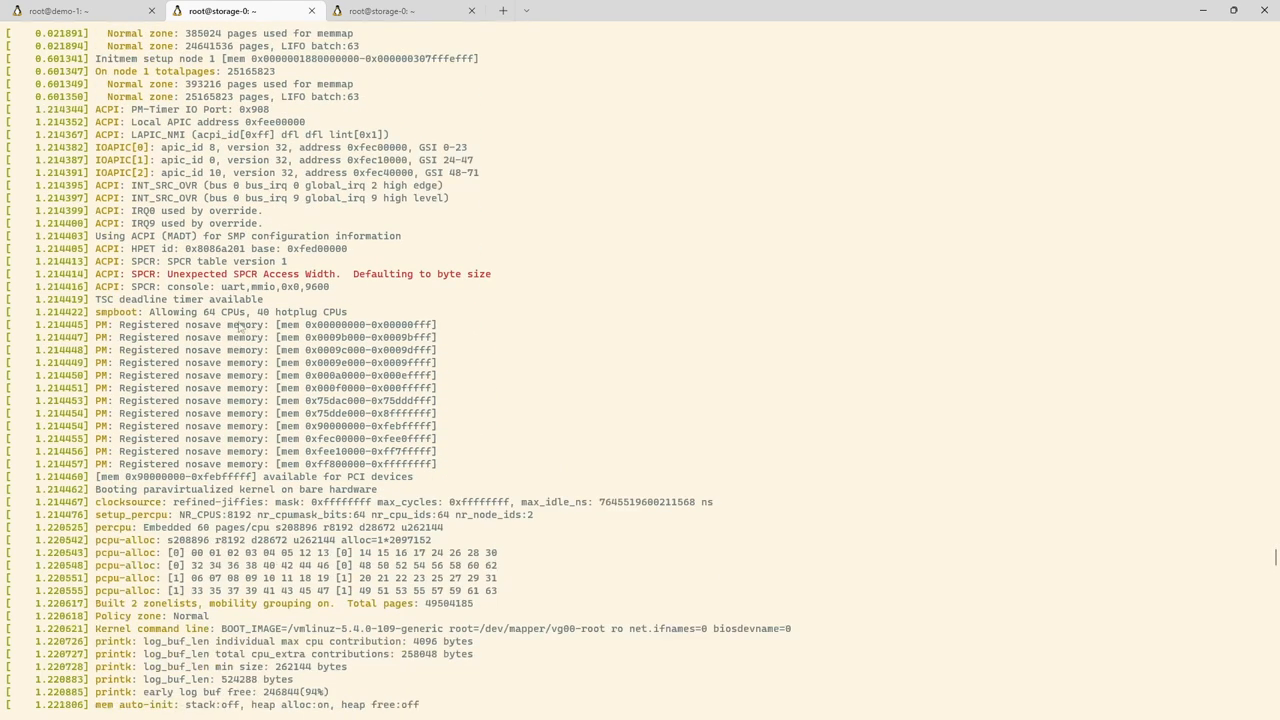
scroll(down, 3)
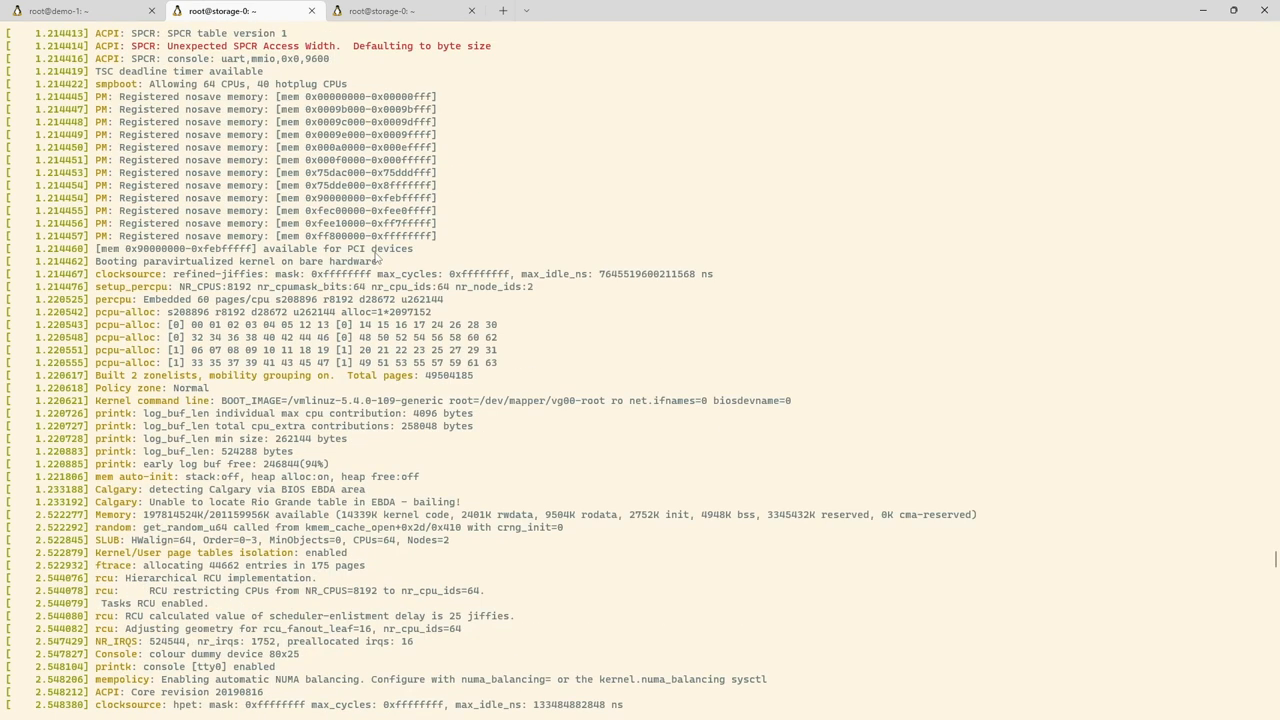
scroll(down, 3)
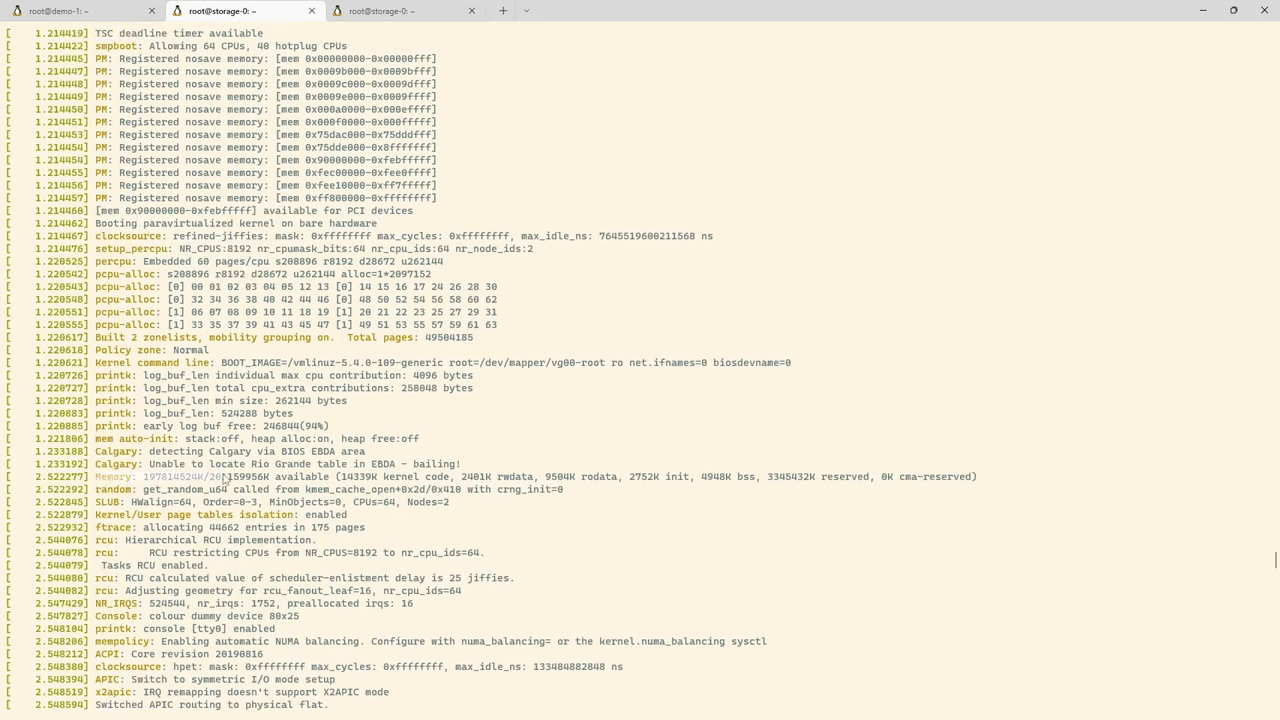
Scroll further to the Spectre mitigation, Xeon CPU and PMU driver lines.
scroll(down, 3)
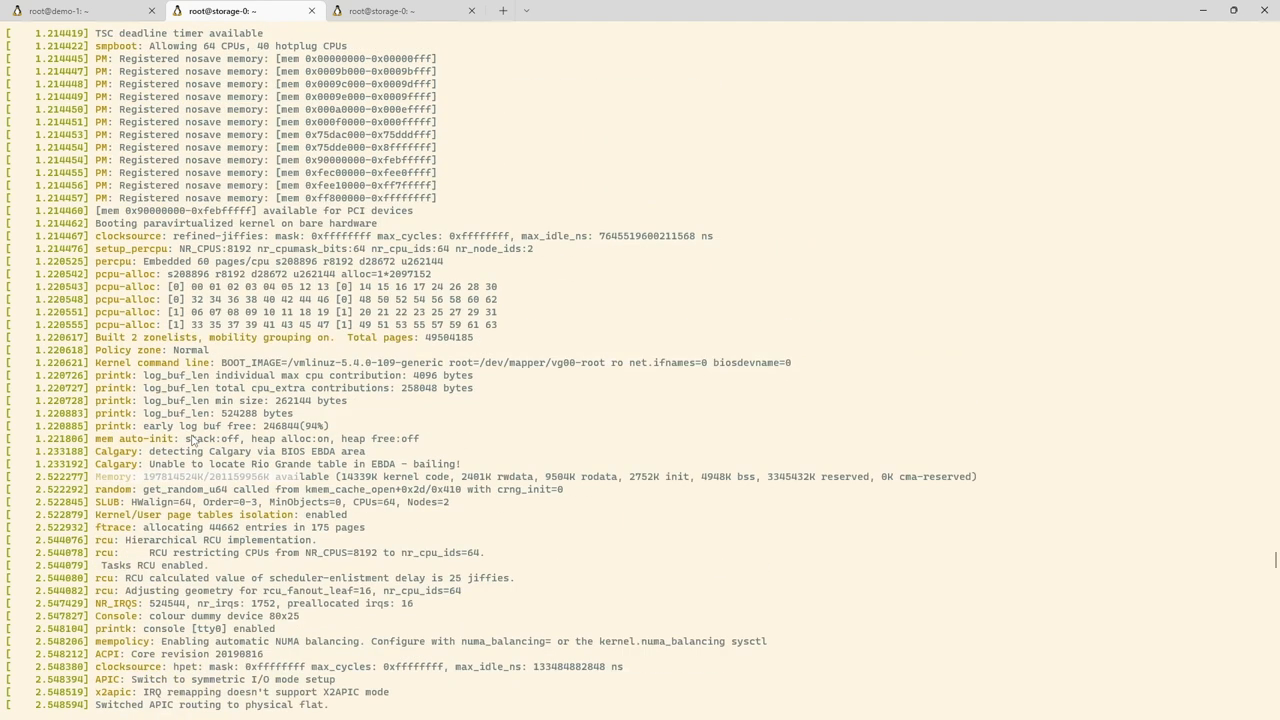
scroll(down, 3)
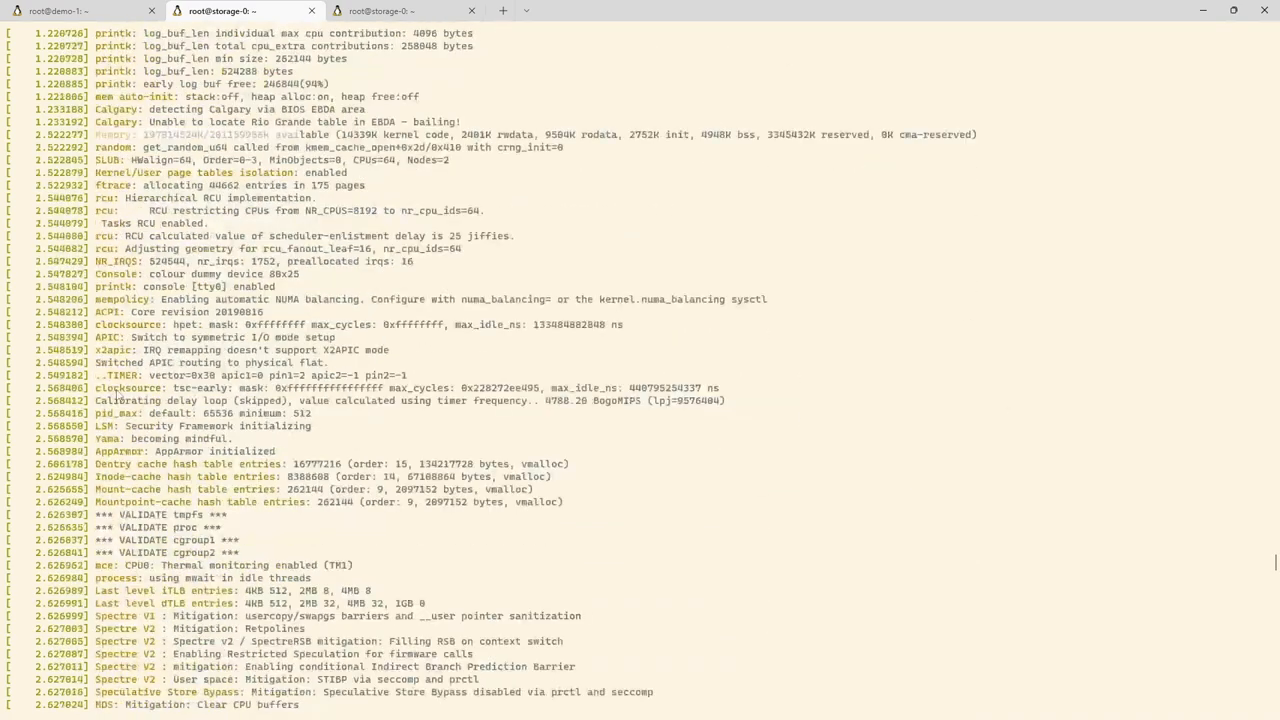
scroll(down, 3)
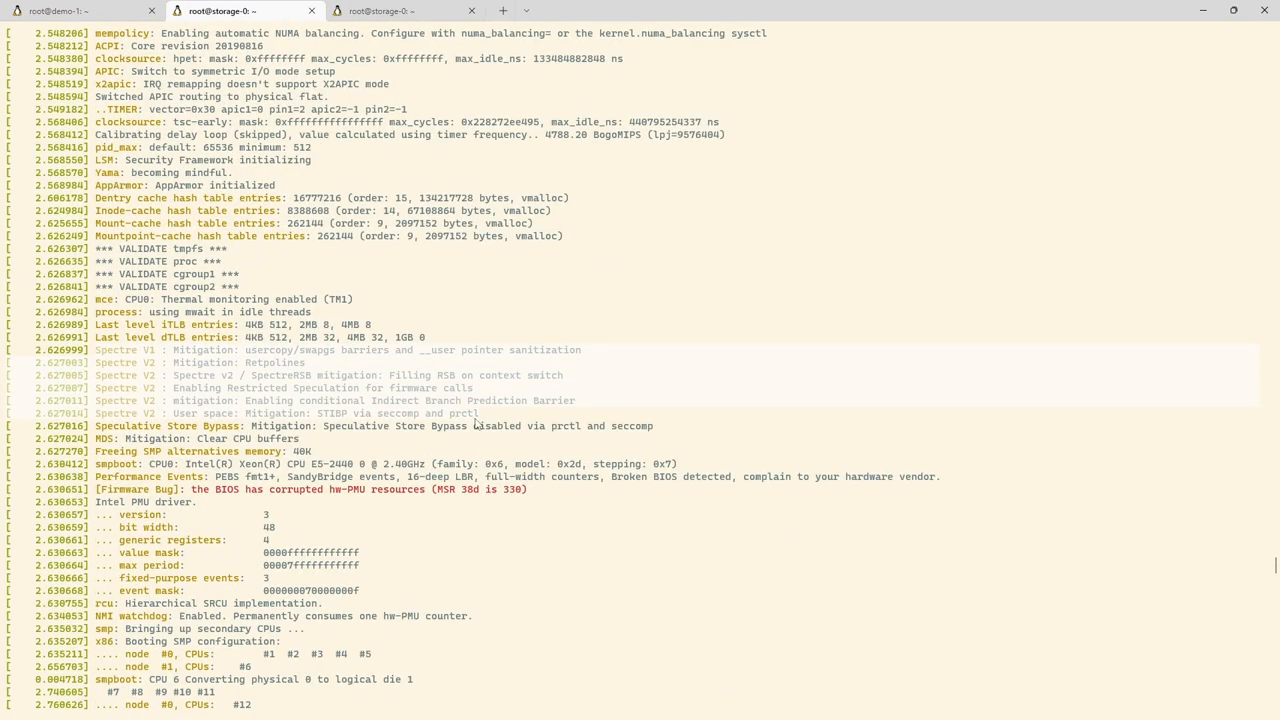
mouse_move(452, 375)
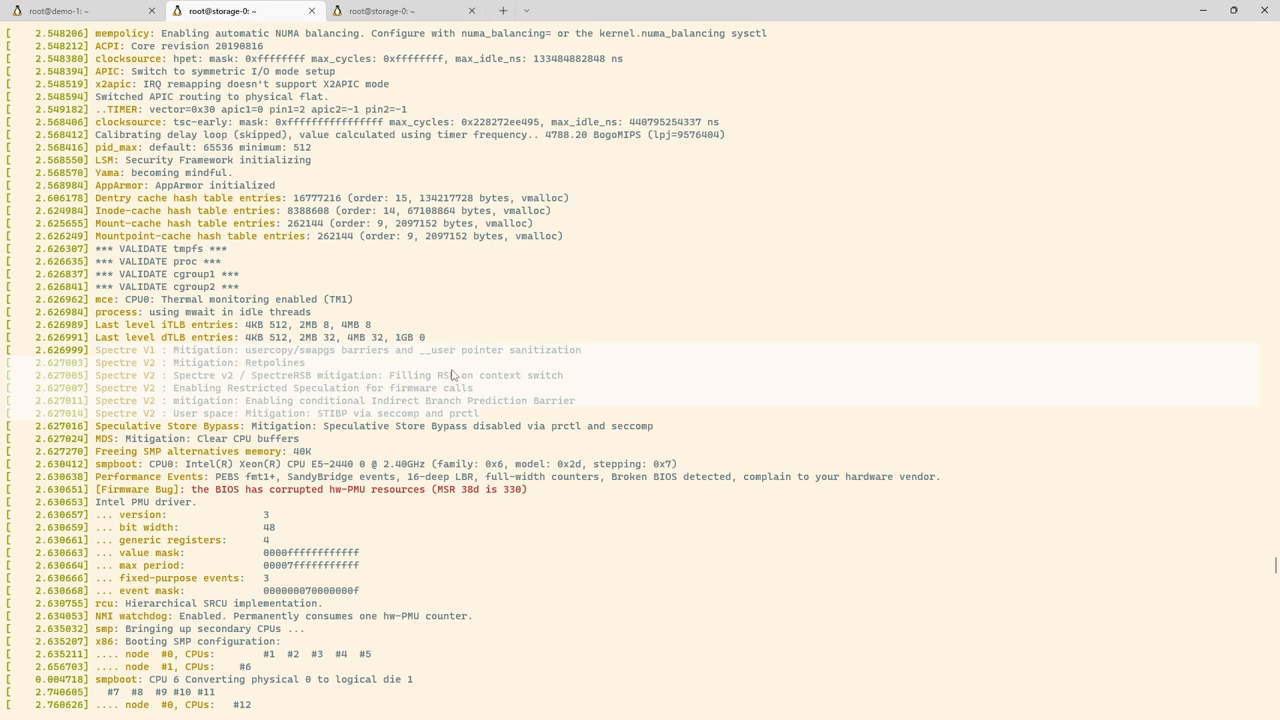
mouse_move(492, 392)
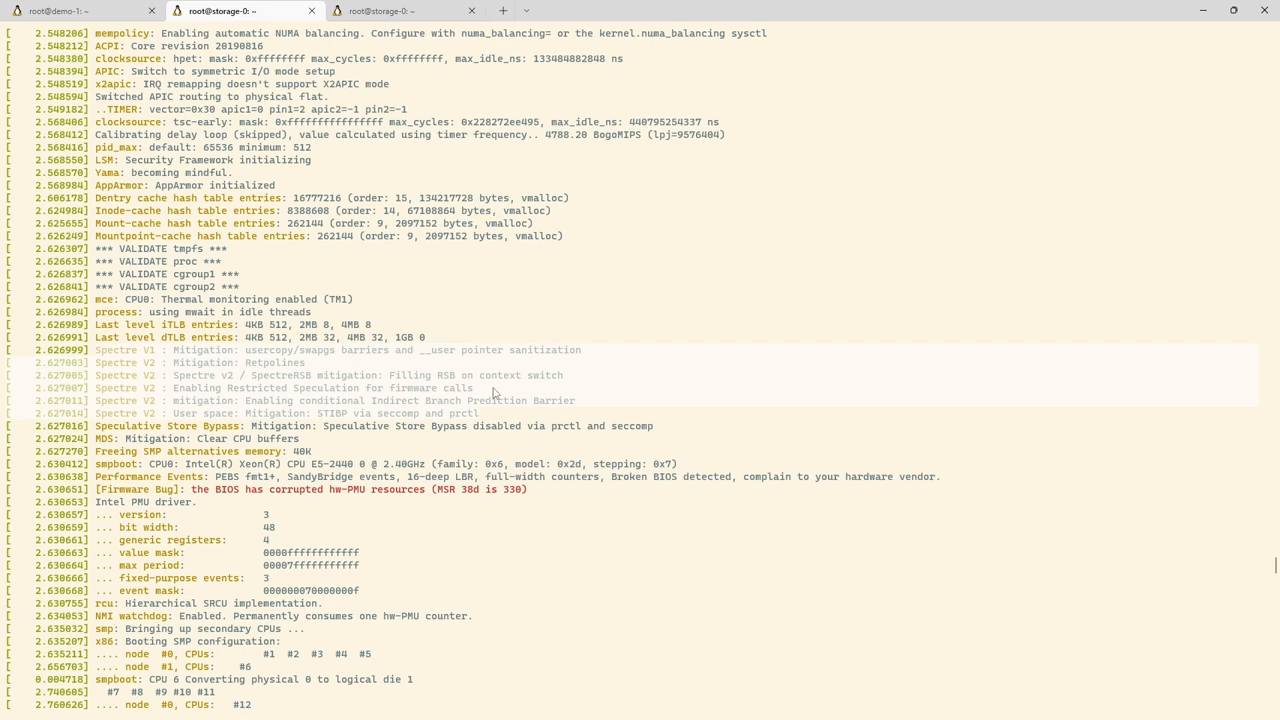
scroll(down, 3)
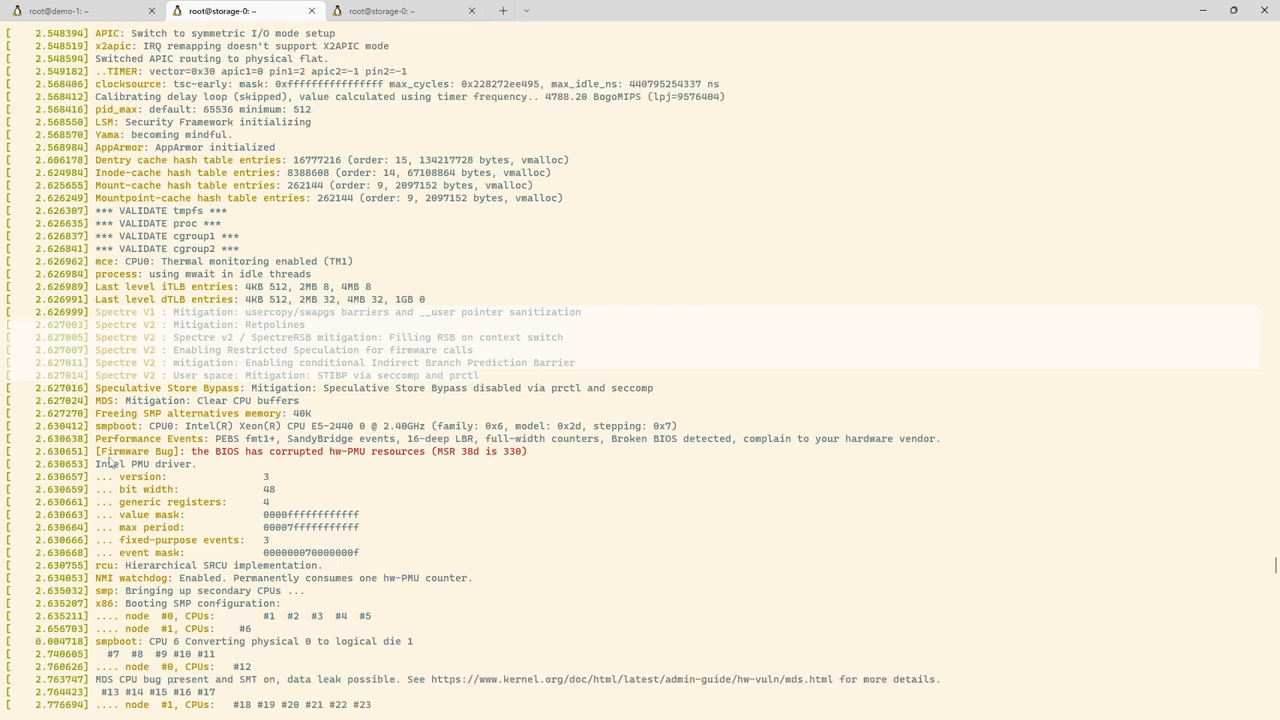
scroll(down, 3)
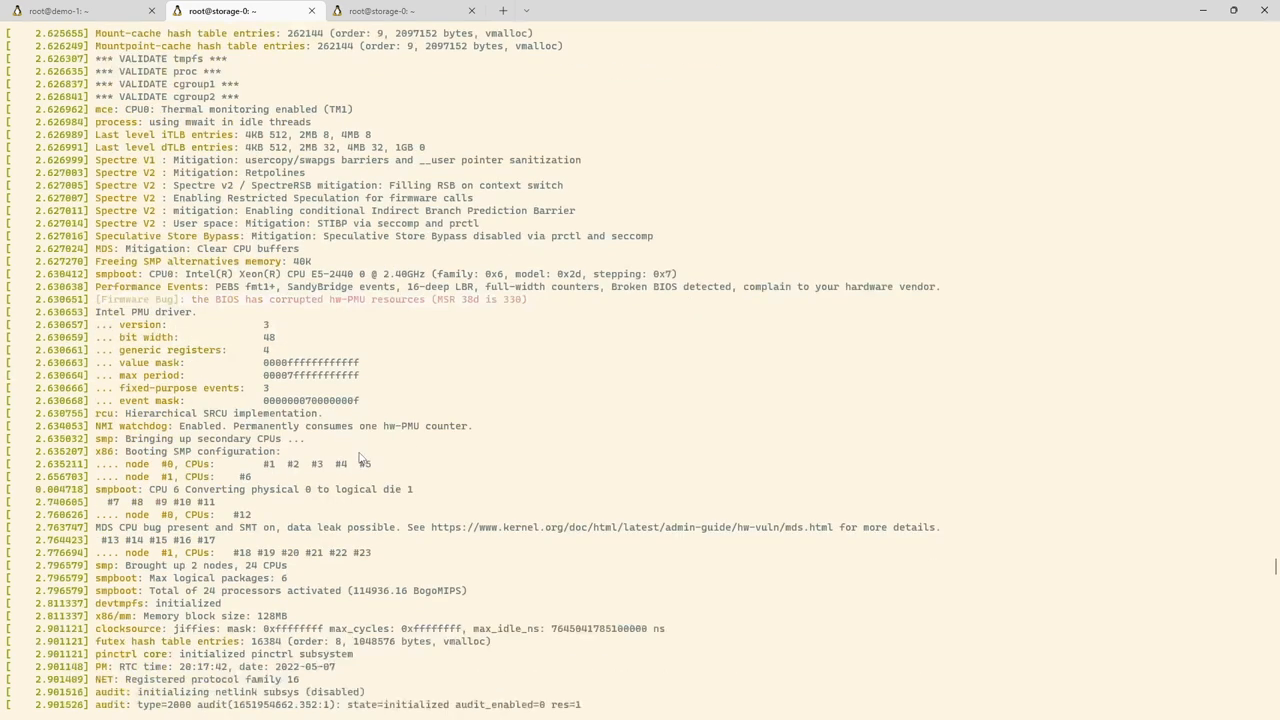
scroll(down, 3)
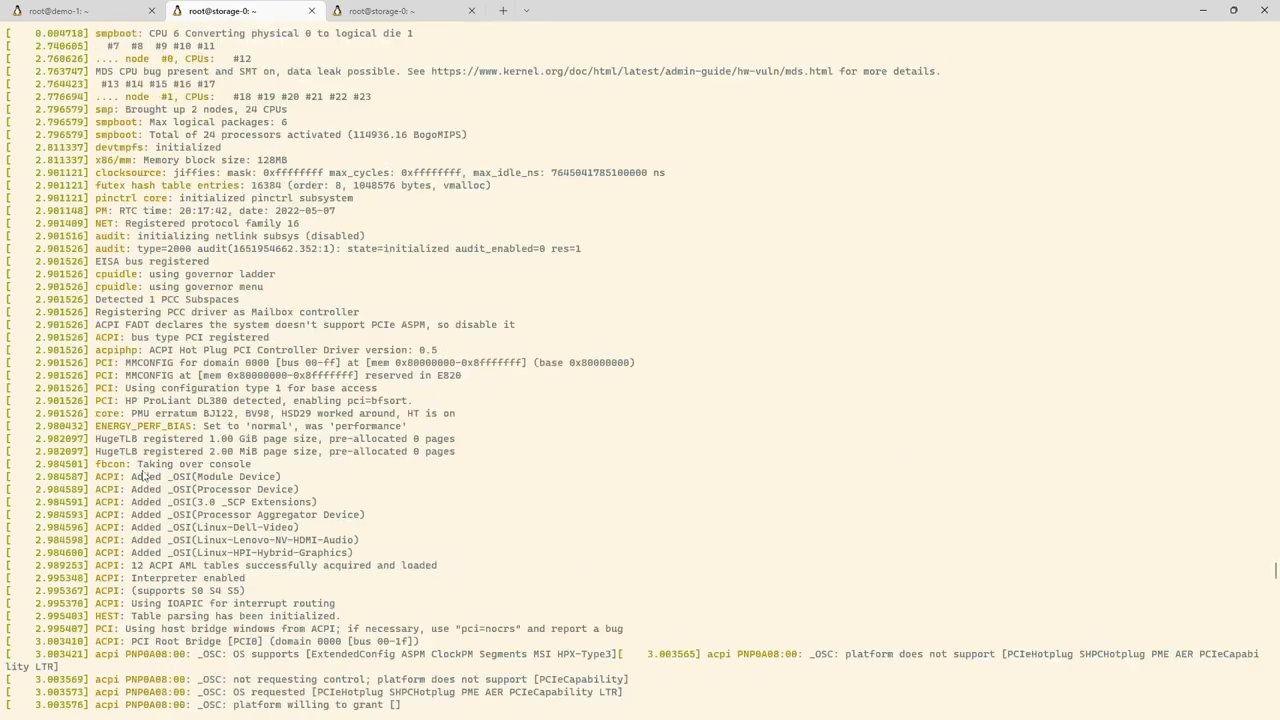
scroll(down, 3)
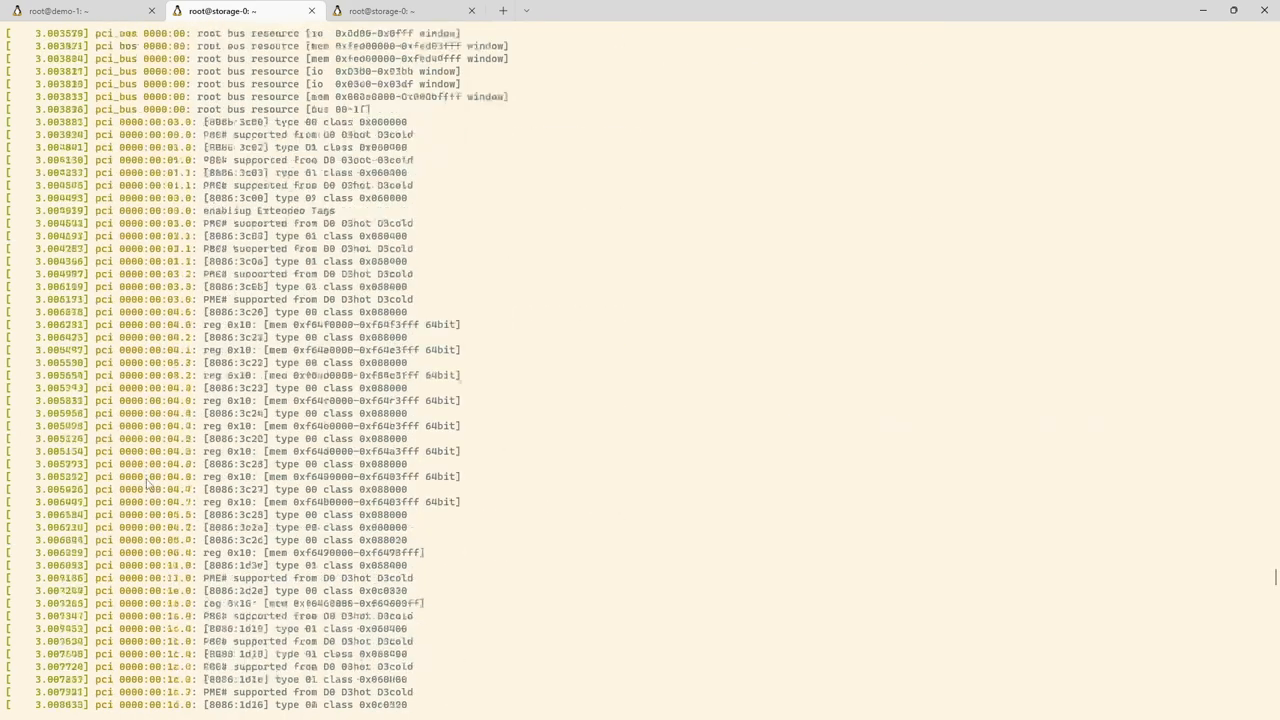
scroll(down, 3)
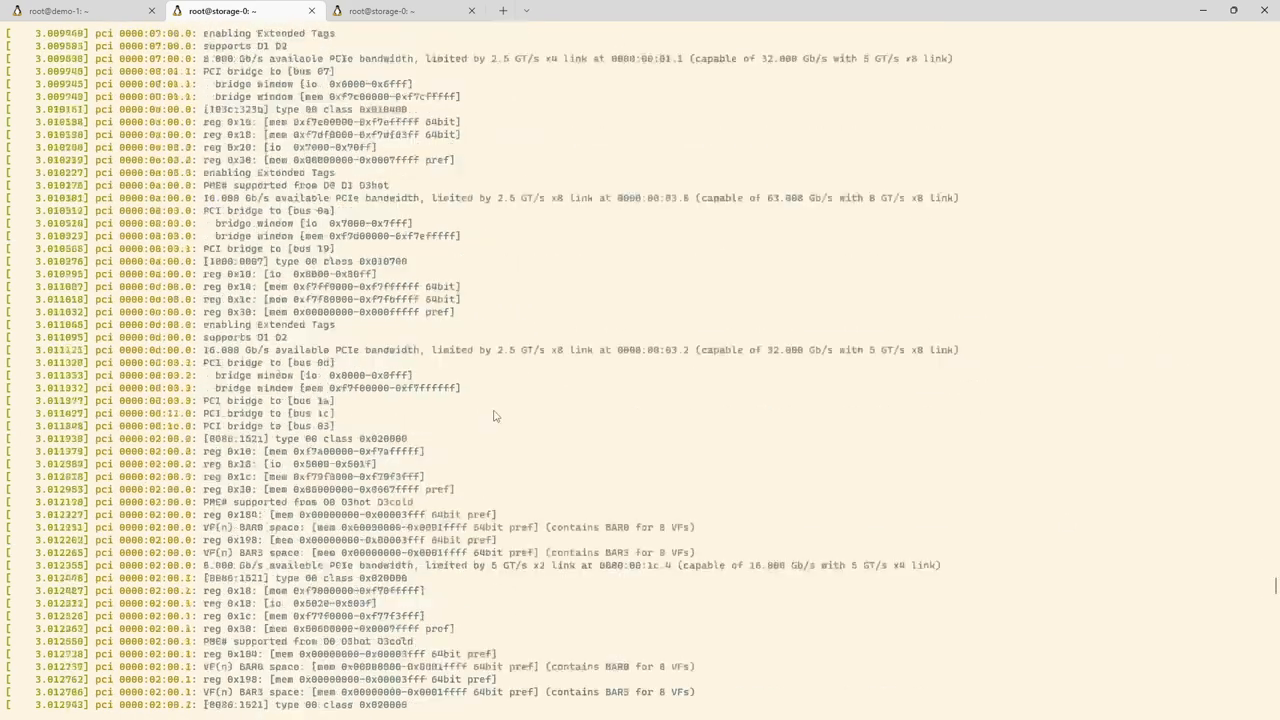
scroll(down, 3)
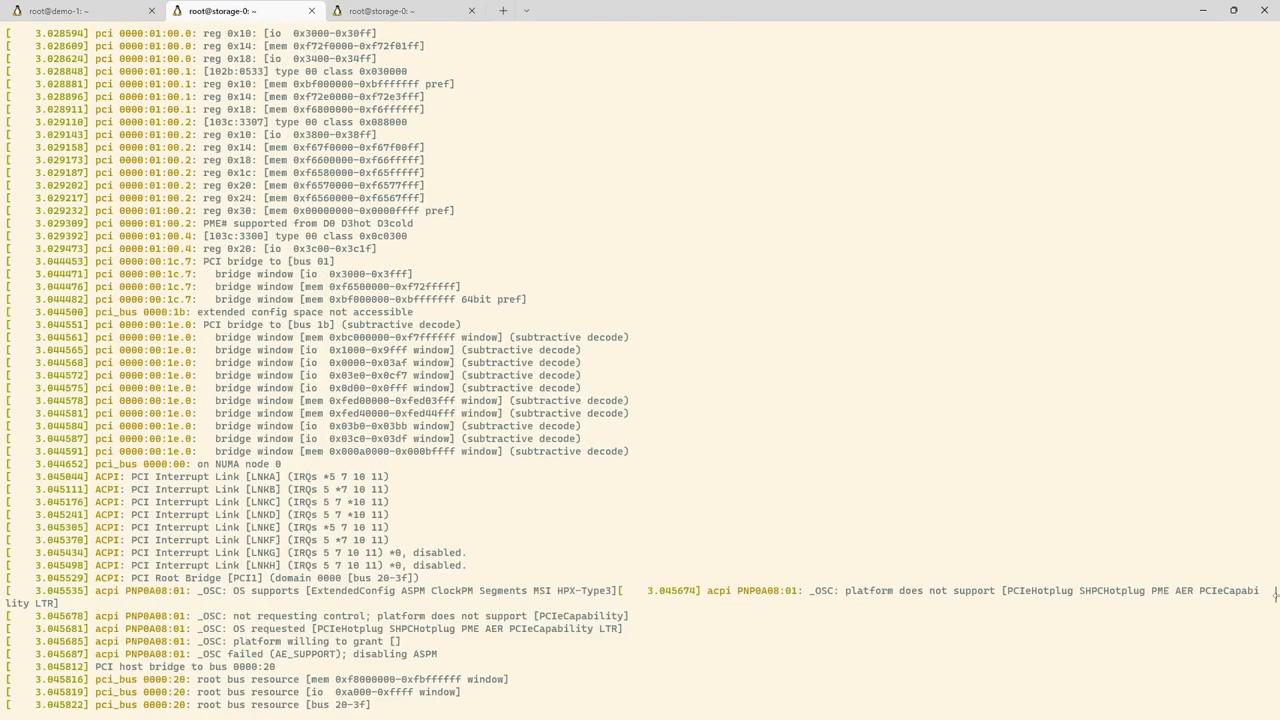
scroll(down, 3)
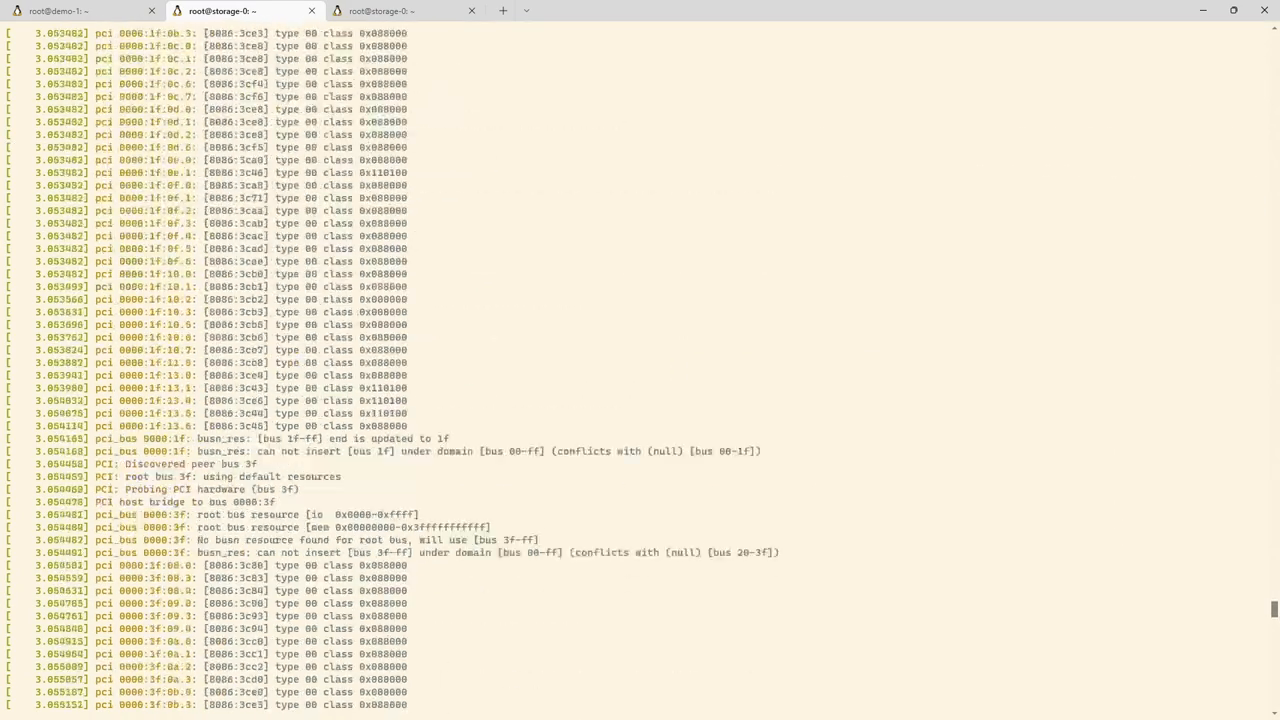
scroll(down, 3)
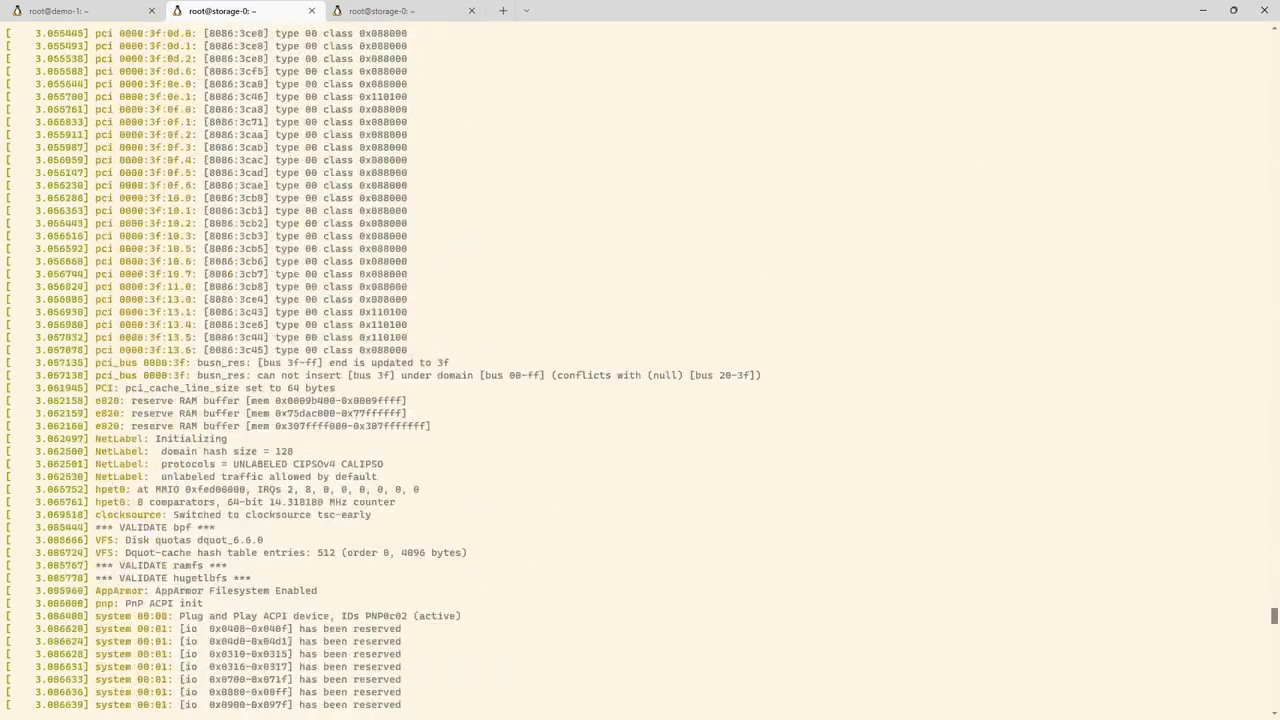
scroll(down, 3)
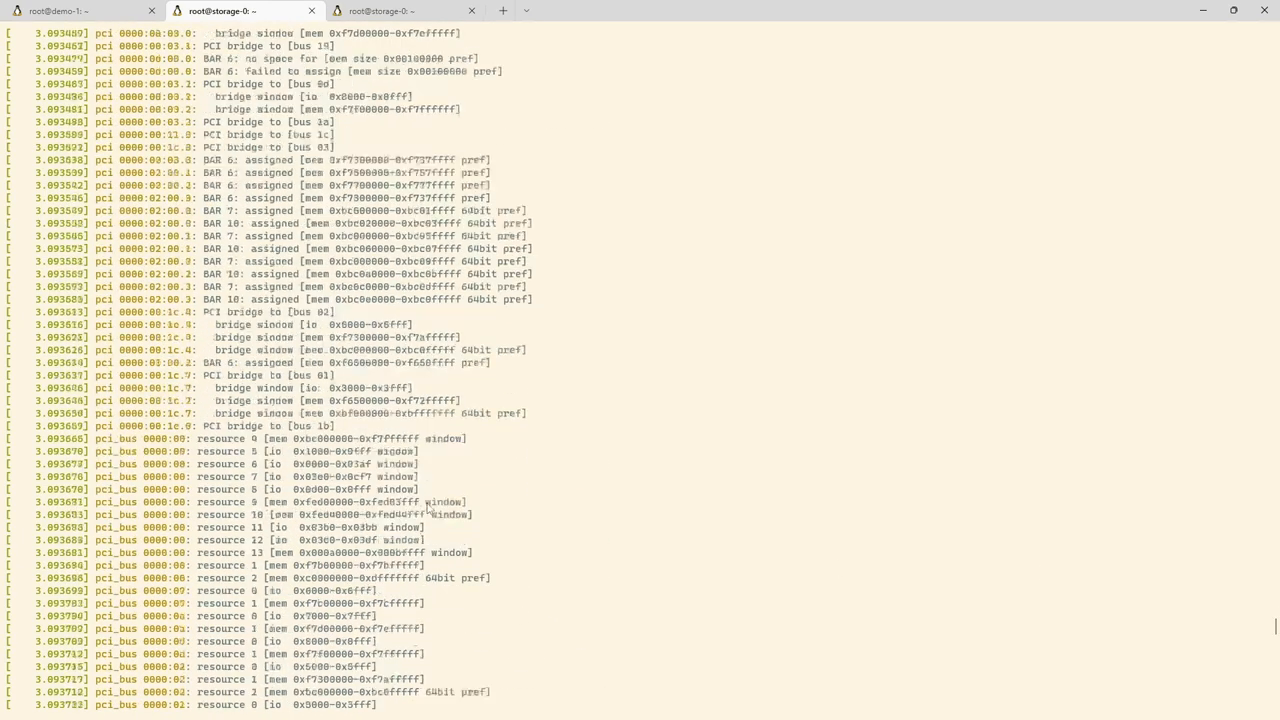
scroll(down, 3)
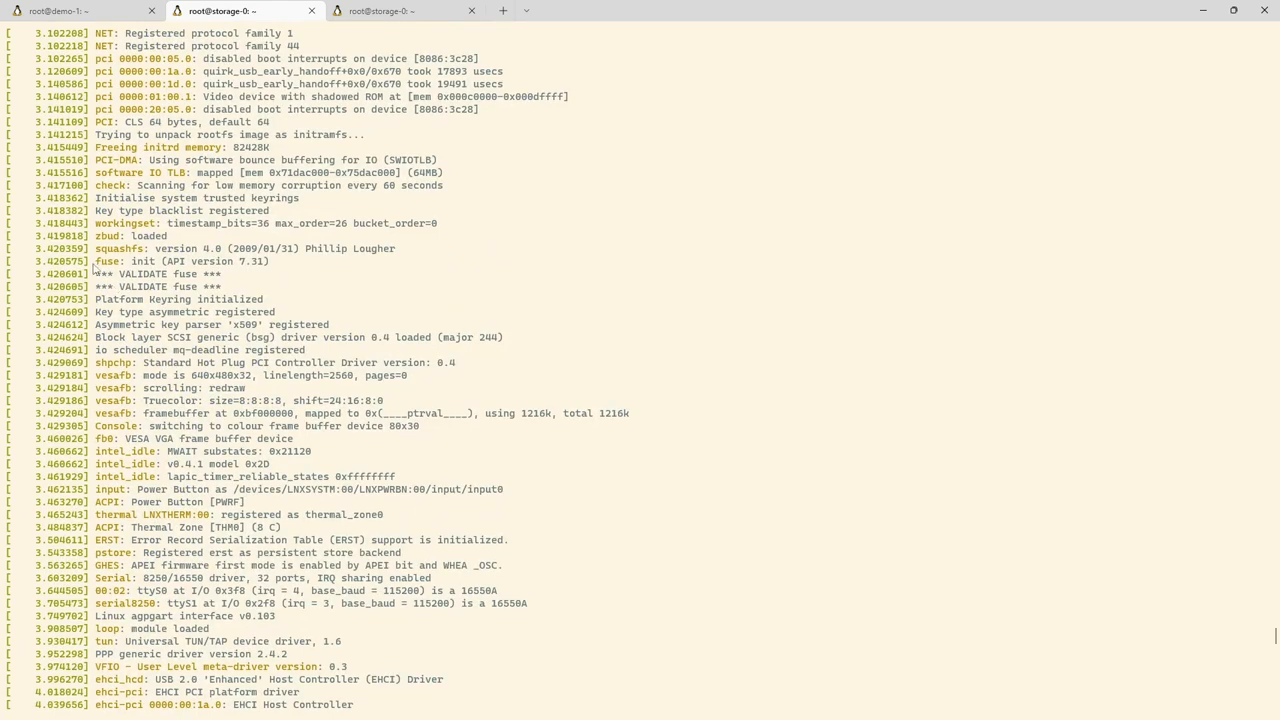
mouse_move(115, 207)
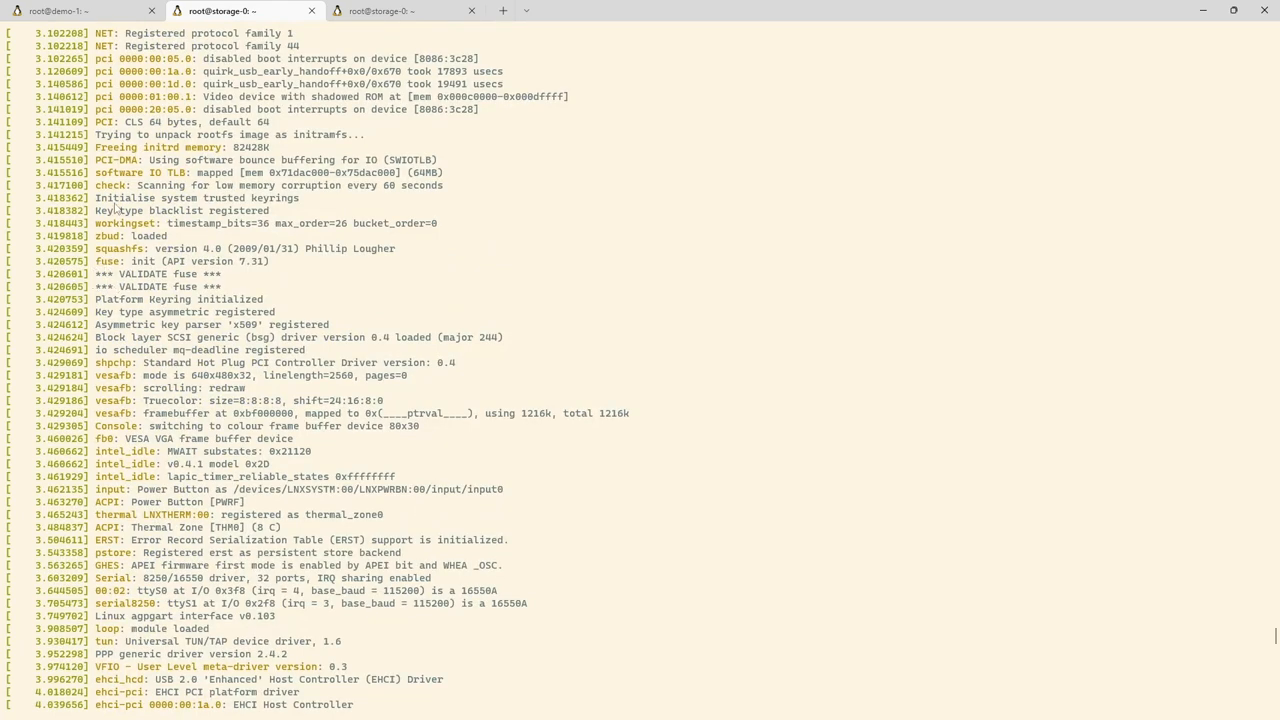
Scroll through the disk, network and systemd startup messages at the end of the boot log.
scroll(down, 3)
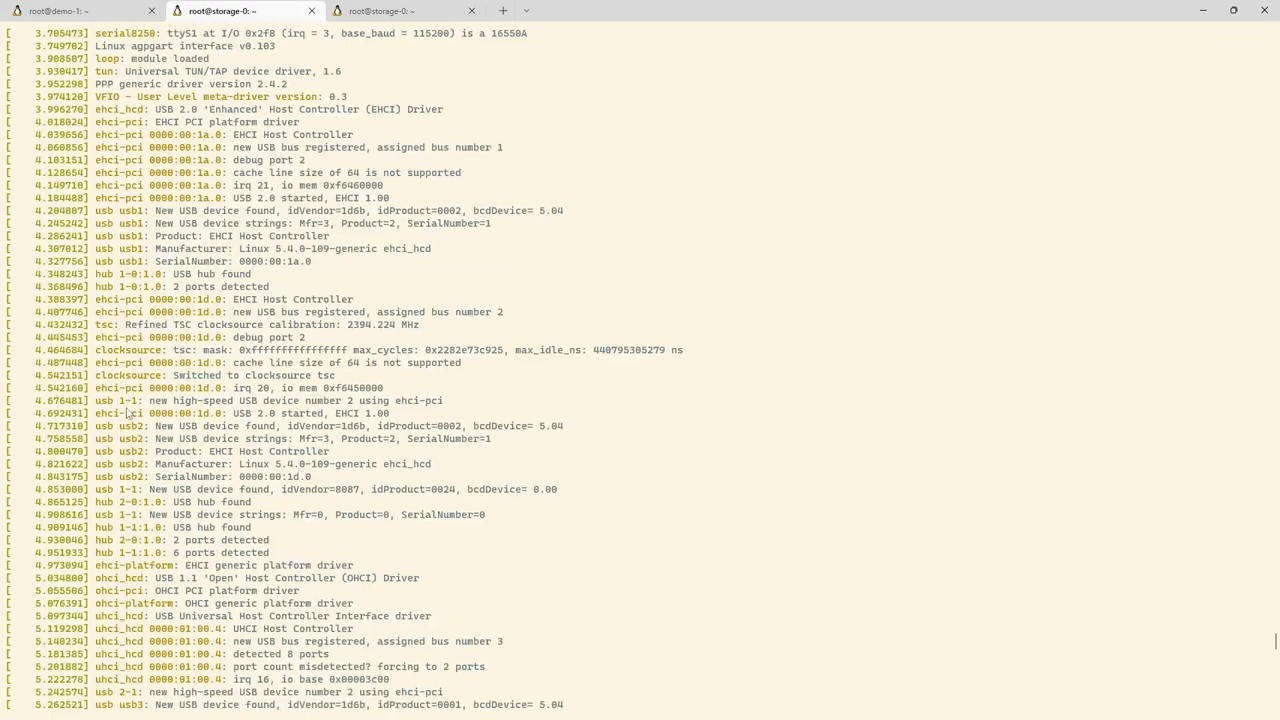
scroll(down, 3)
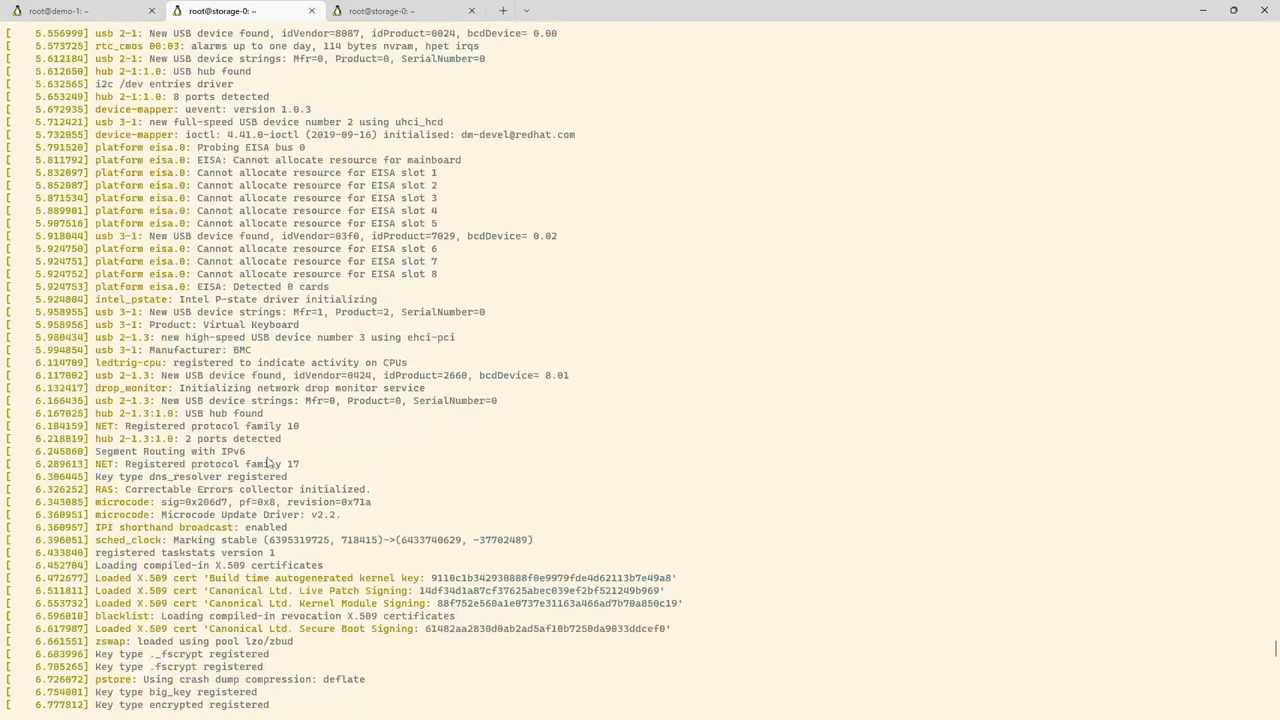
scroll(down, 3)
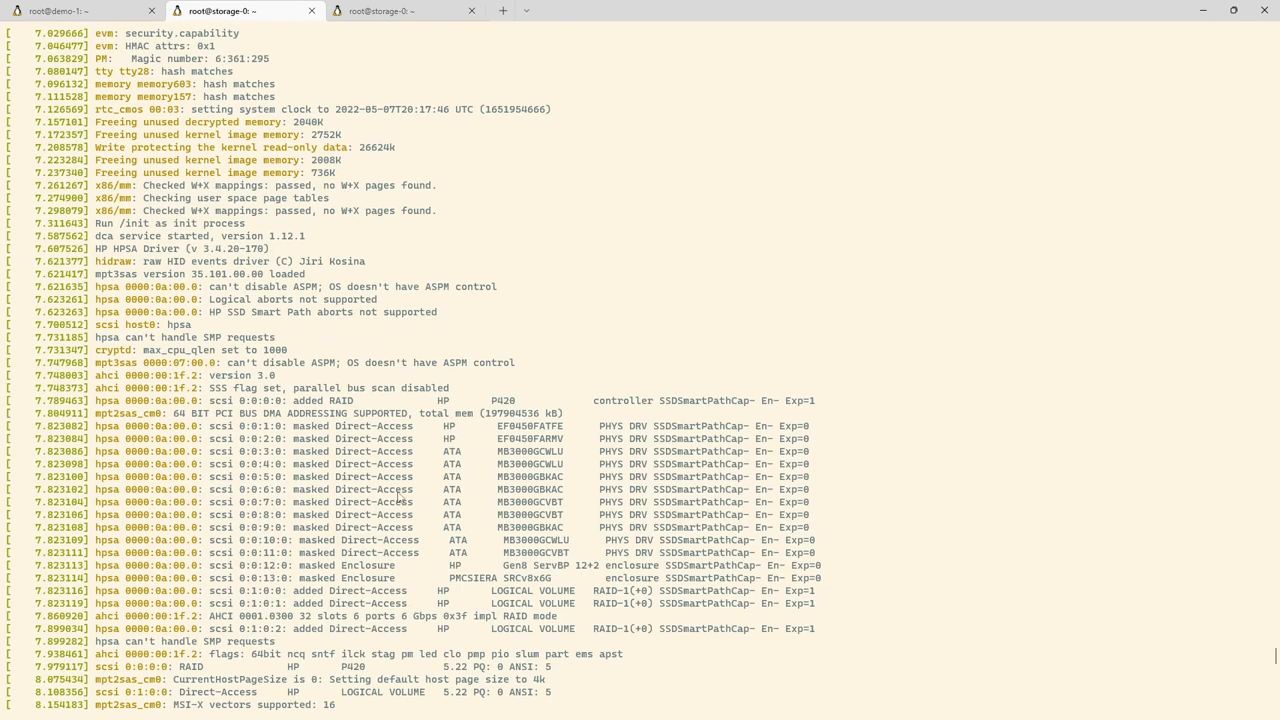
scroll(down, 3)
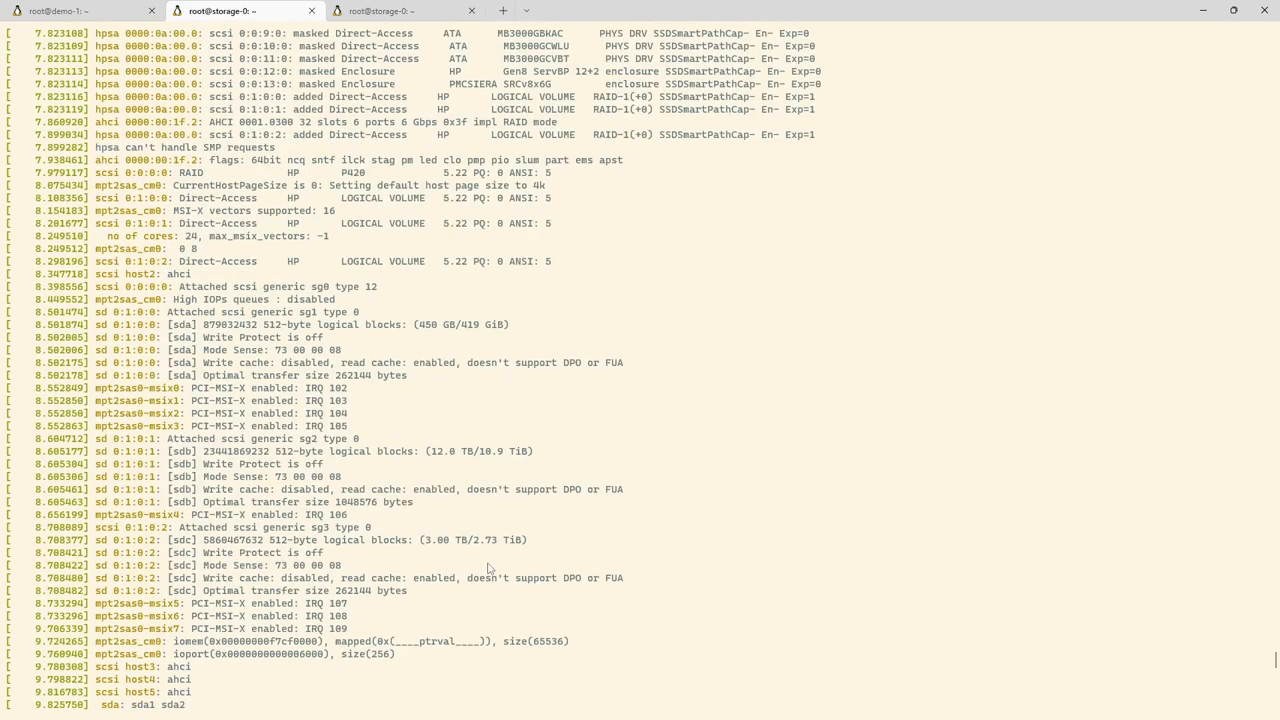
mouse_move(412, 560)
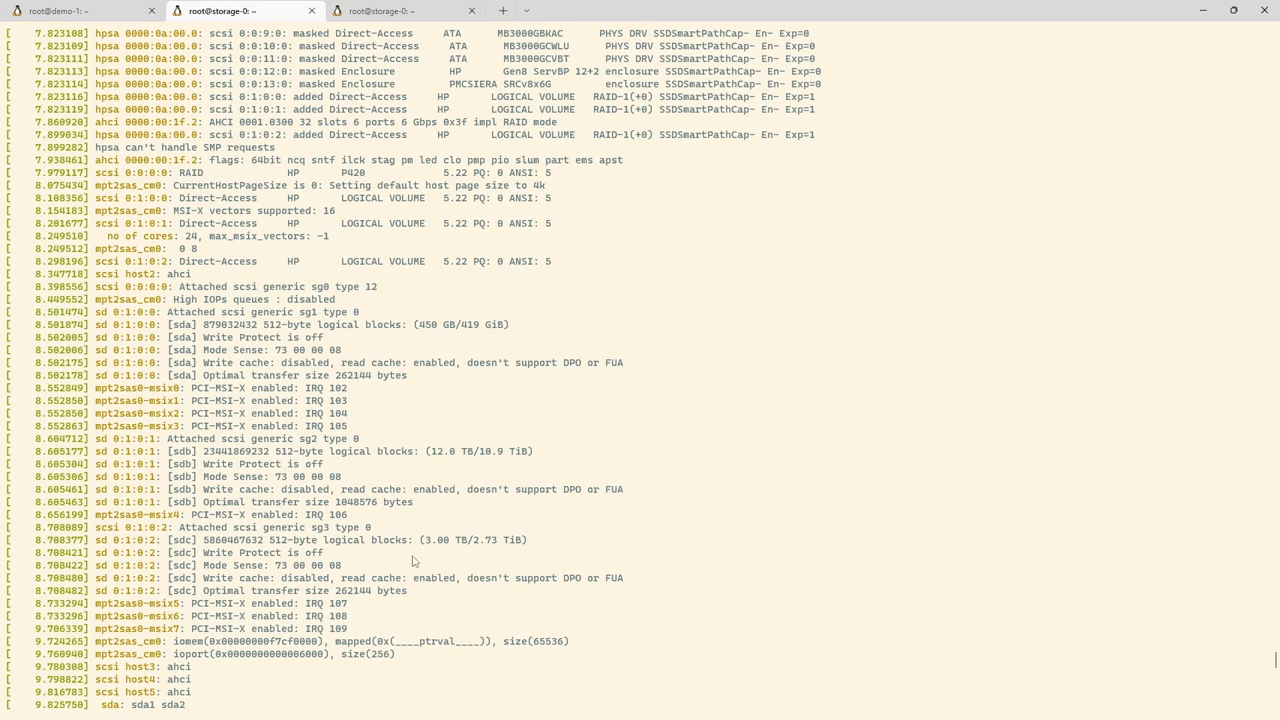
mouse_move(397, 581)
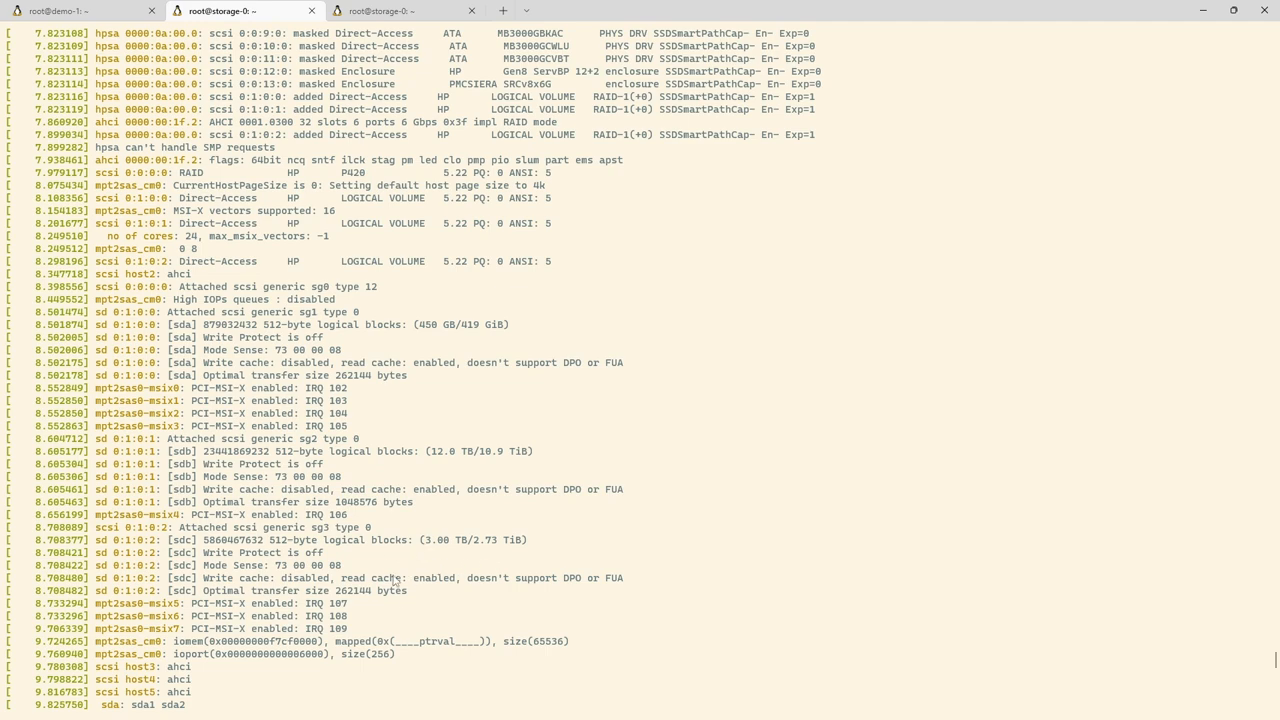
scroll(down, 3)
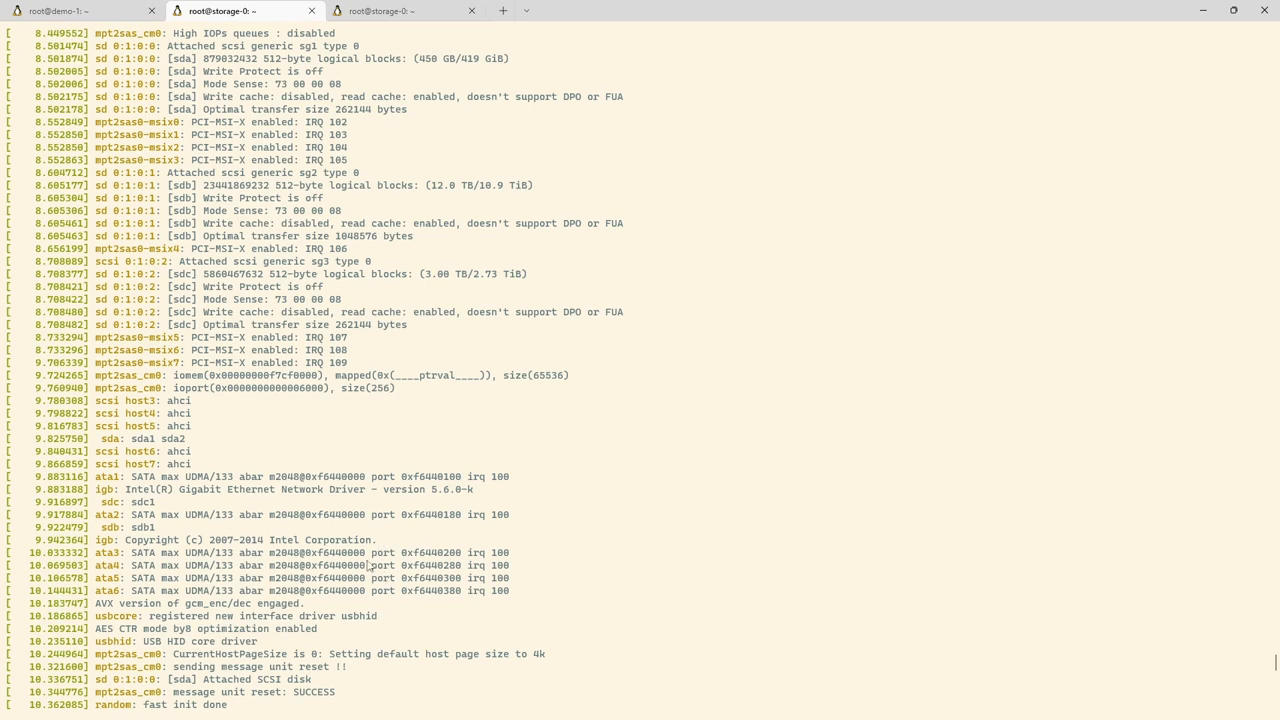
scroll(down, 3)
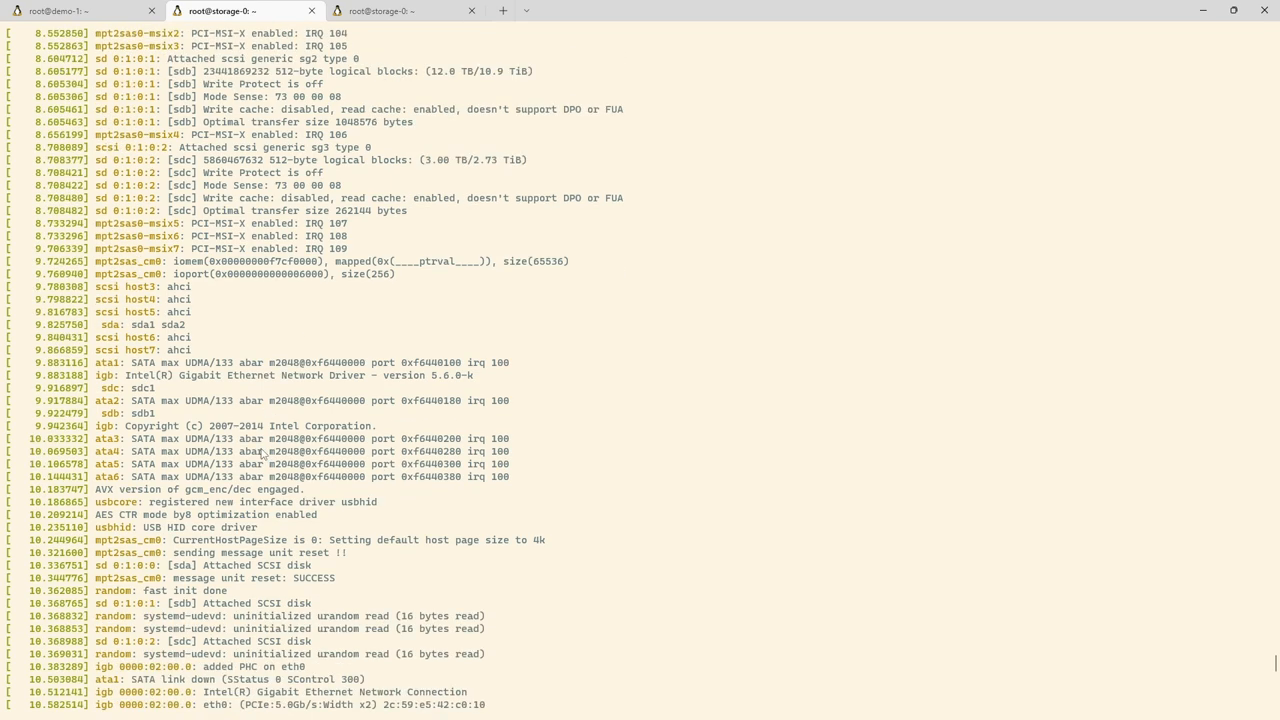
scroll(down, 3)
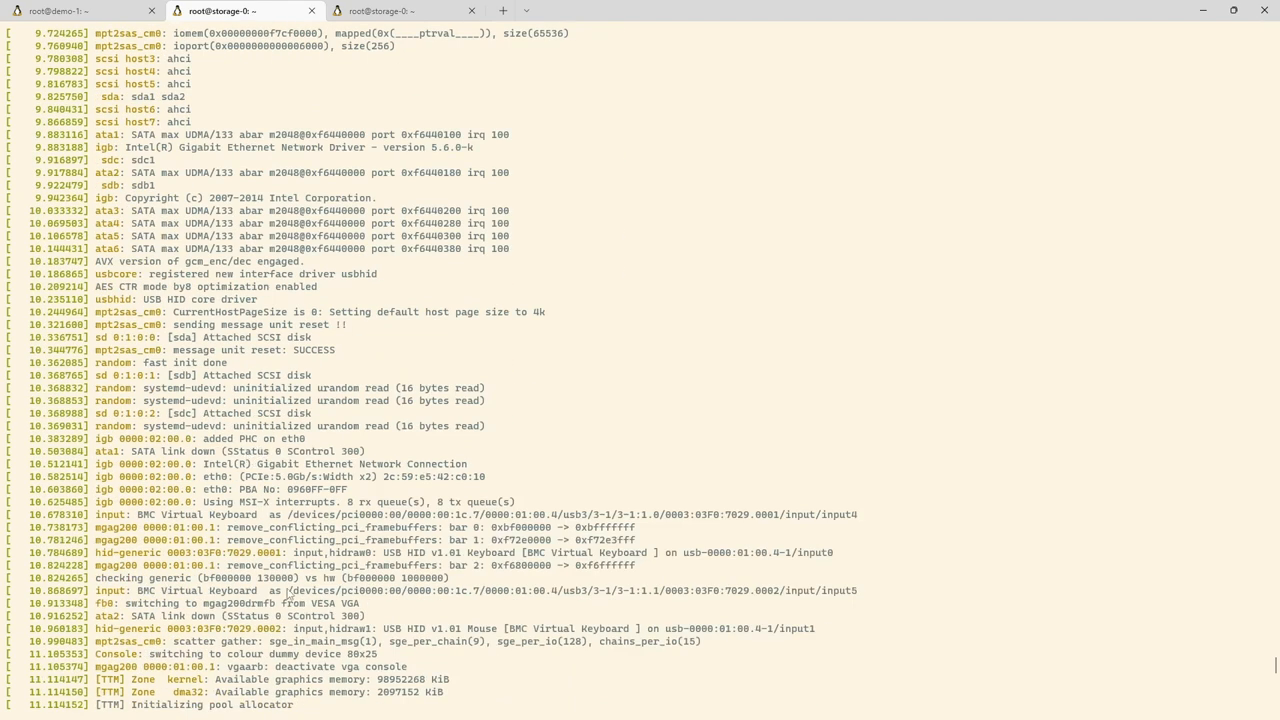
scroll(down, 3)
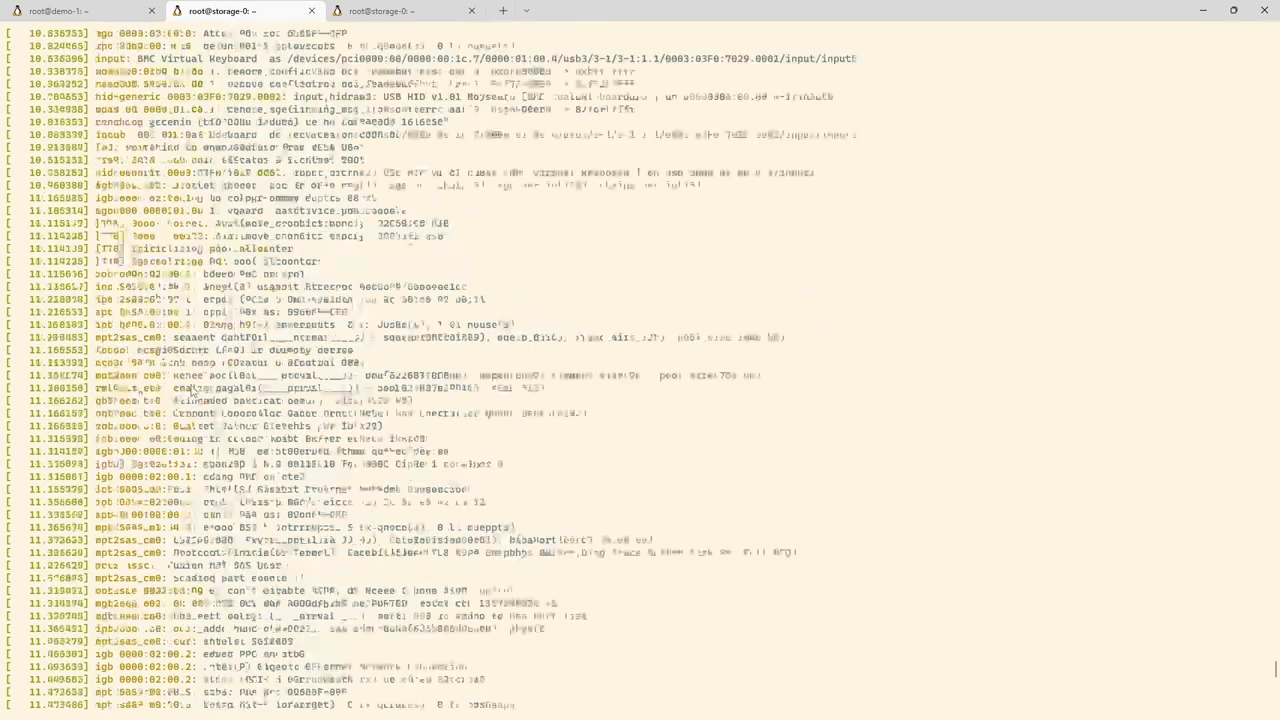
scroll(down, 3)
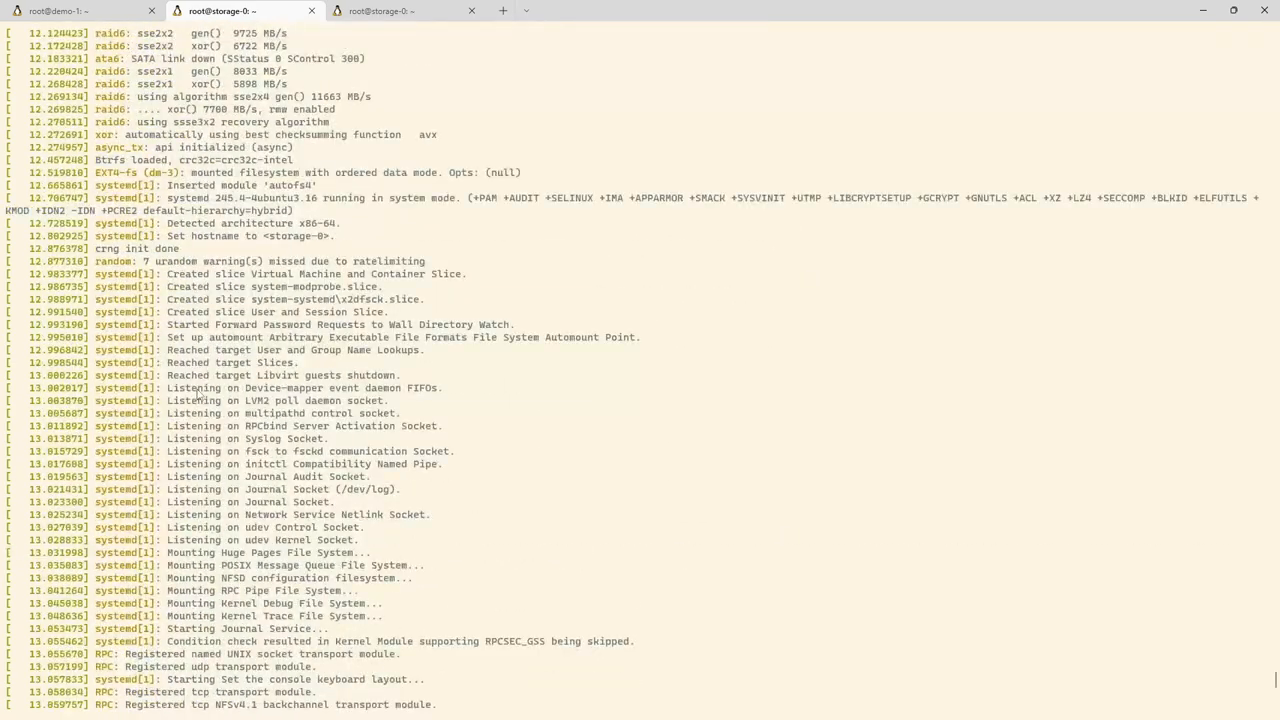
scroll(down, 3)
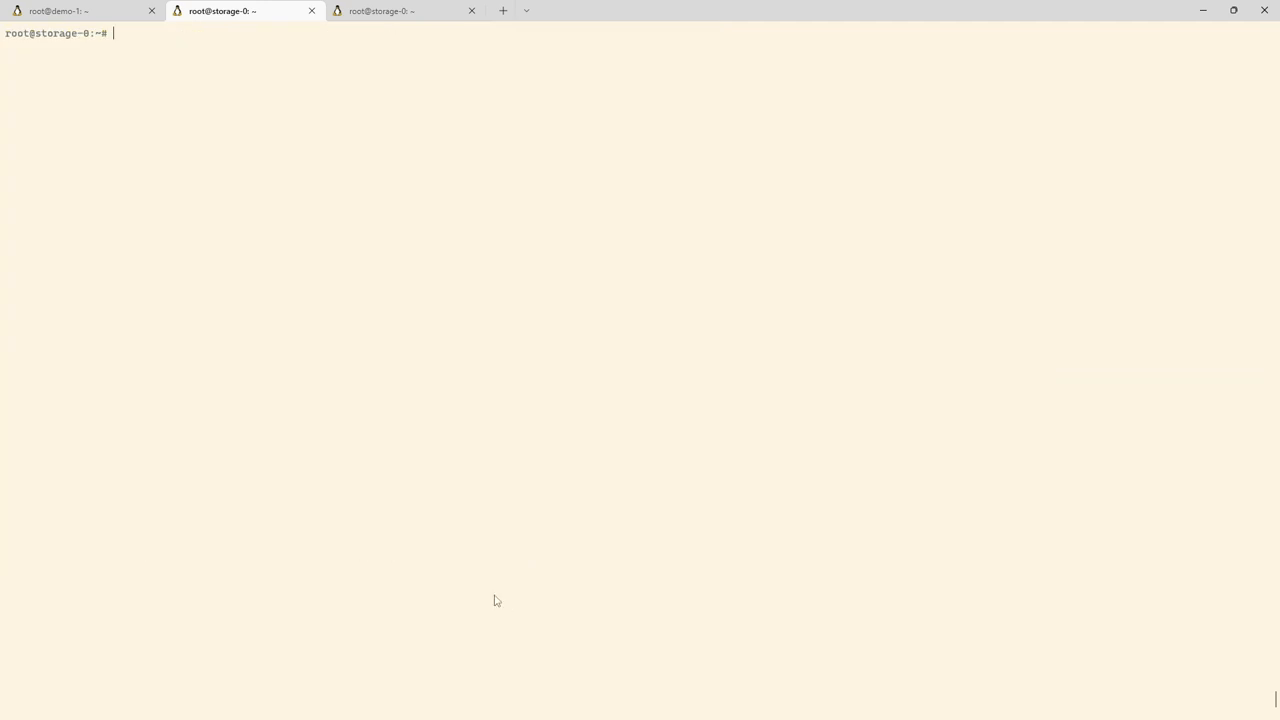
Rerun journalctl --list-boots to list boots -10 through 0, then type journalctl -b.
text(journalctl --list-)
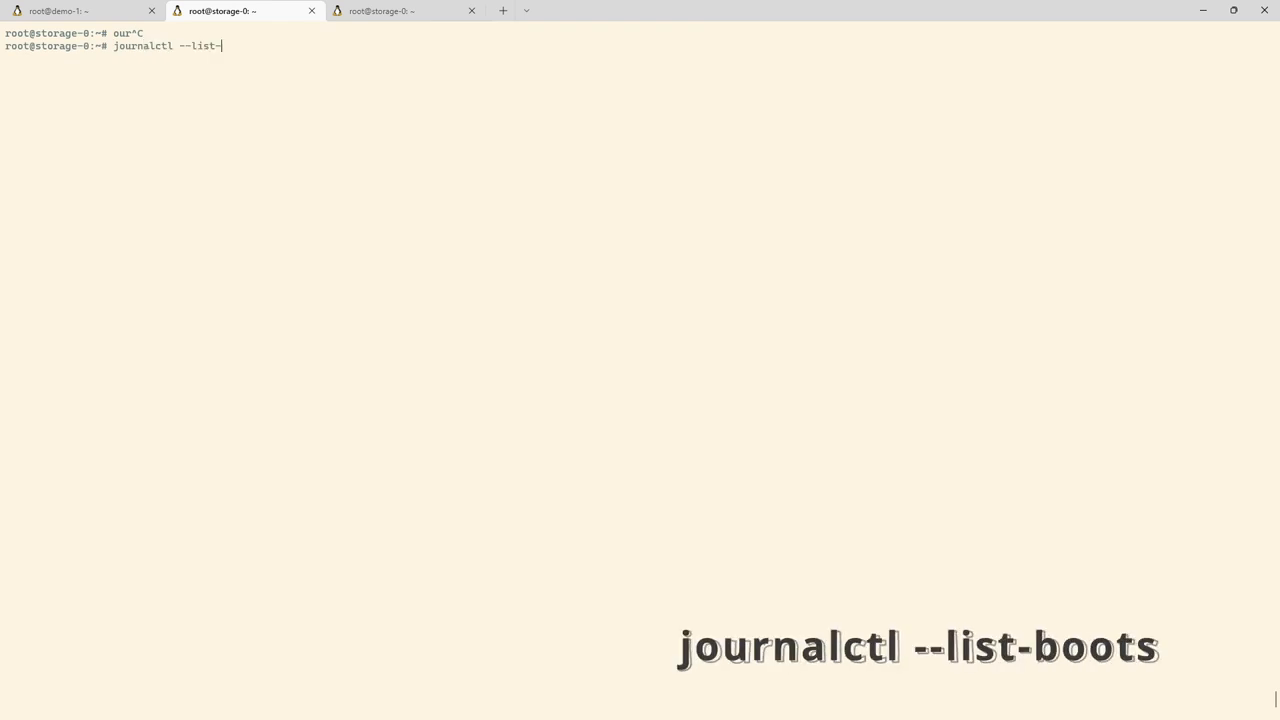
key(Return)
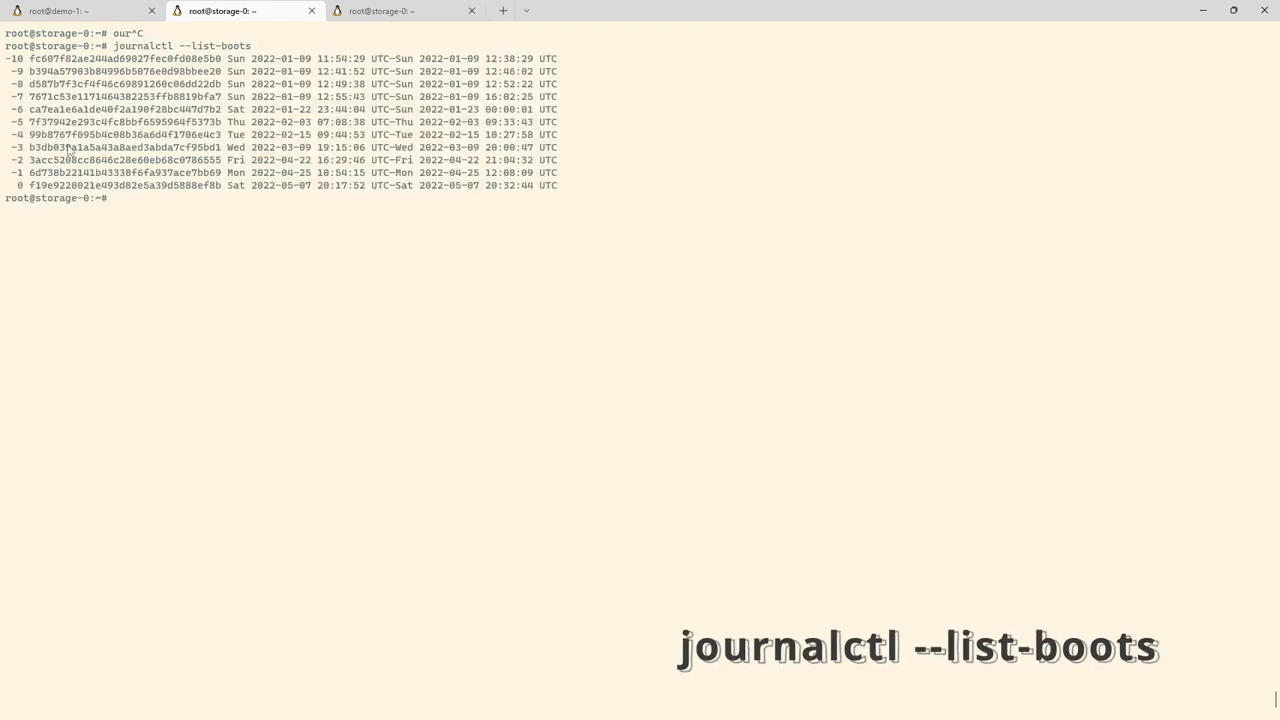
text(journalctl)
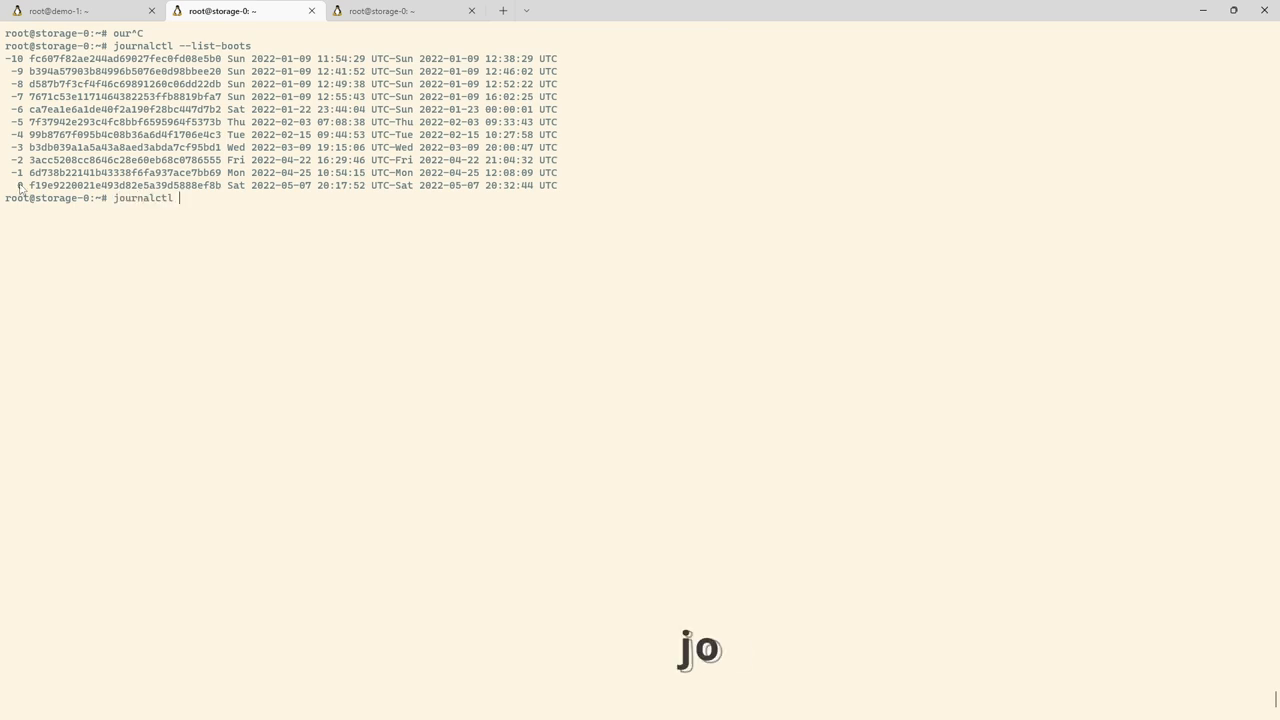
text(-b)
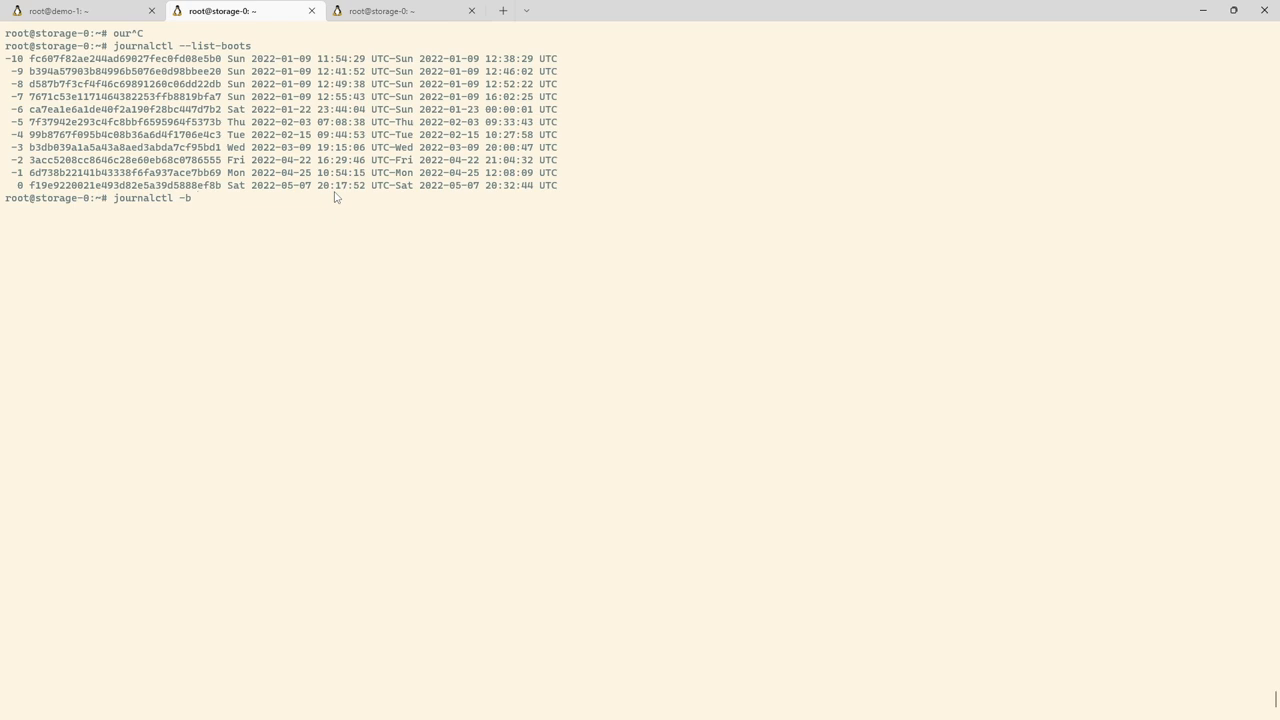
Run journalctl -b 10 for the Apr 25 boot and search the log, finding no match.
text(10)
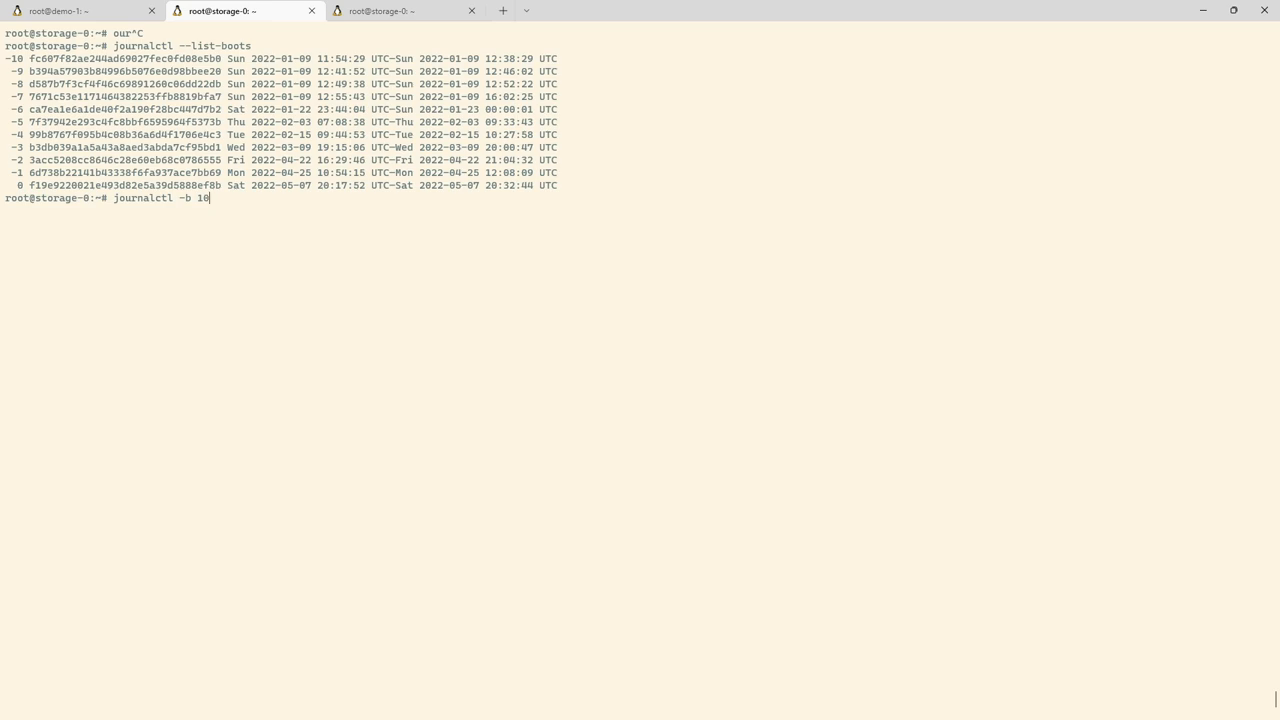
key(Return)
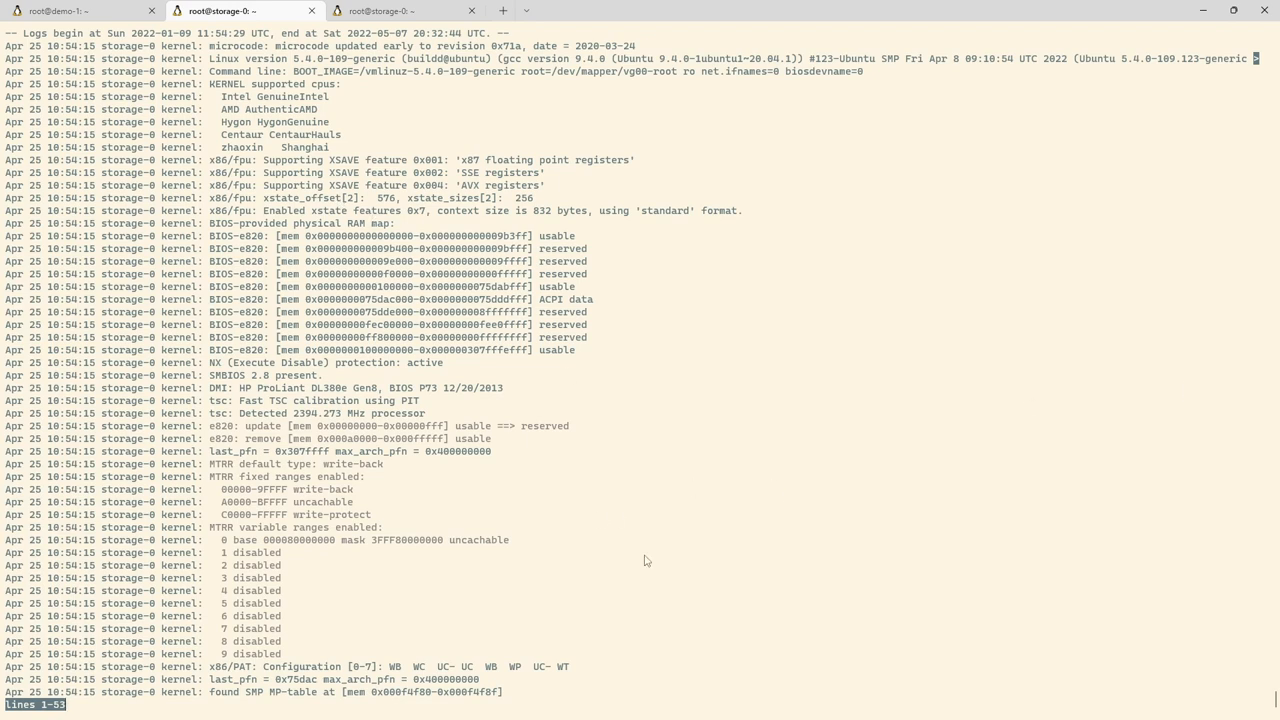
mouse_move(991, 553)
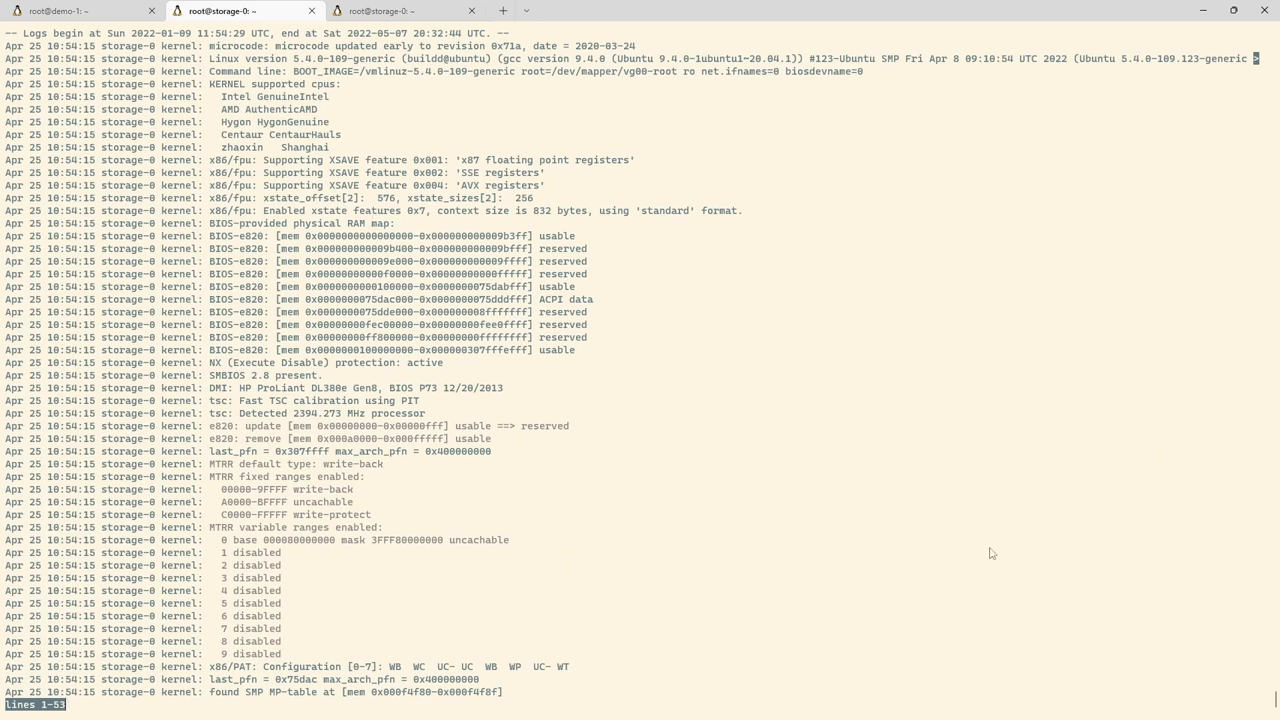
key(Return)
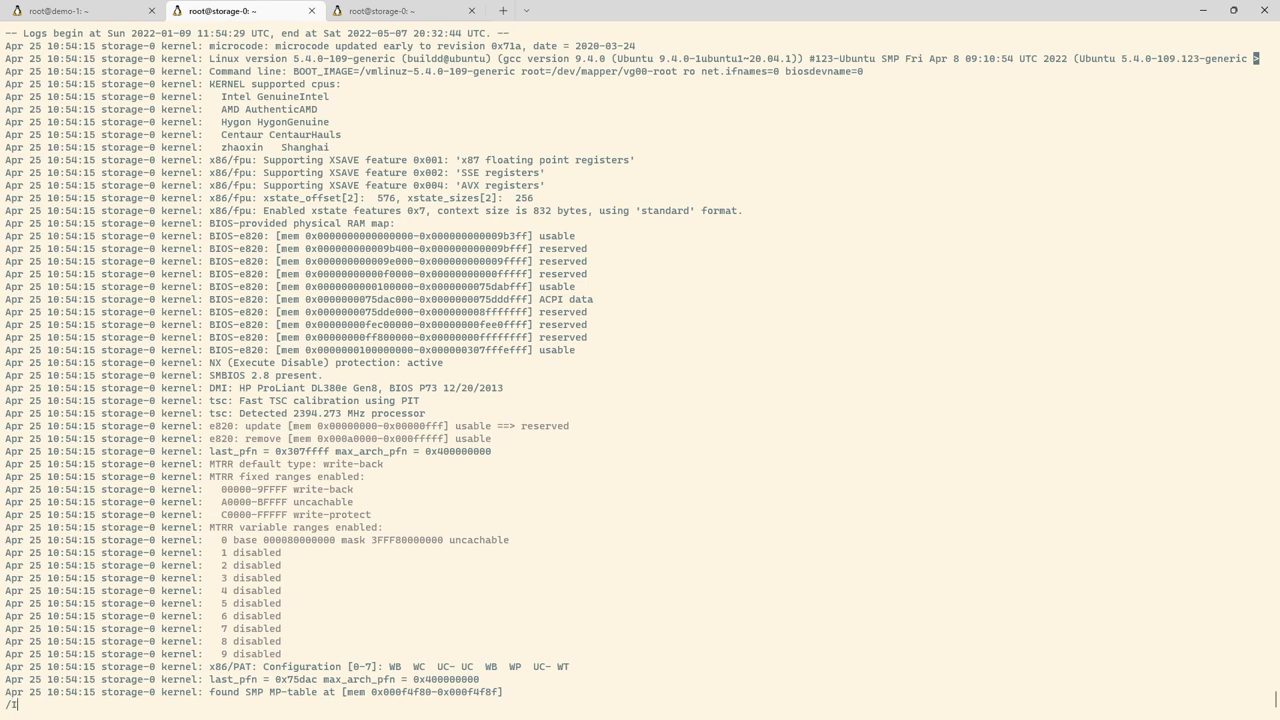
key(Return)
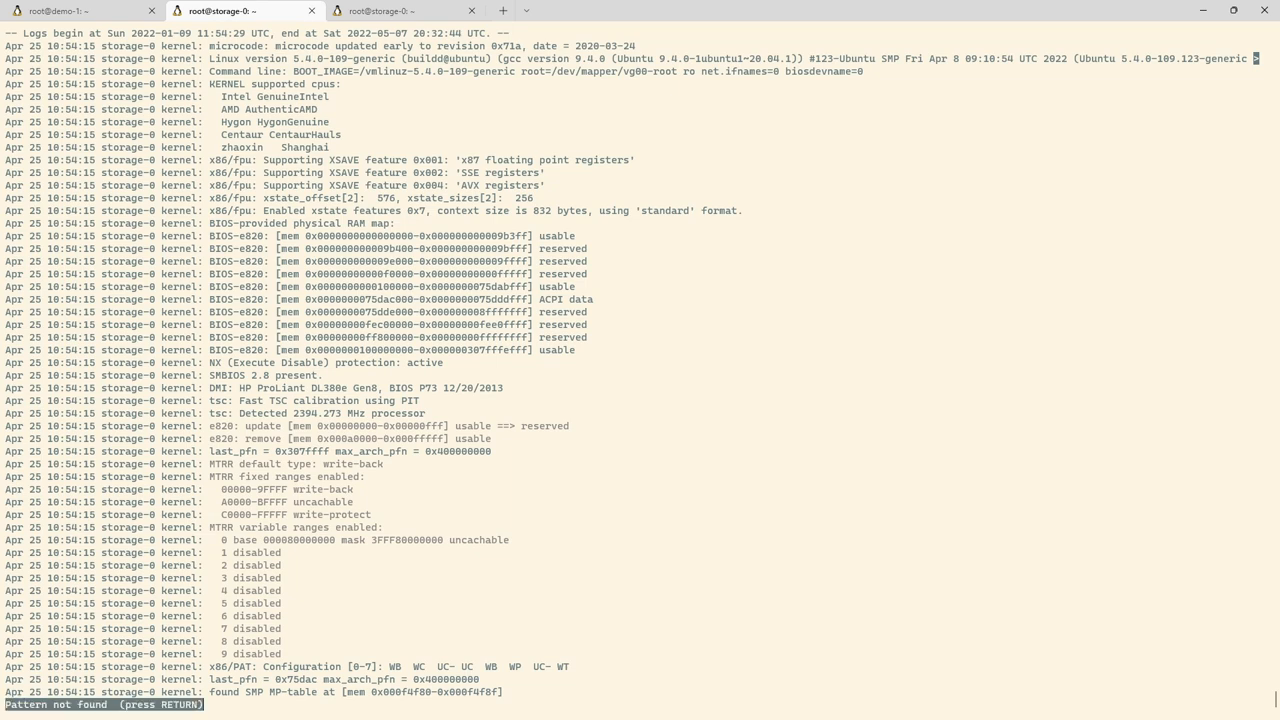
mouse_move(958, 553)
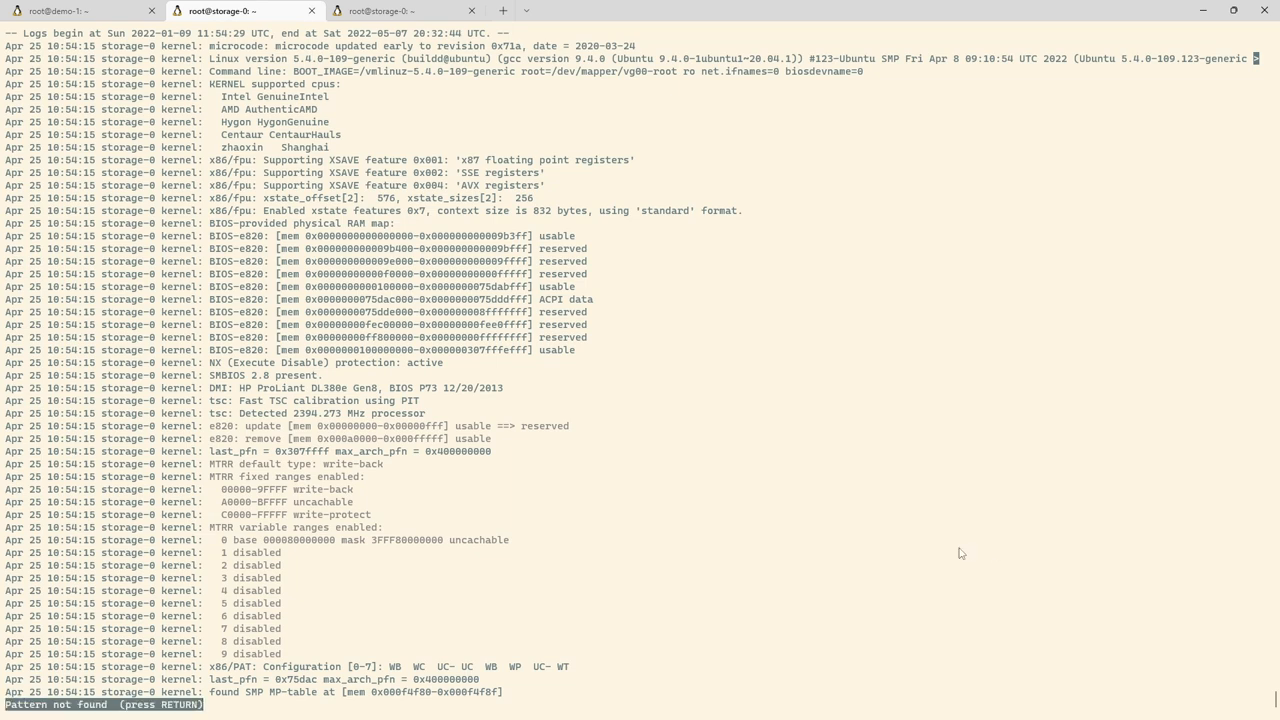
Page through the Apr 25 boot journal to the shutdown sequence ending in 'Journal stopped'.
scroll(down, 3)
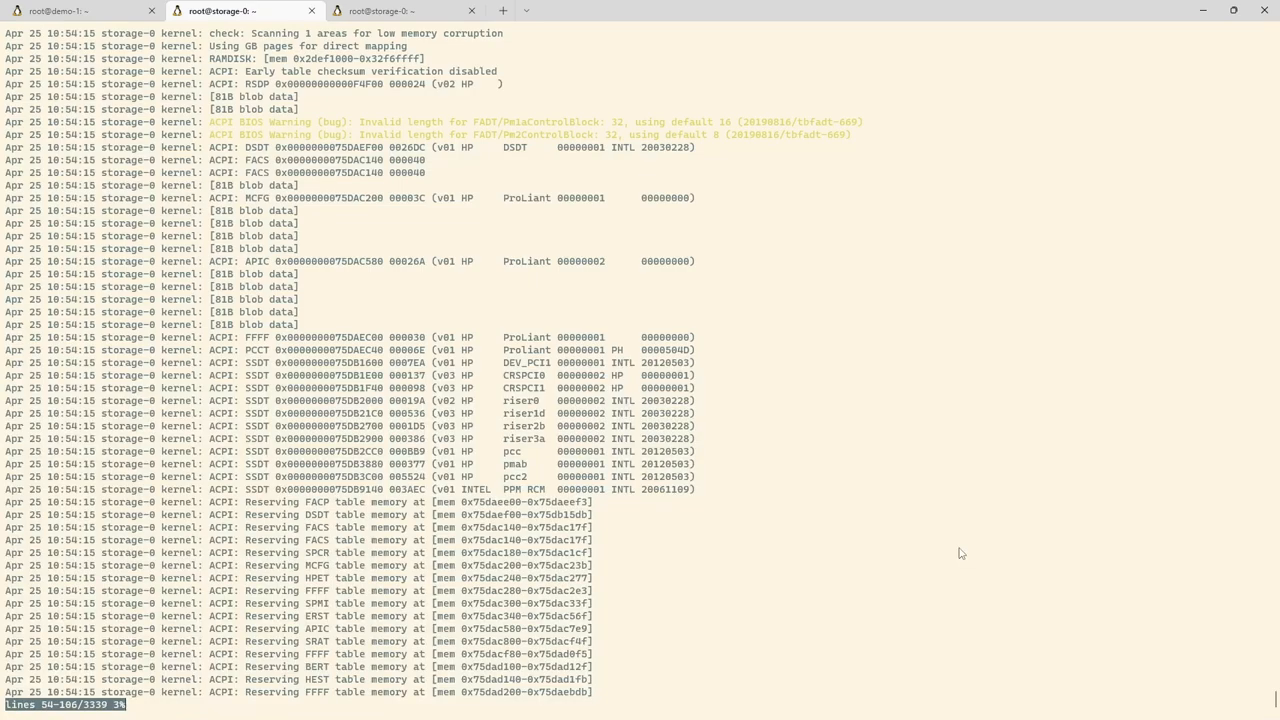
scroll(down, 3)
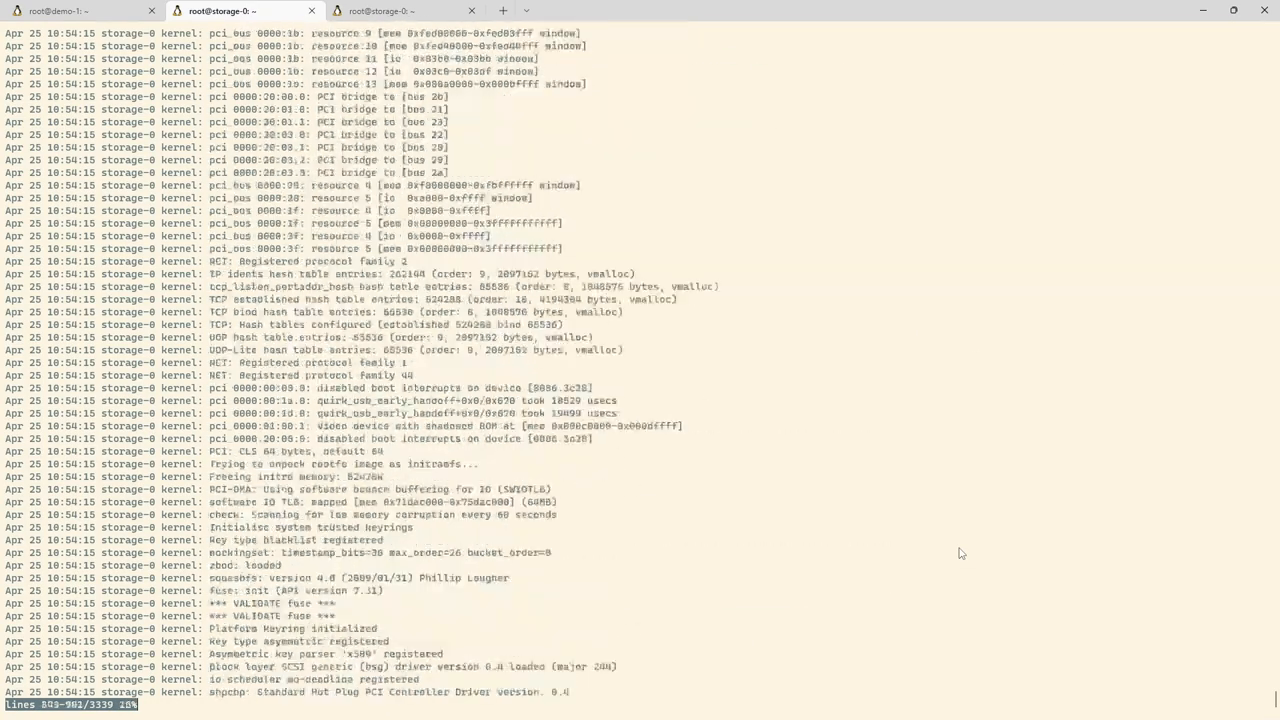
scroll(down, 3)
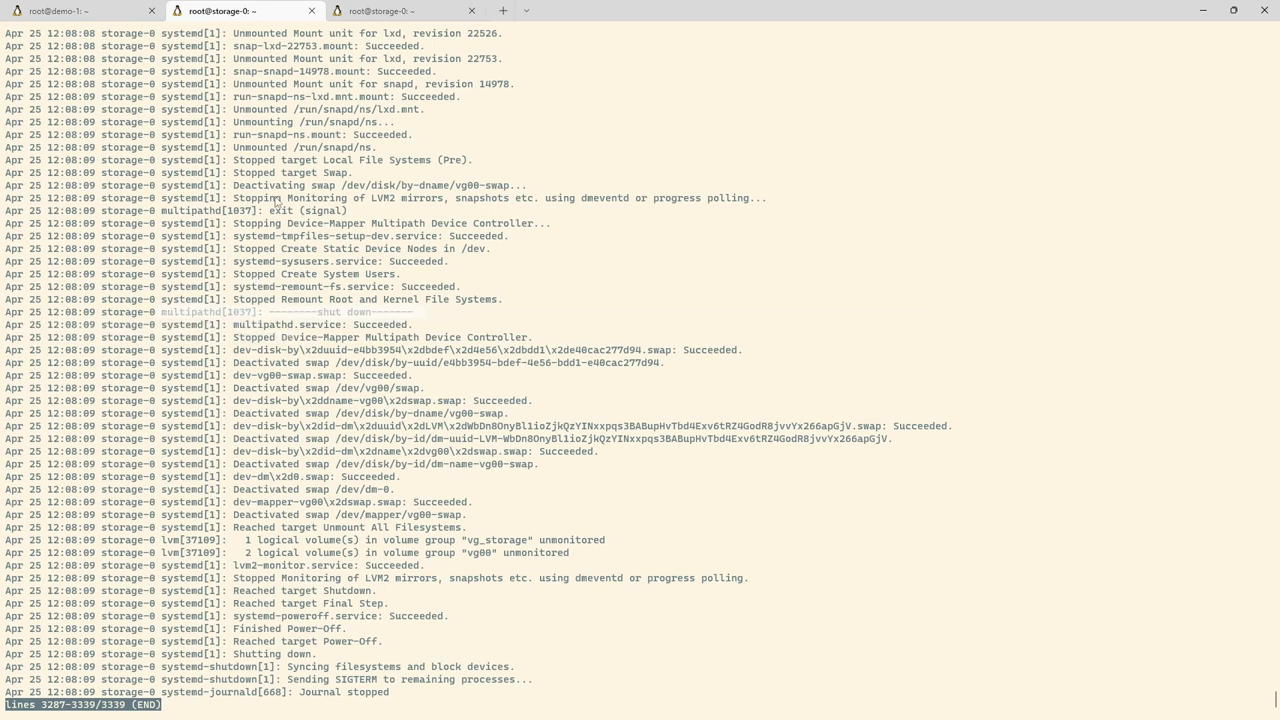
scroll(up, 3)
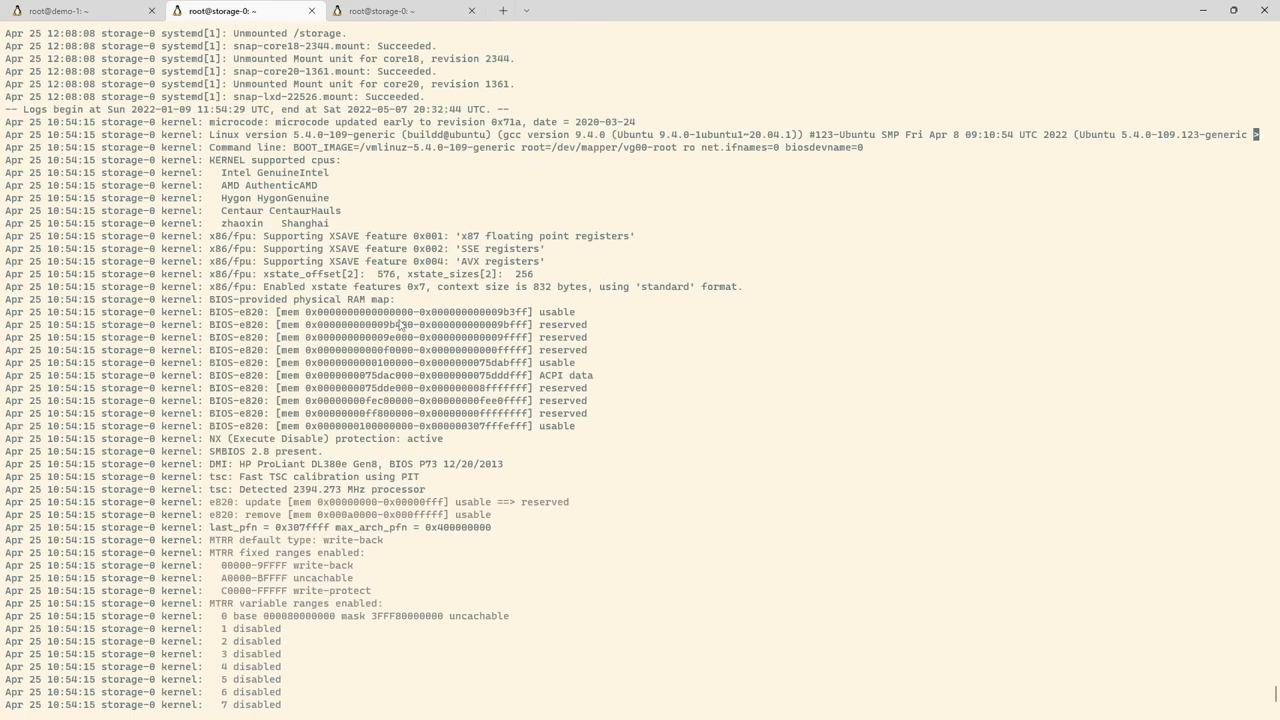
scroll(up, 3)
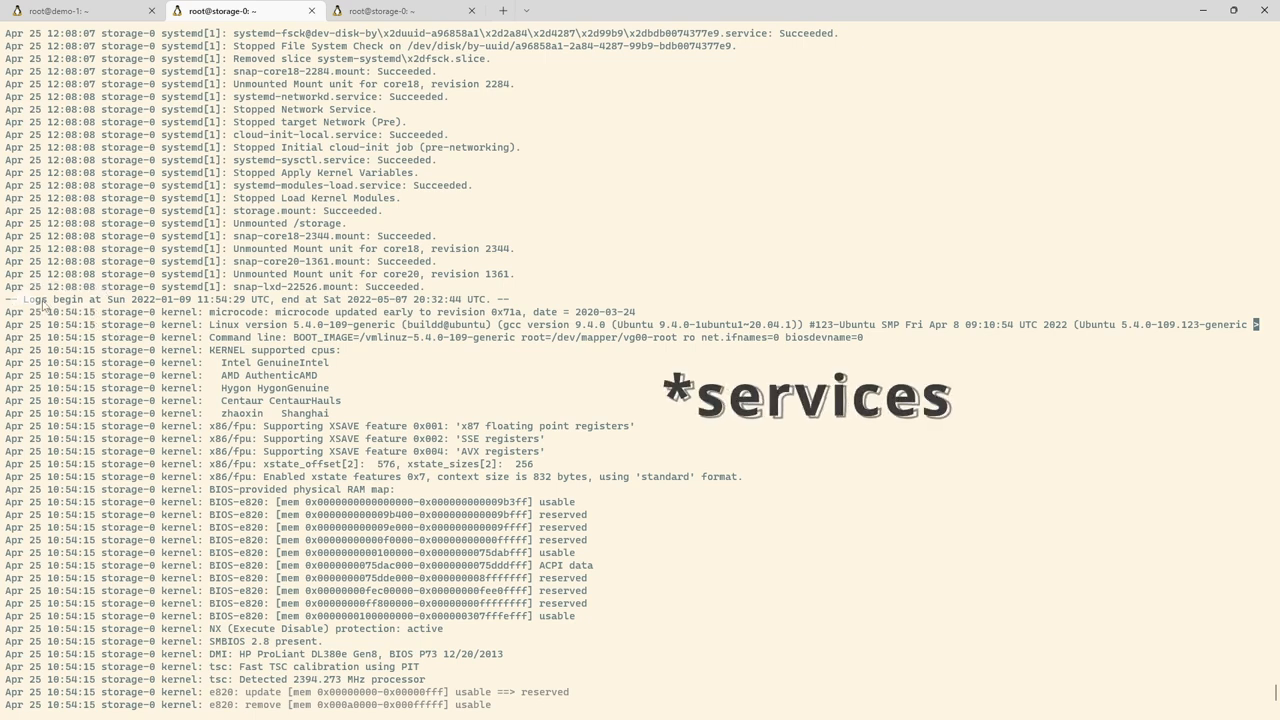
scroll(down, 3)
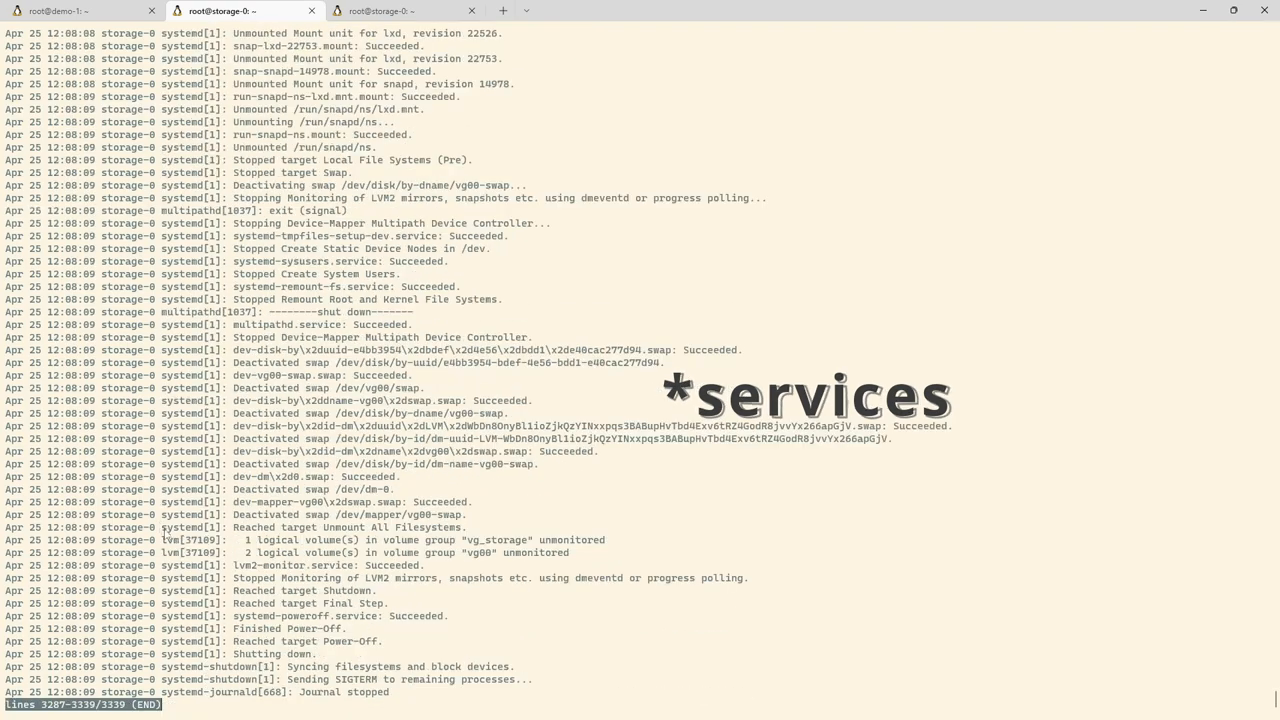
scroll(up, 3)
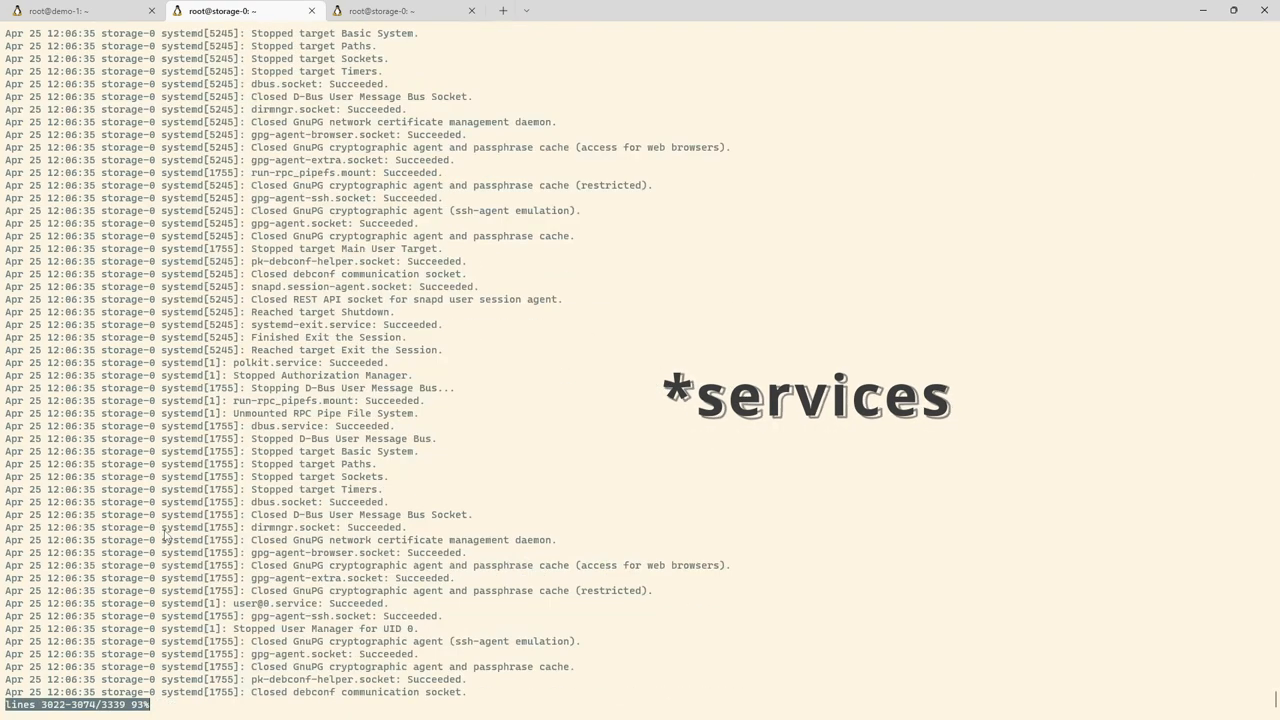
scroll(up, 3)
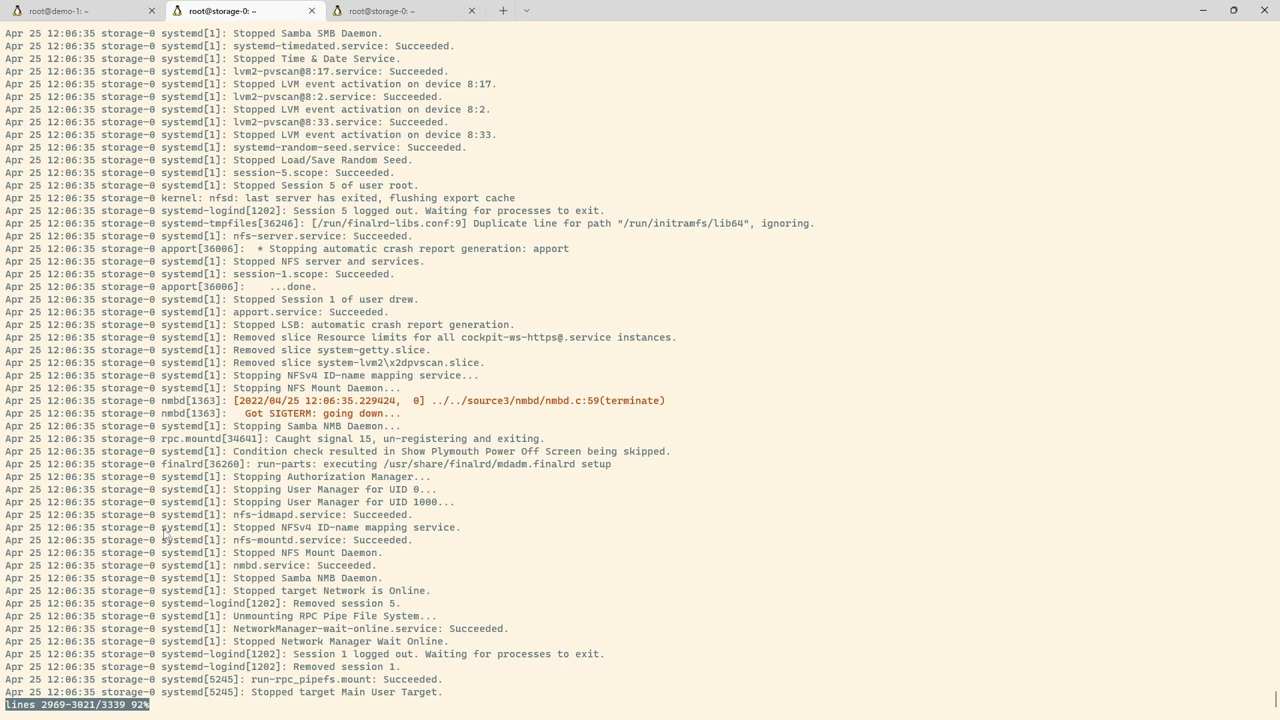
mouse_move(883, 429)
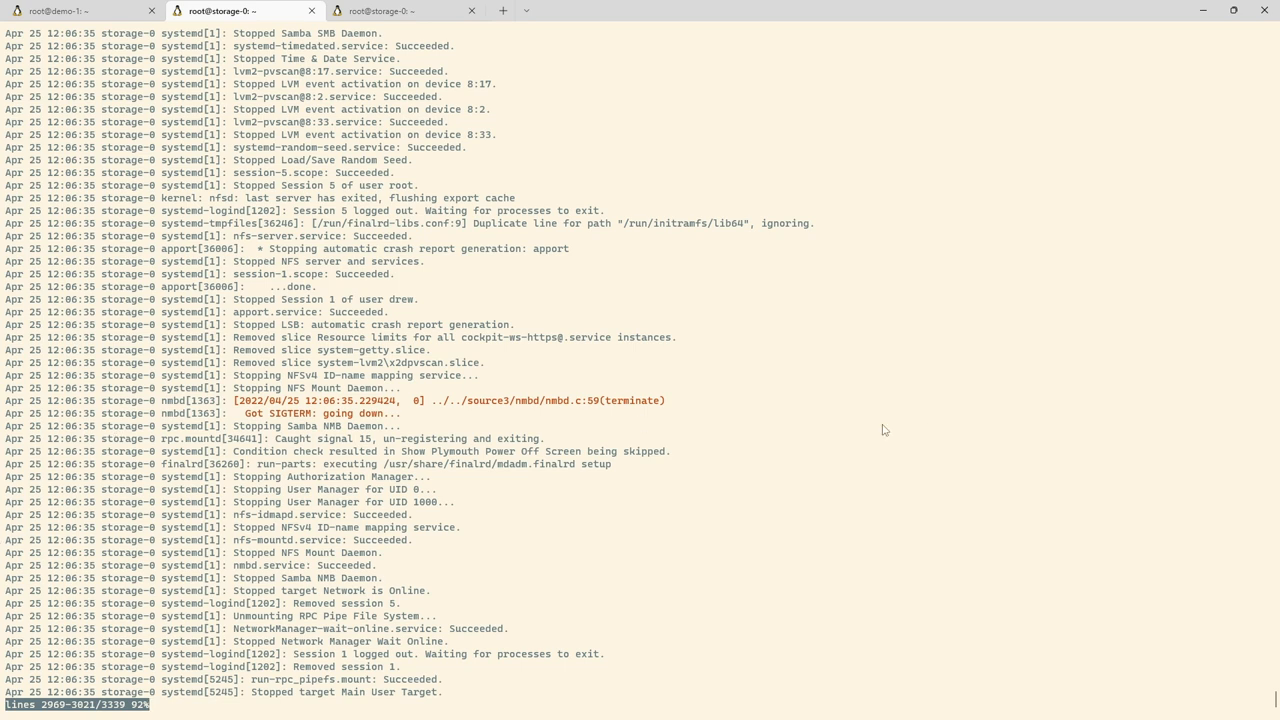
mouse_move(847, 439)
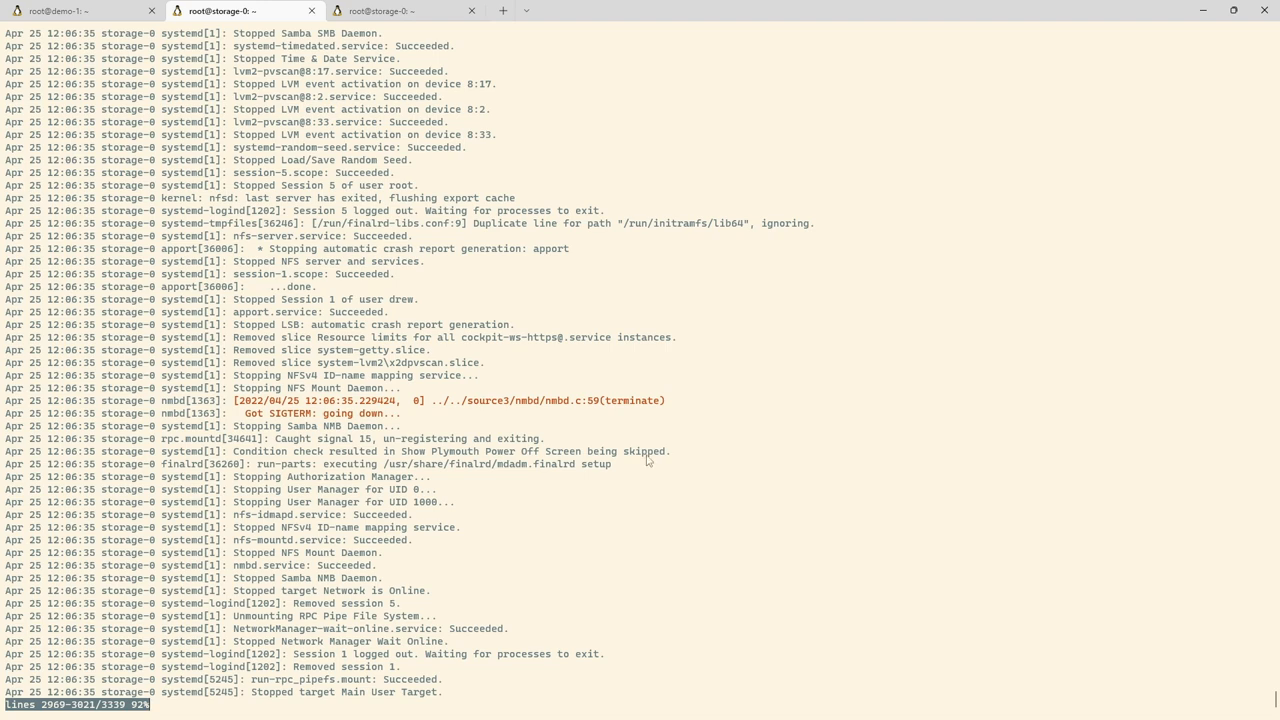
mouse_move(583, 400)
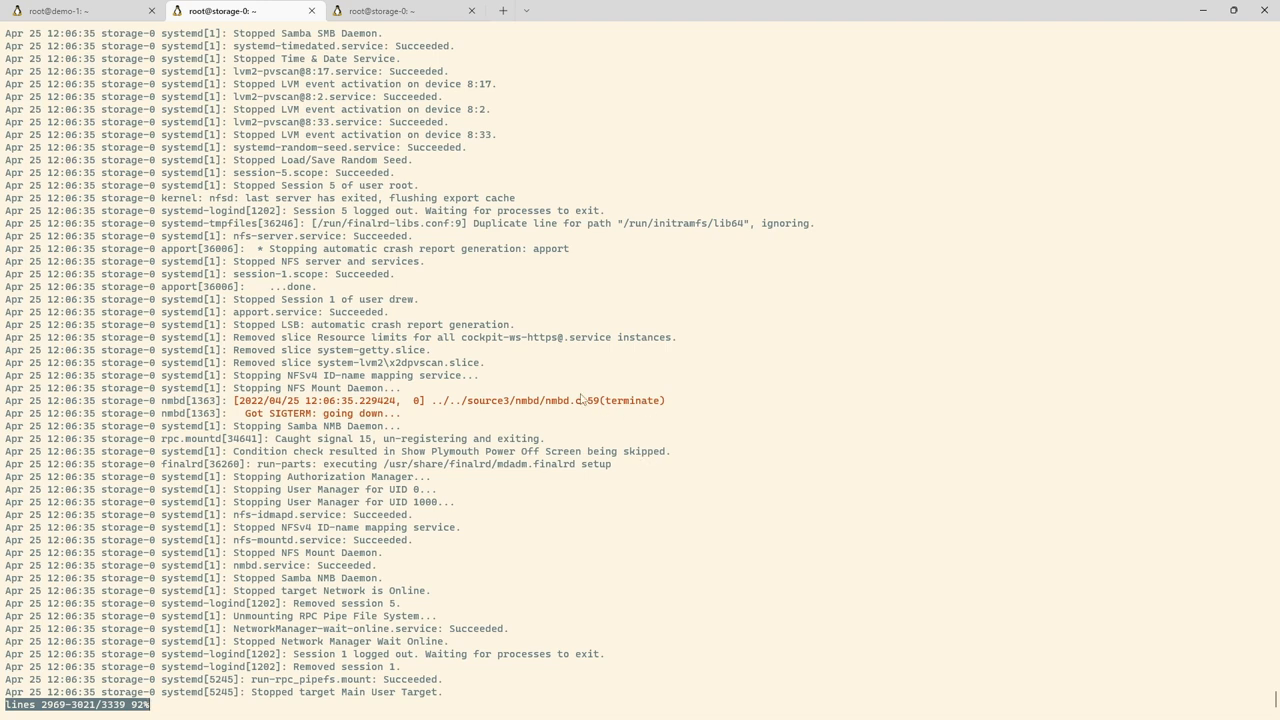
scroll(down, 3)
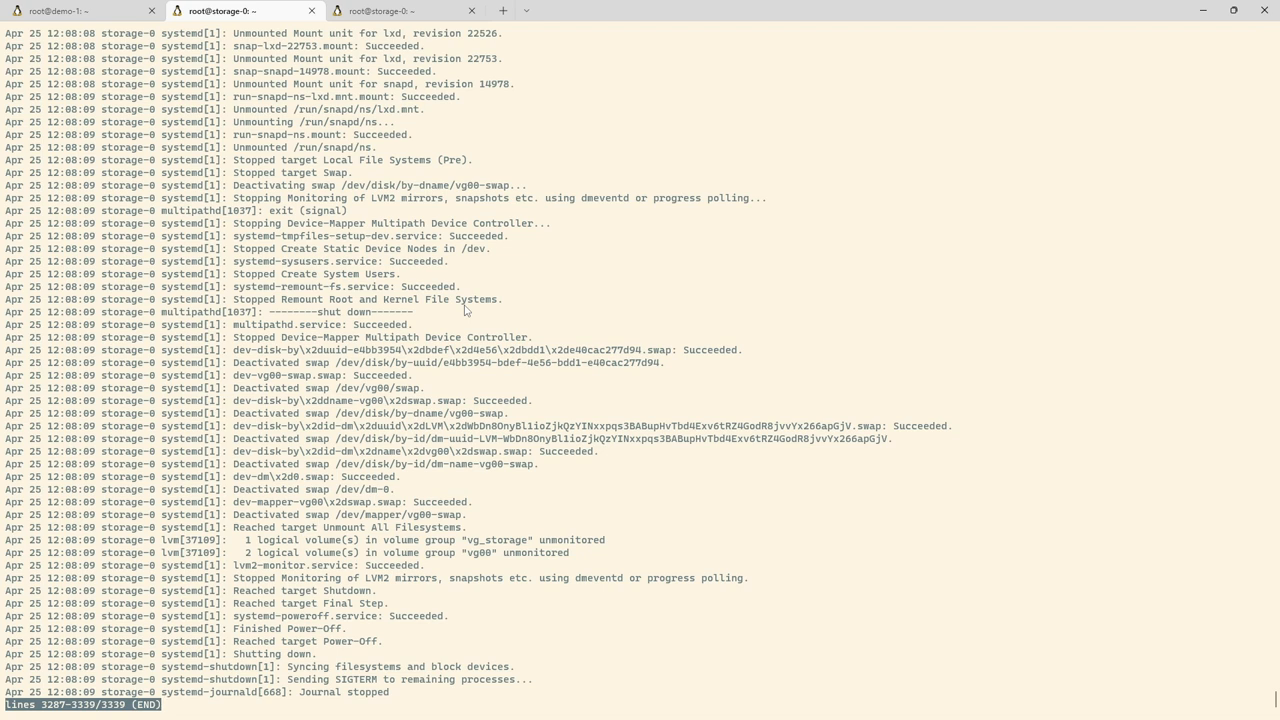
Rerun journalctl -b 10 and page the May 07 boot to its session cleanup messages, then quit.
key(q)
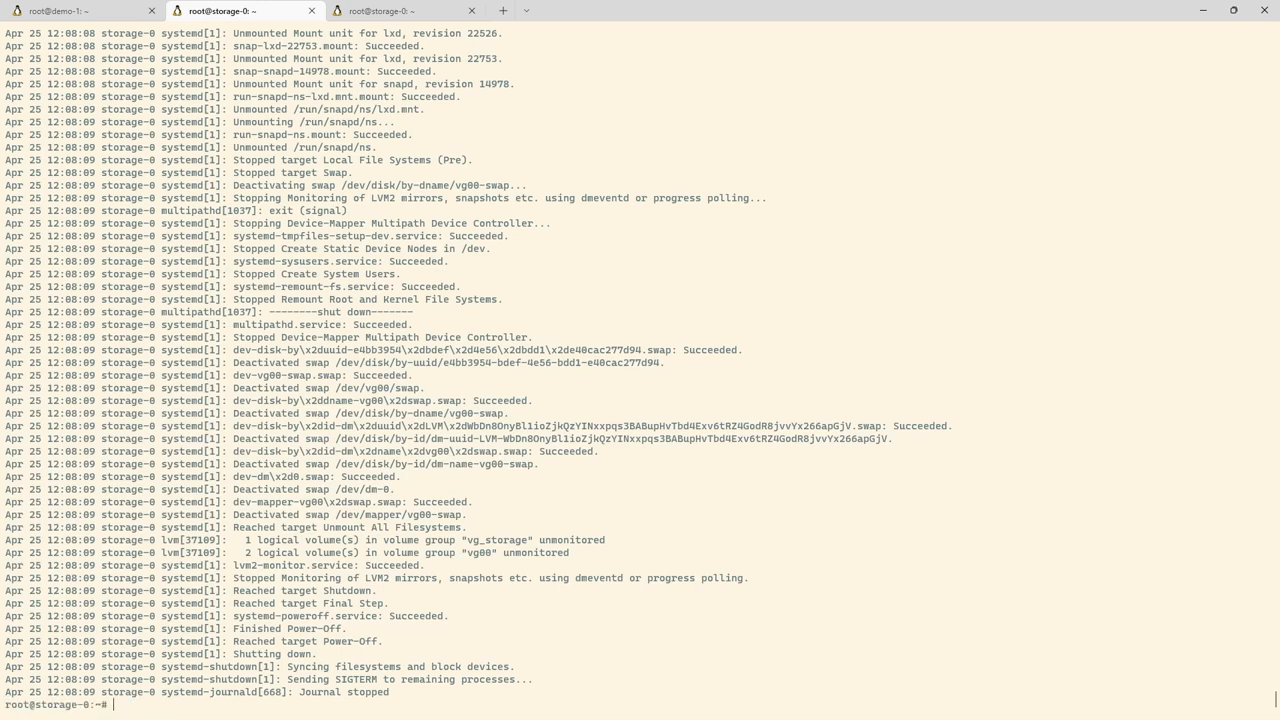
text(journalctl -b 10)
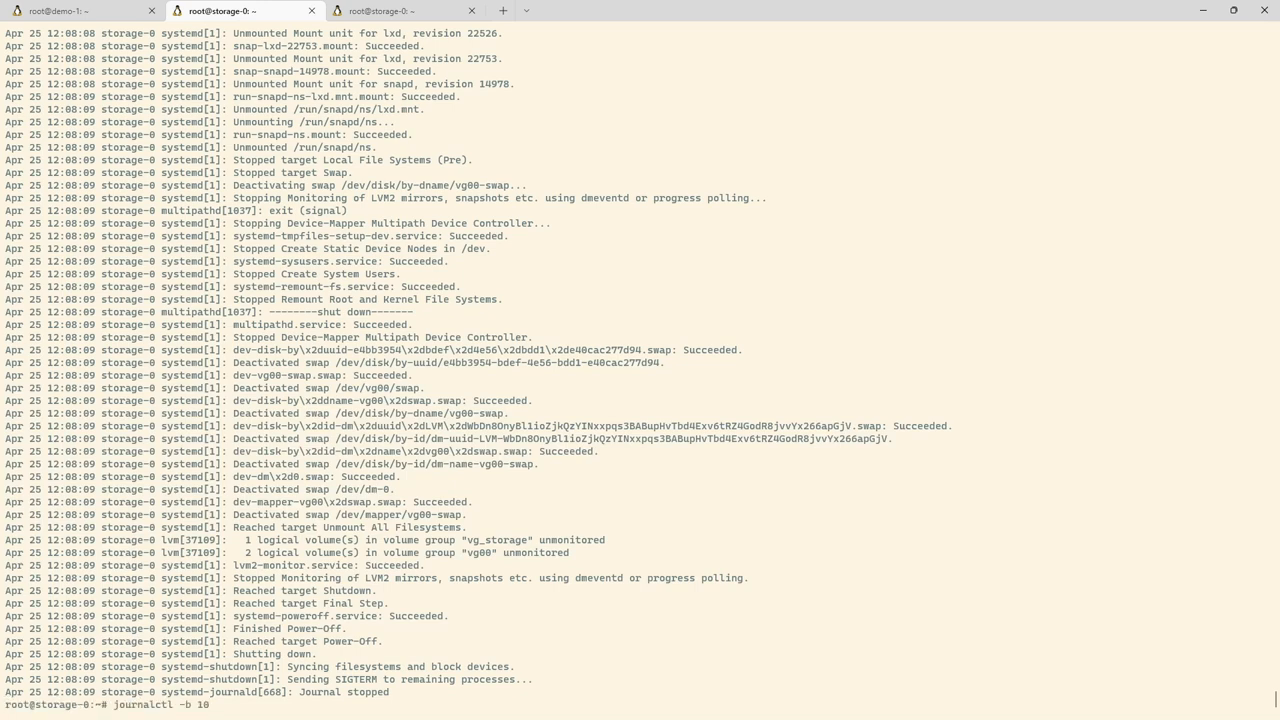
key(Return)
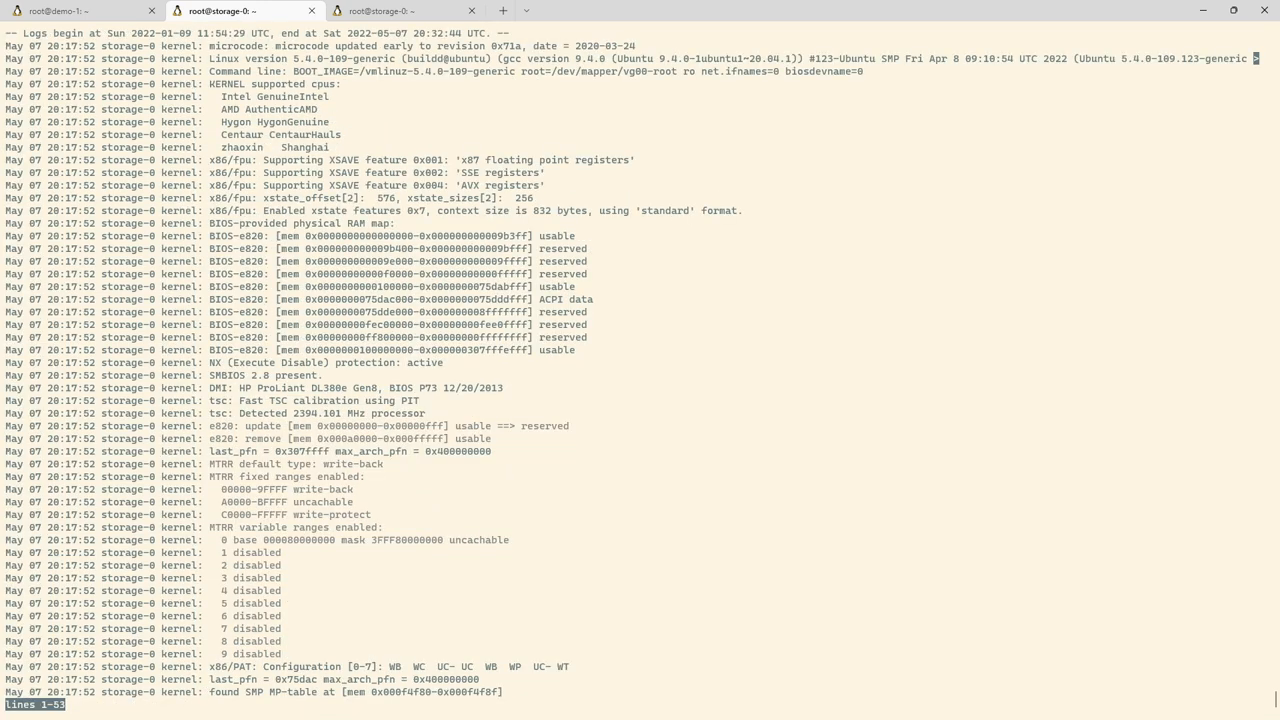
scroll(down, 3)
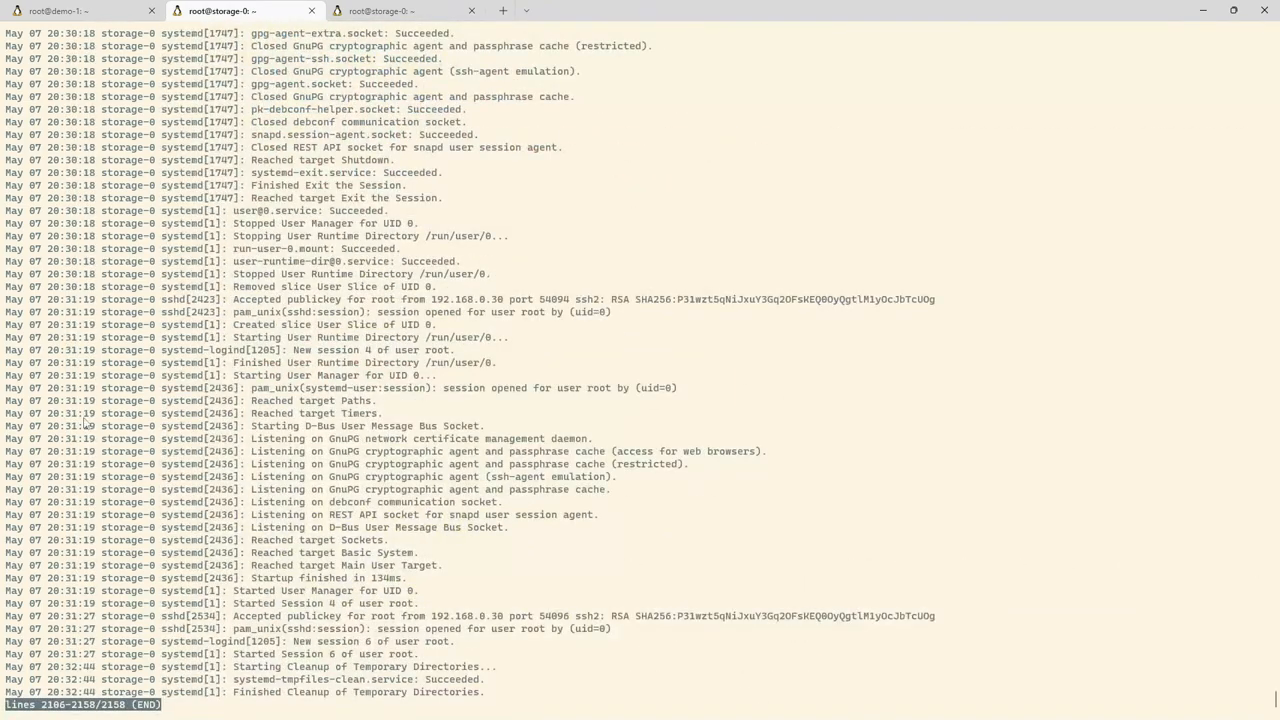
key(q)
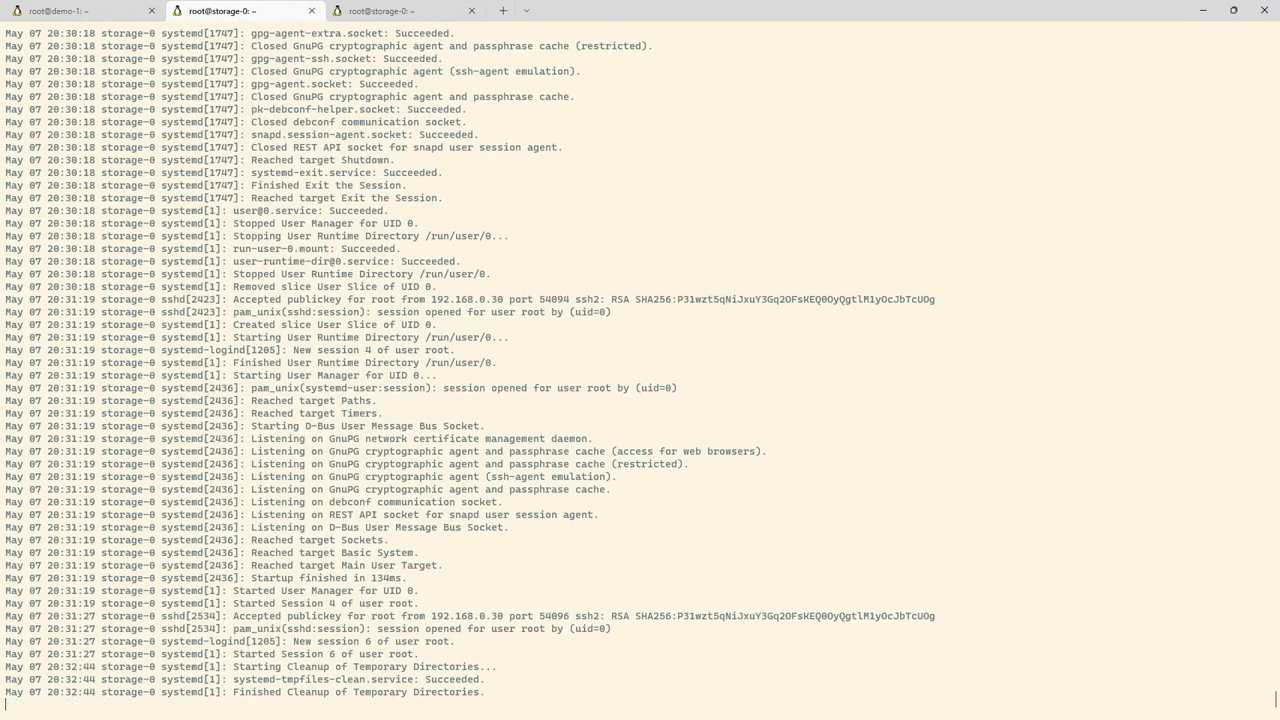